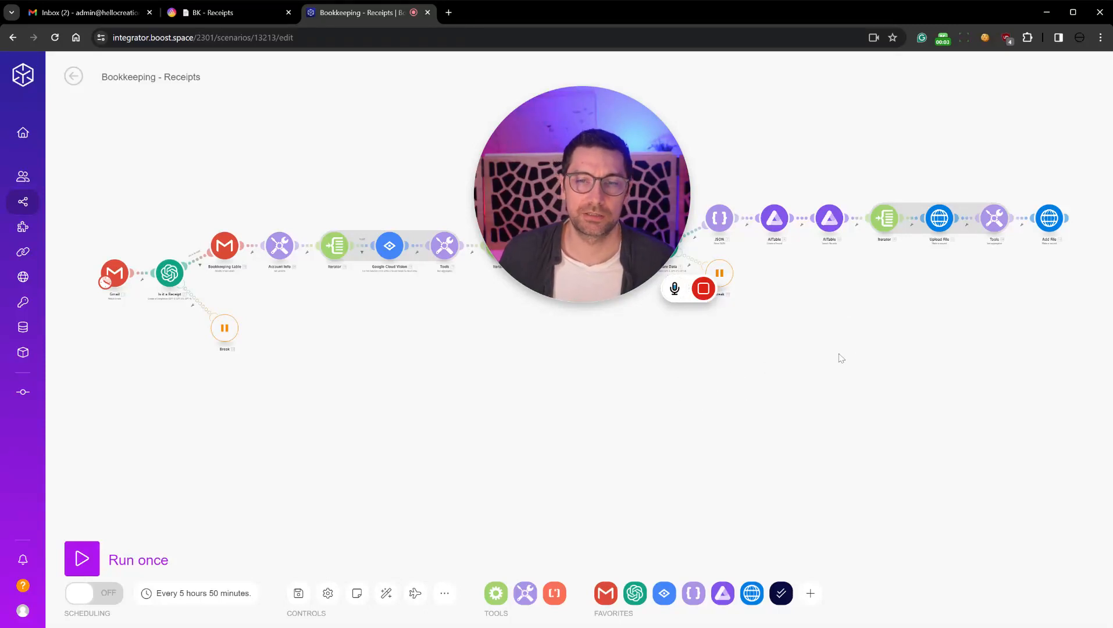
mouse_move(773, 353)
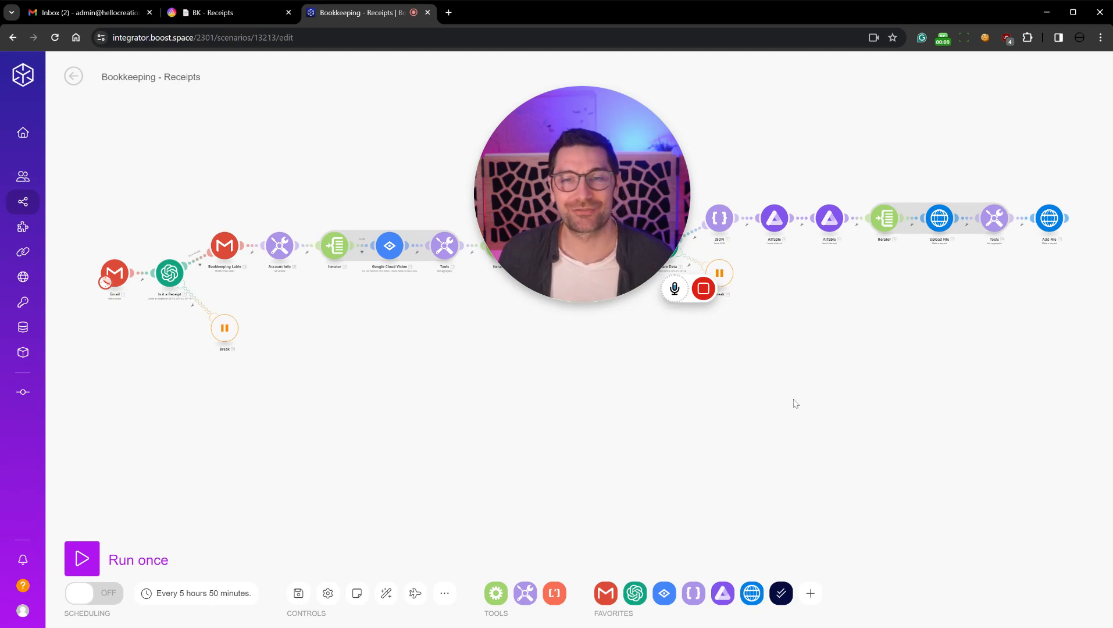
mouse_move(785, 353)
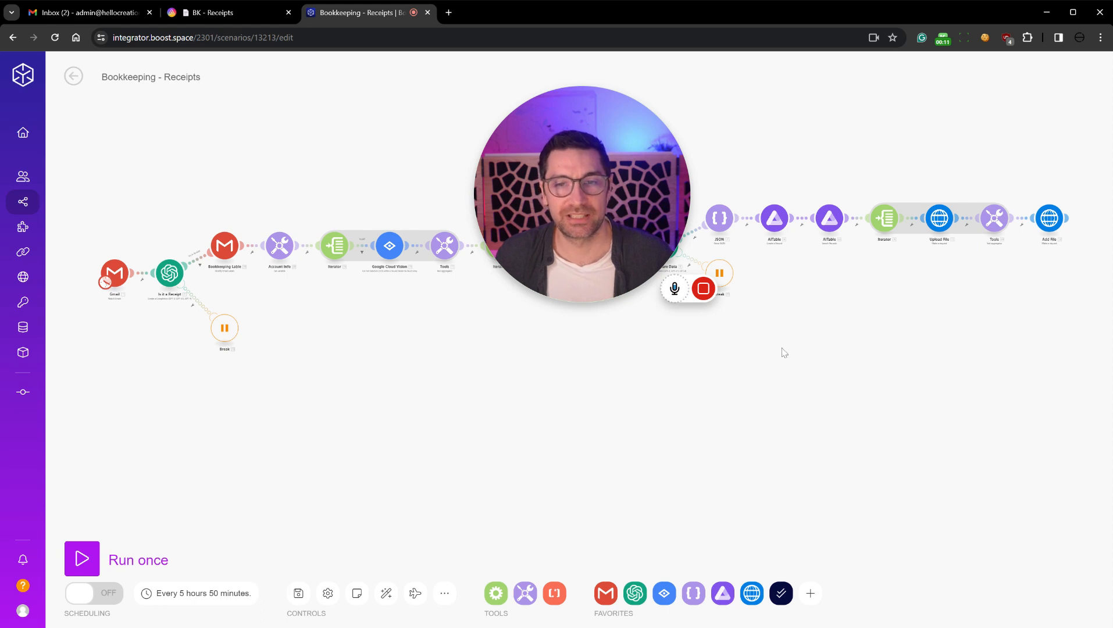
mouse_move(865, 307)
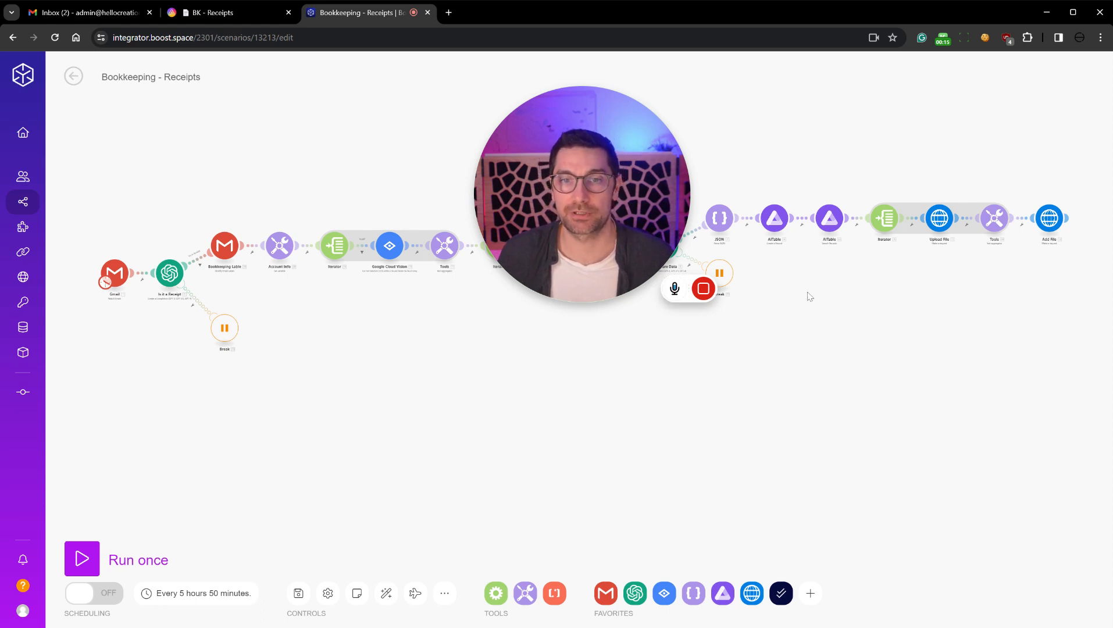
mouse_move(824, 293)
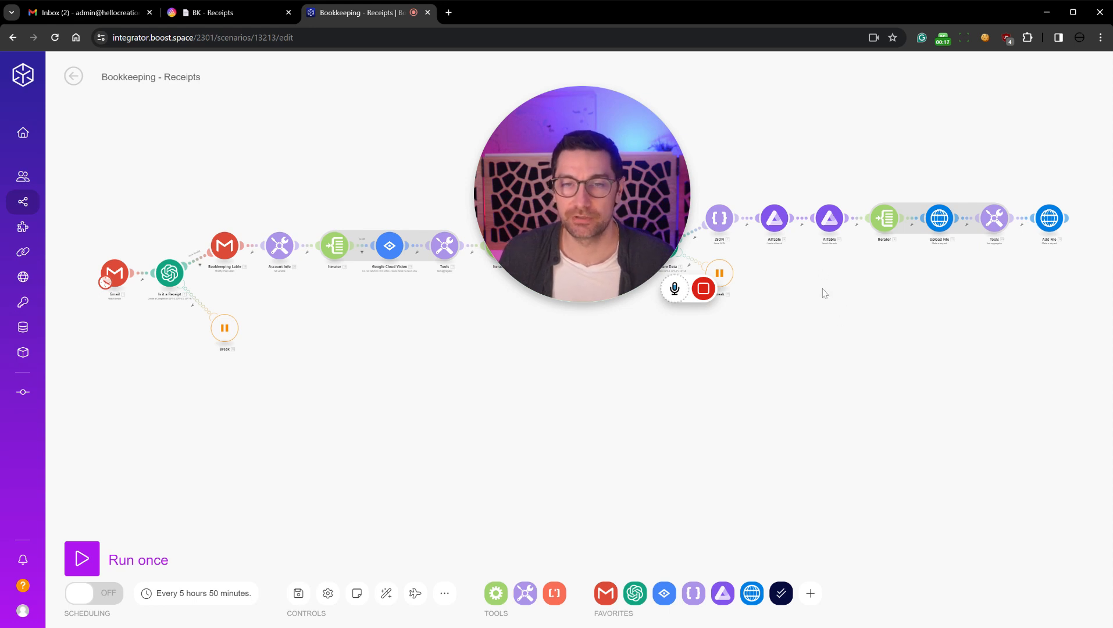
mouse_move(820, 299)
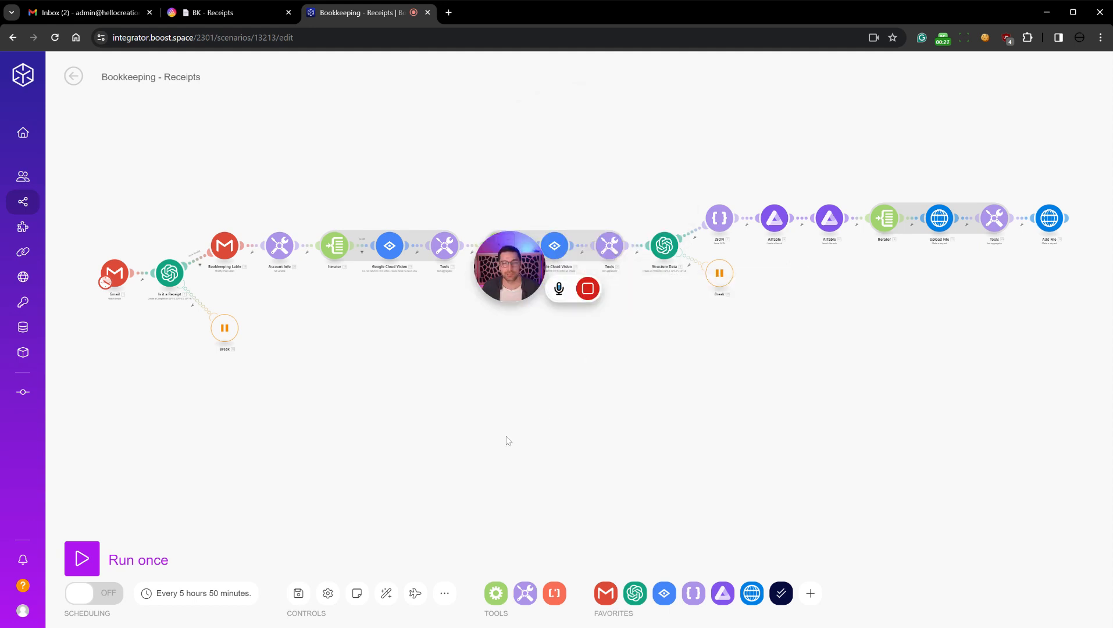
Browse the Invoice - Bookkeeping receipt emails, including the HighLevel receipt PDFs, then return to the inbox
left_click_drag(508, 268, 254, 434)
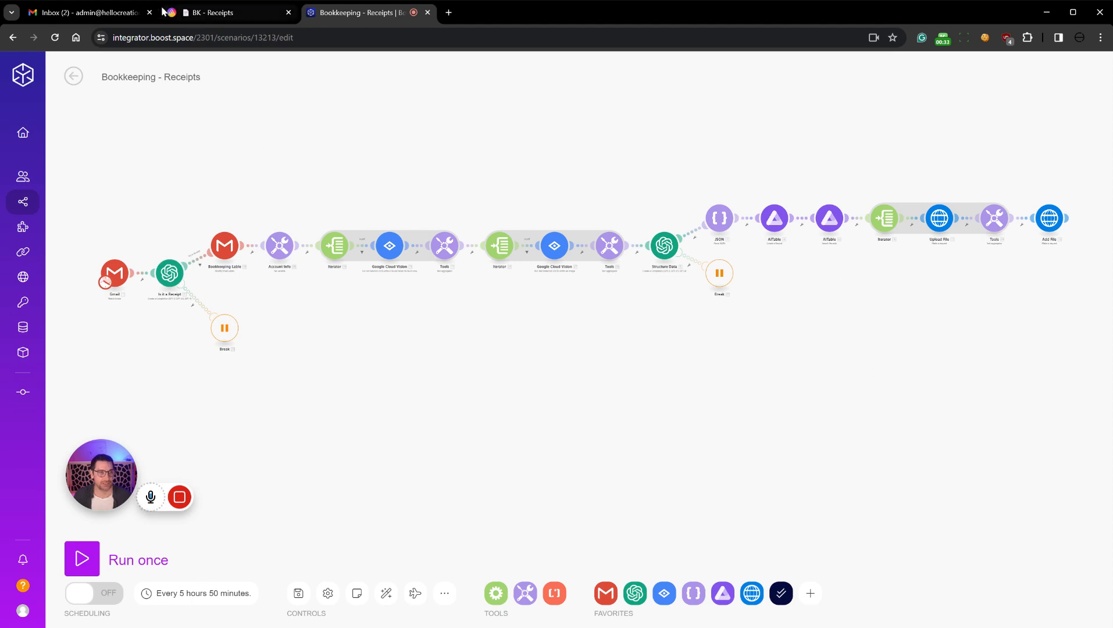
left_click(81, 12)
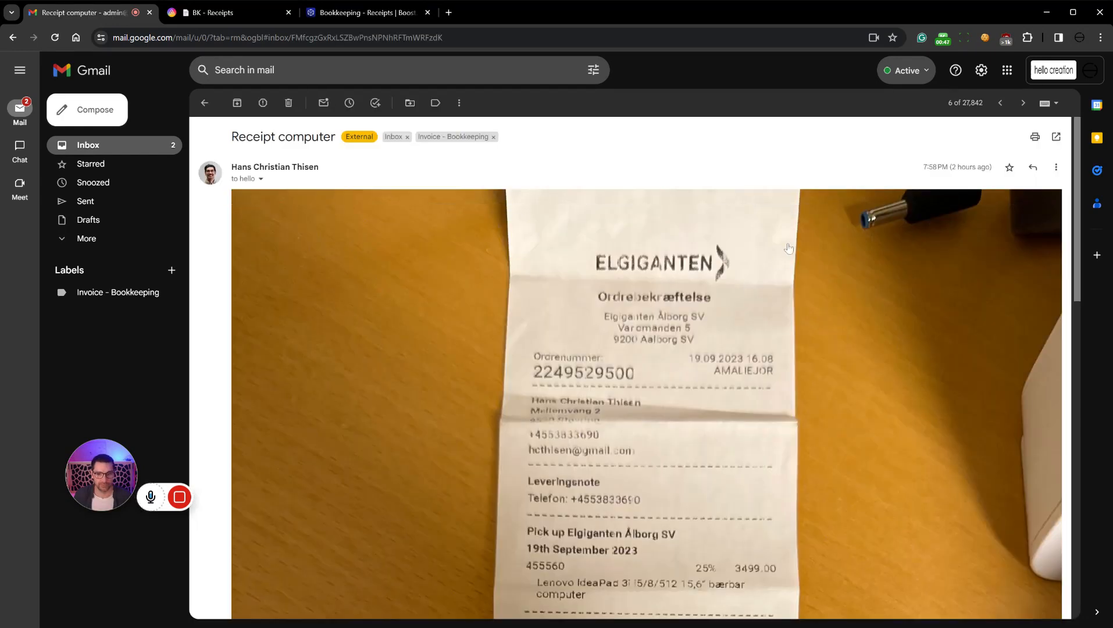
scroll("down", 3)
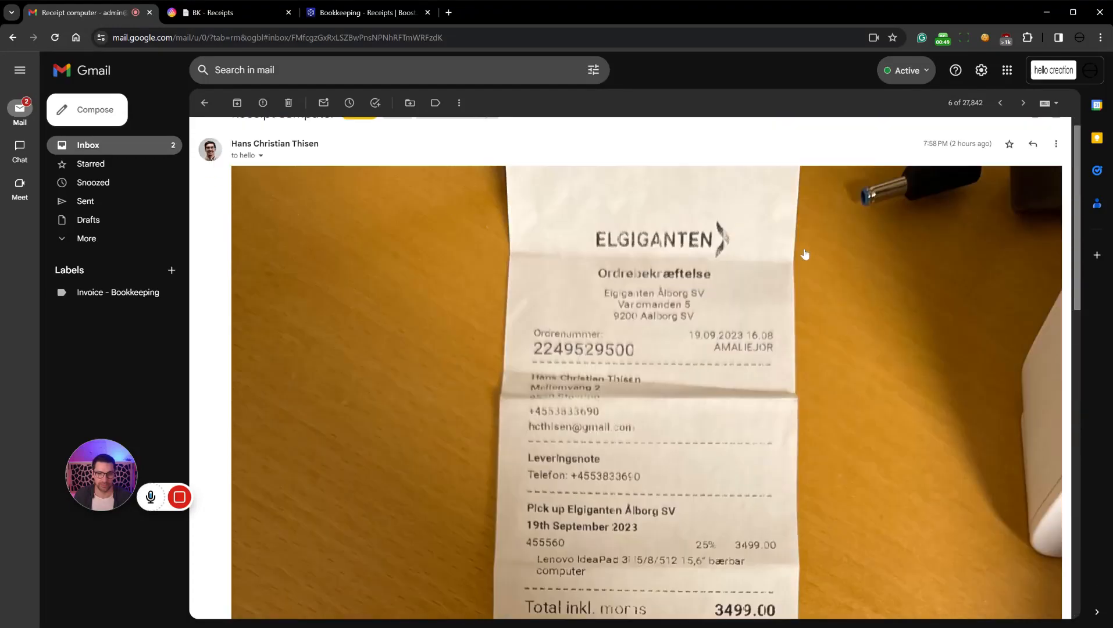
scroll("down", 3)
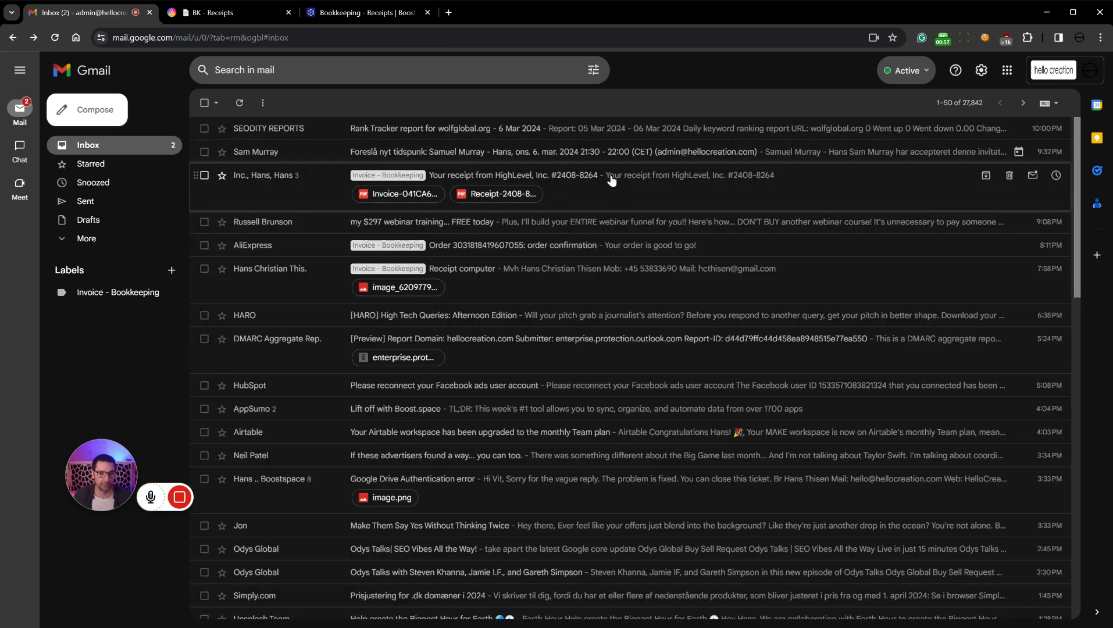
left_click(612, 175)
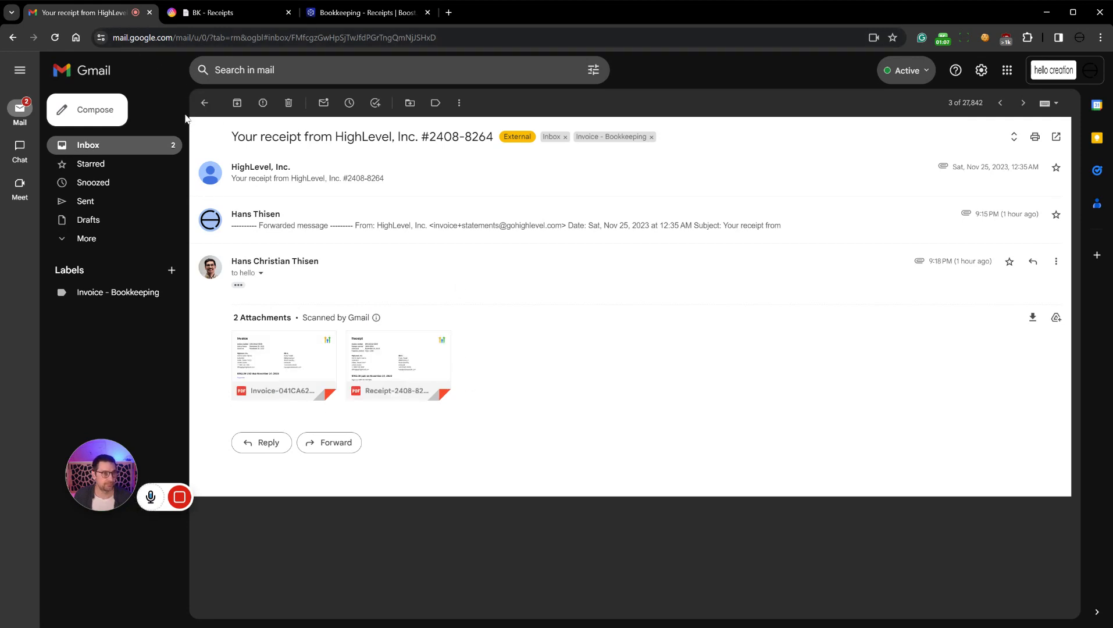
left_click(205, 103)
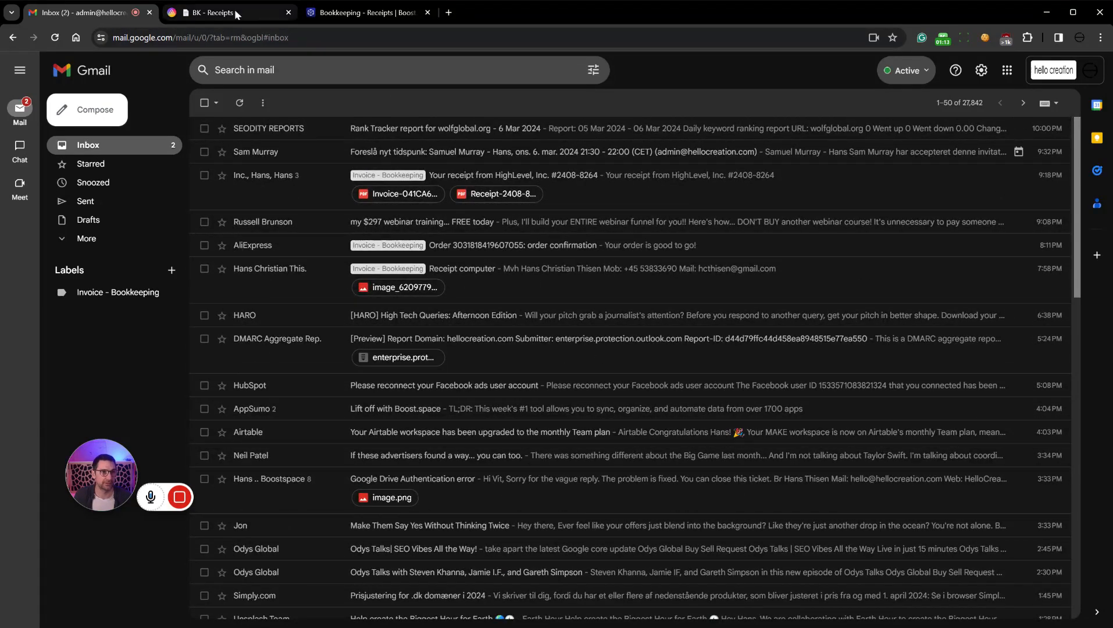
Switch to the BK - Receipts table and scroll through the 2023 receipt rows
left_click(213, 12)
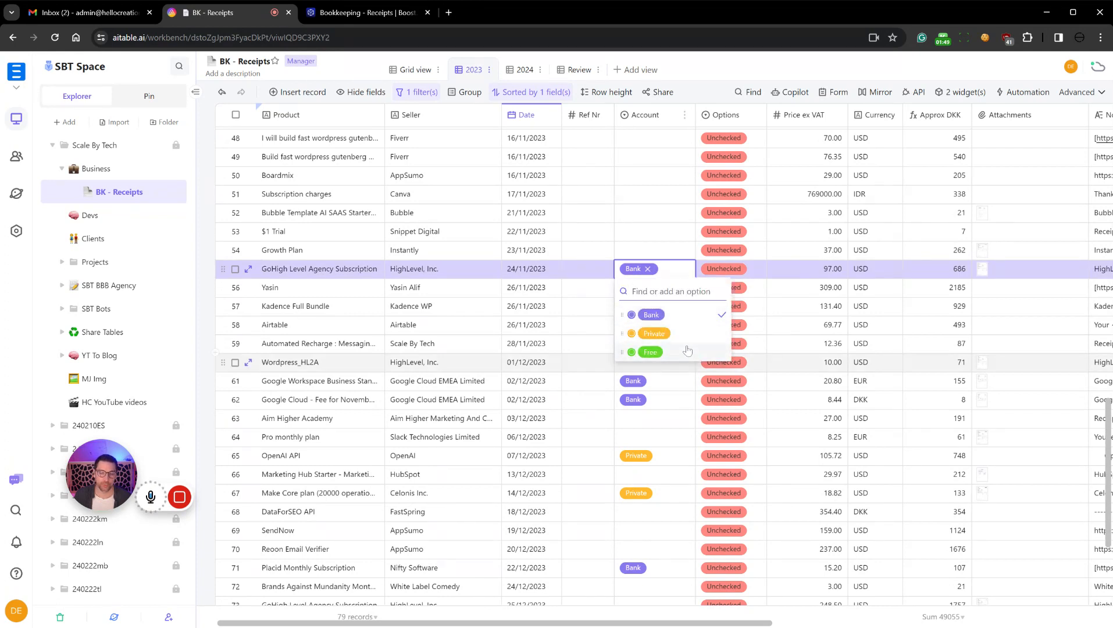
mouse_move(702, 321)
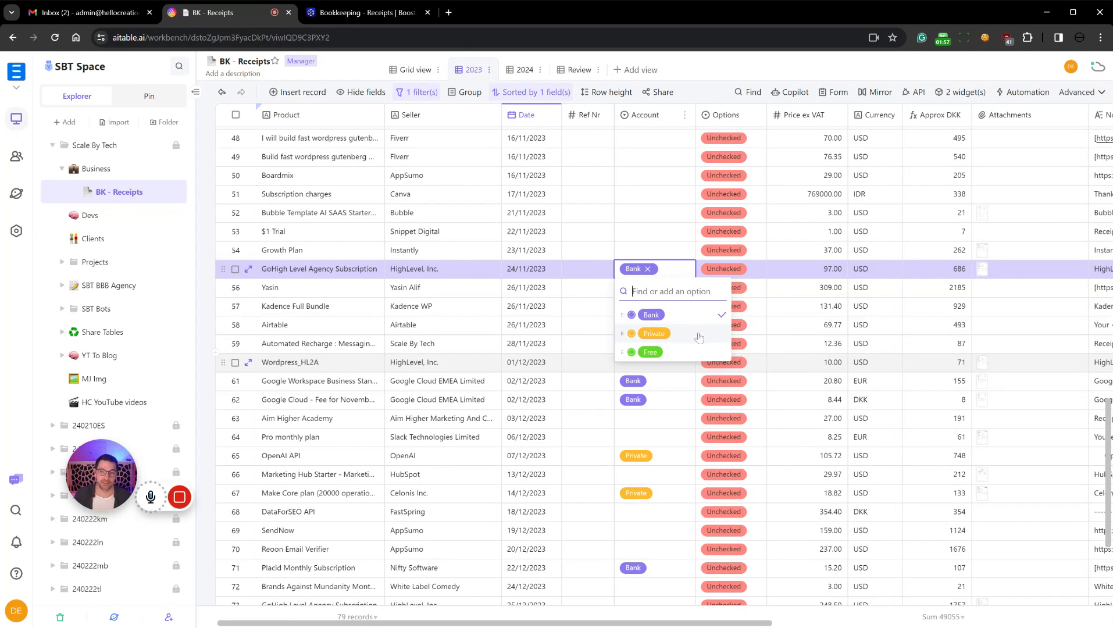
mouse_move(700, 354)
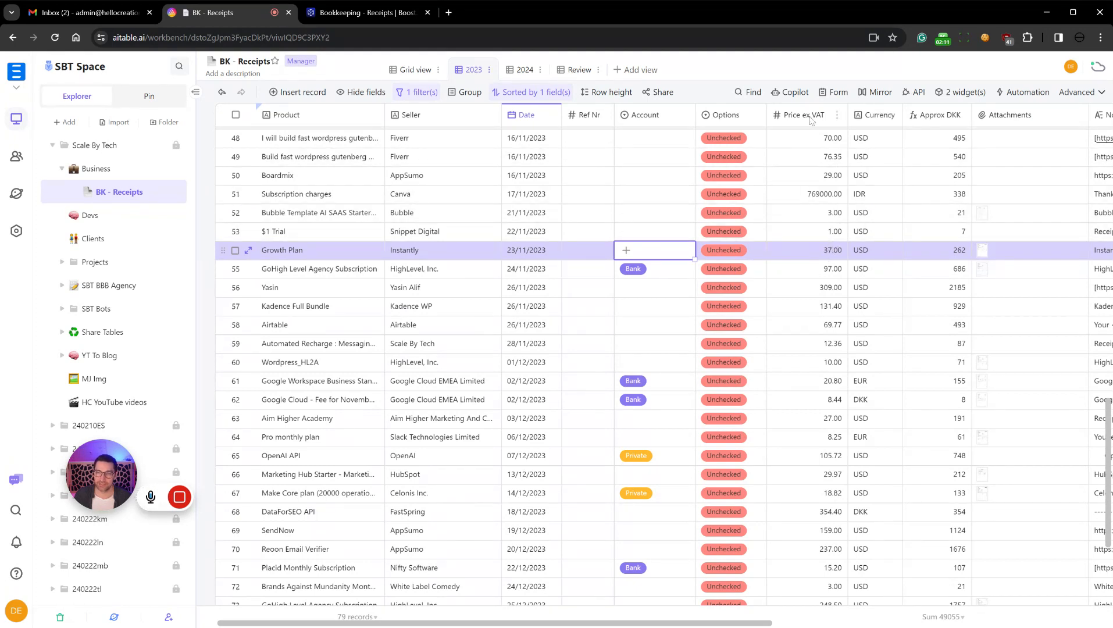
mouse_move(839, 115)
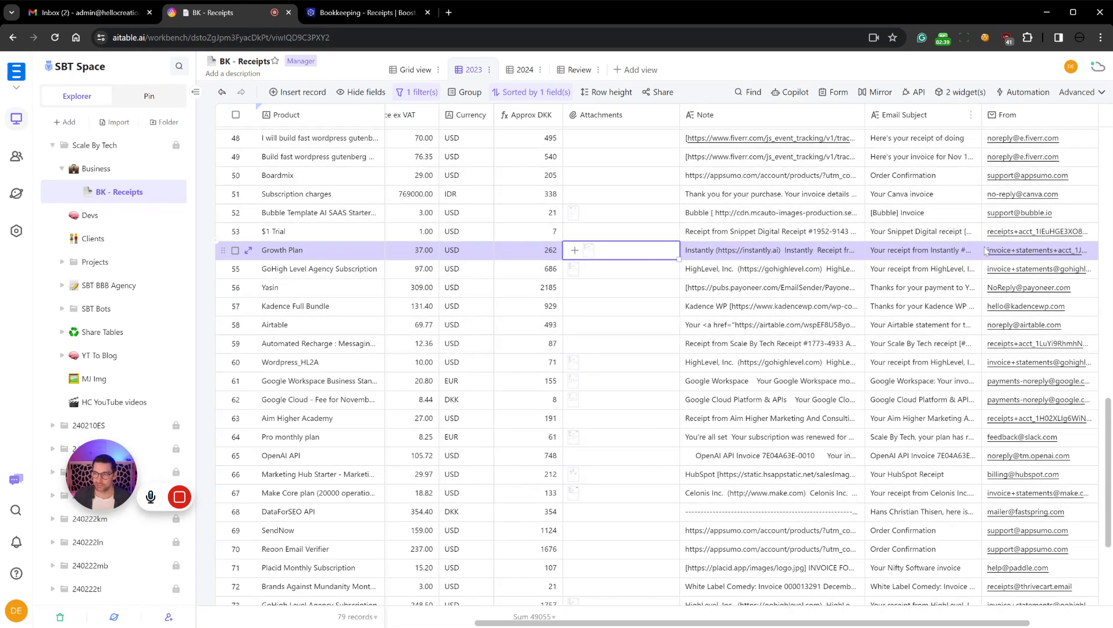
scroll("down", 3)
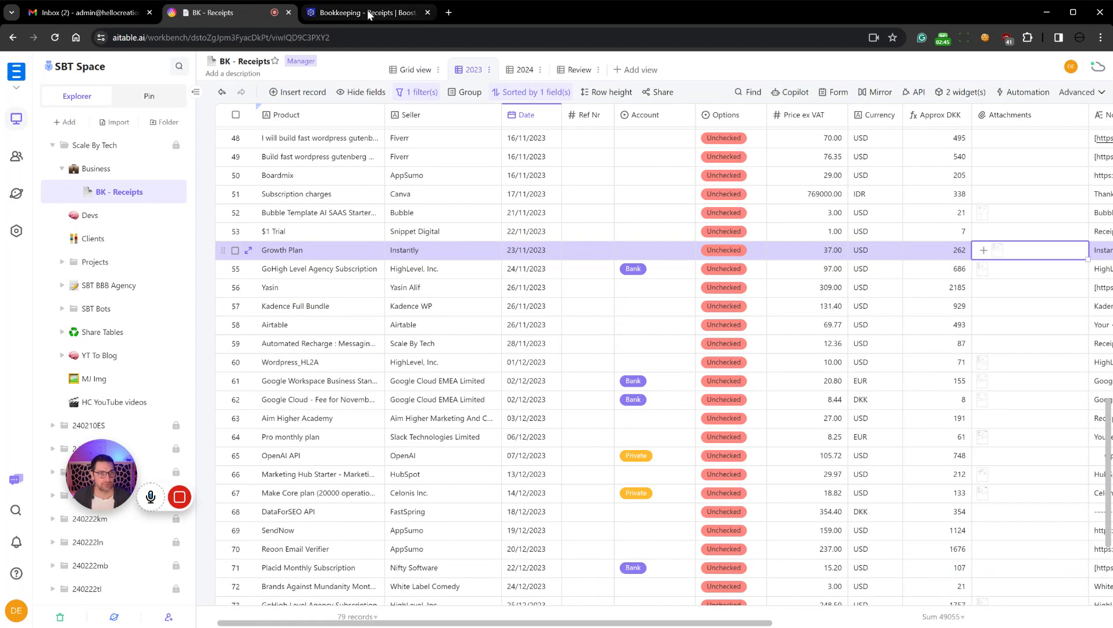
Open the Gmail Watch Emails settings, try All Mail as the folder, then reset it to Inbox
left_click(363, 12)
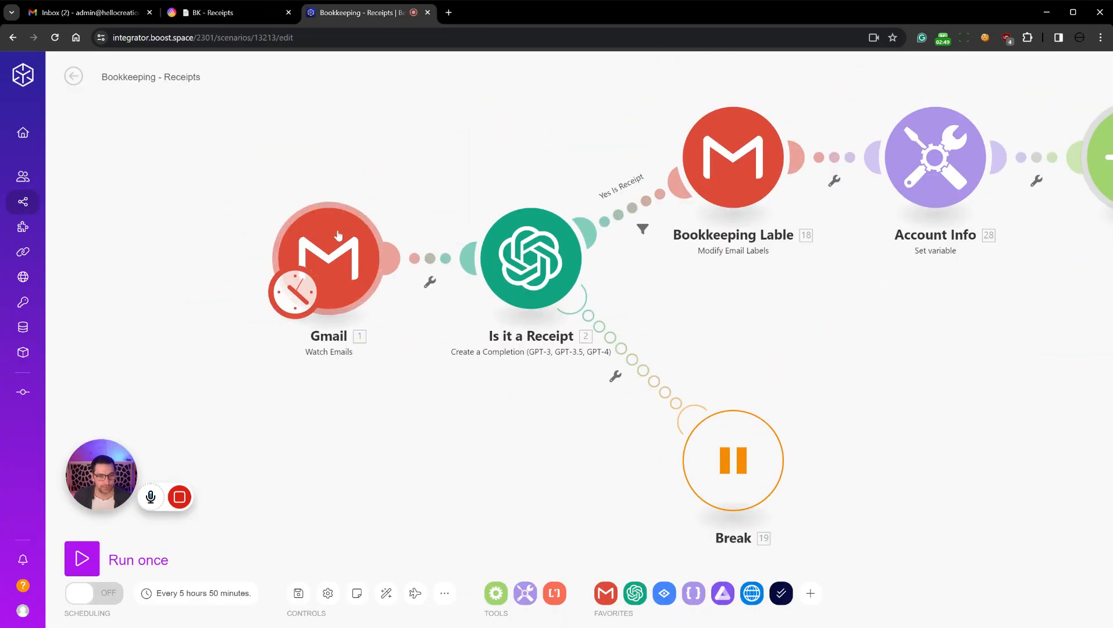
left_click(329, 257)
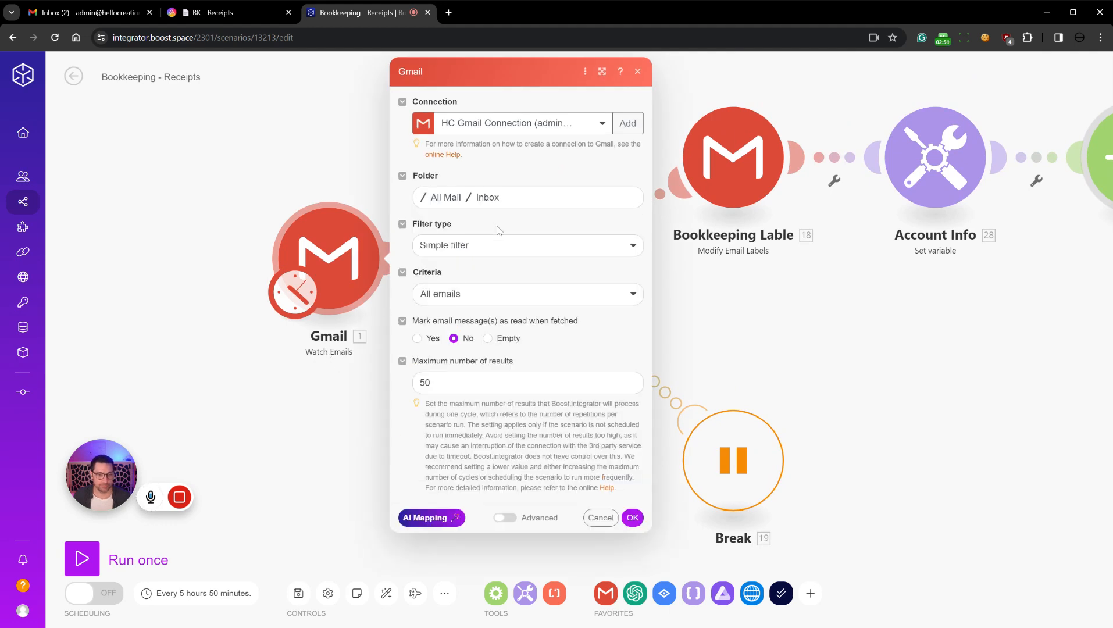
mouse_move(273, 217)
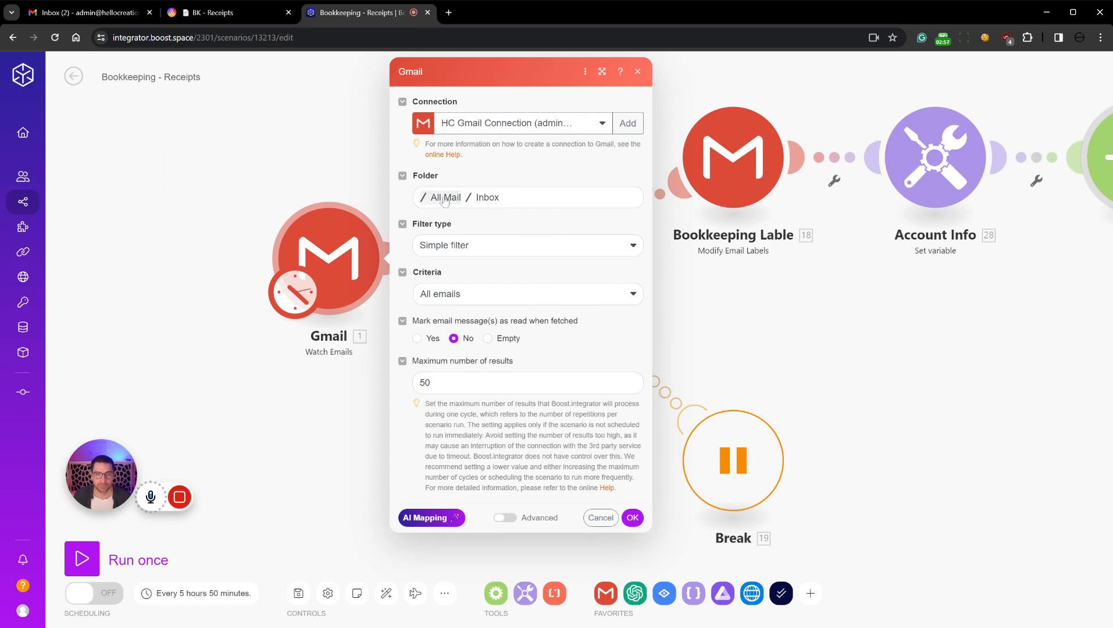
mouse_move(518, 200)
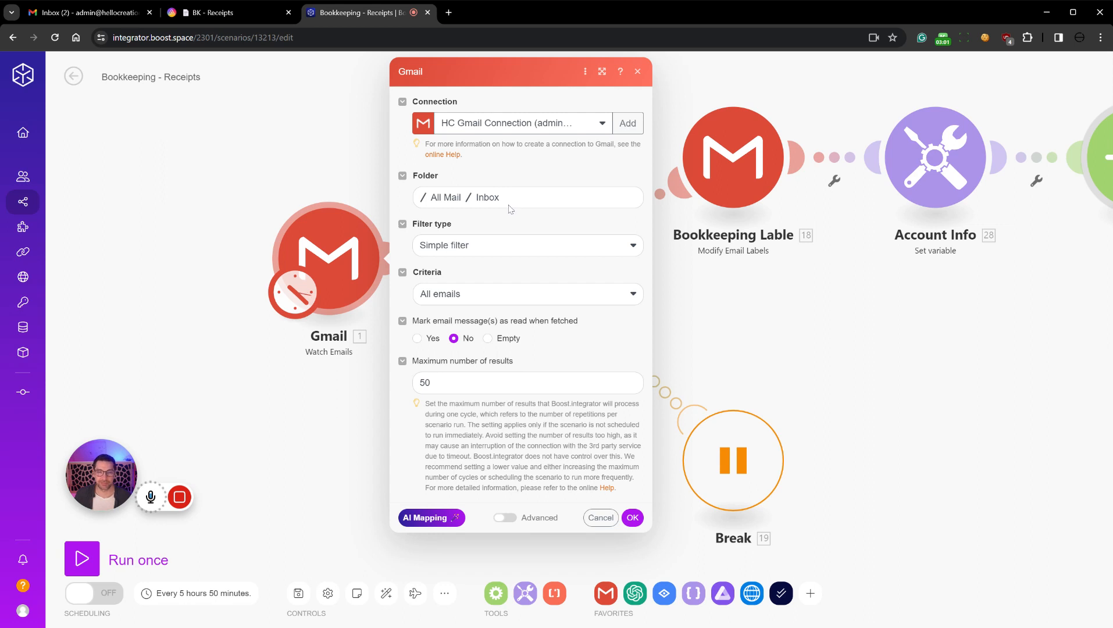
mouse_move(462, 237)
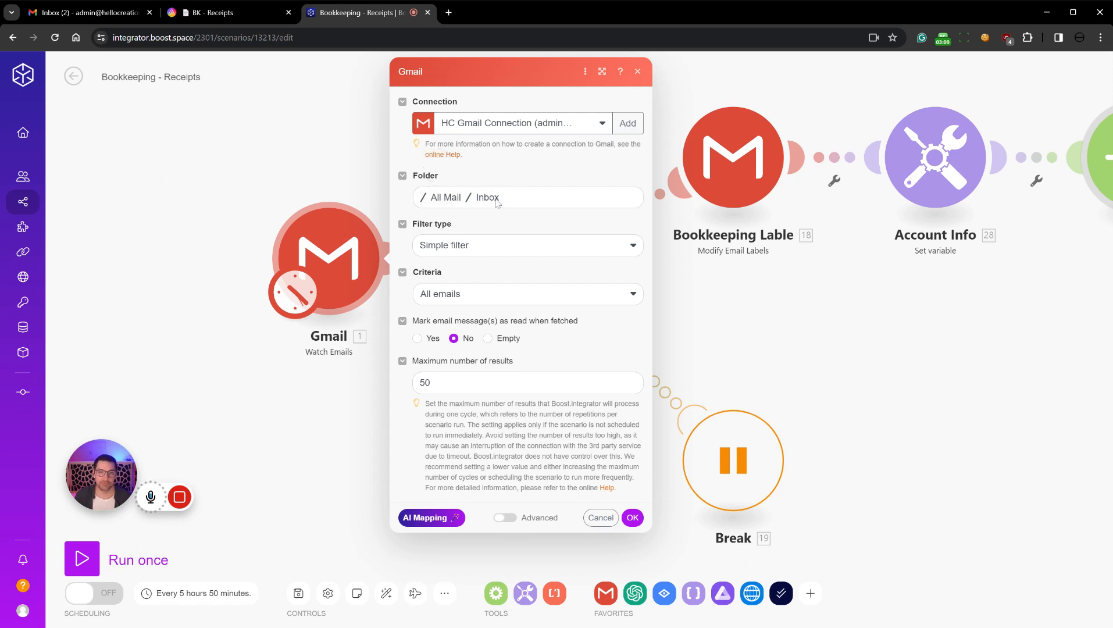
left_click(491, 197)
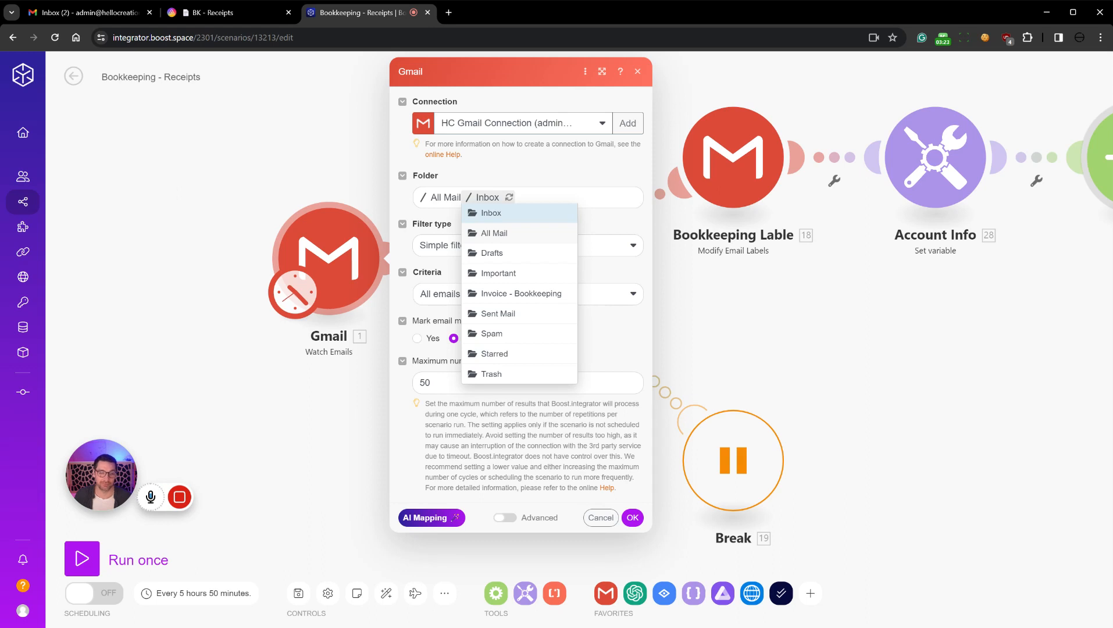
left_click(494, 233)
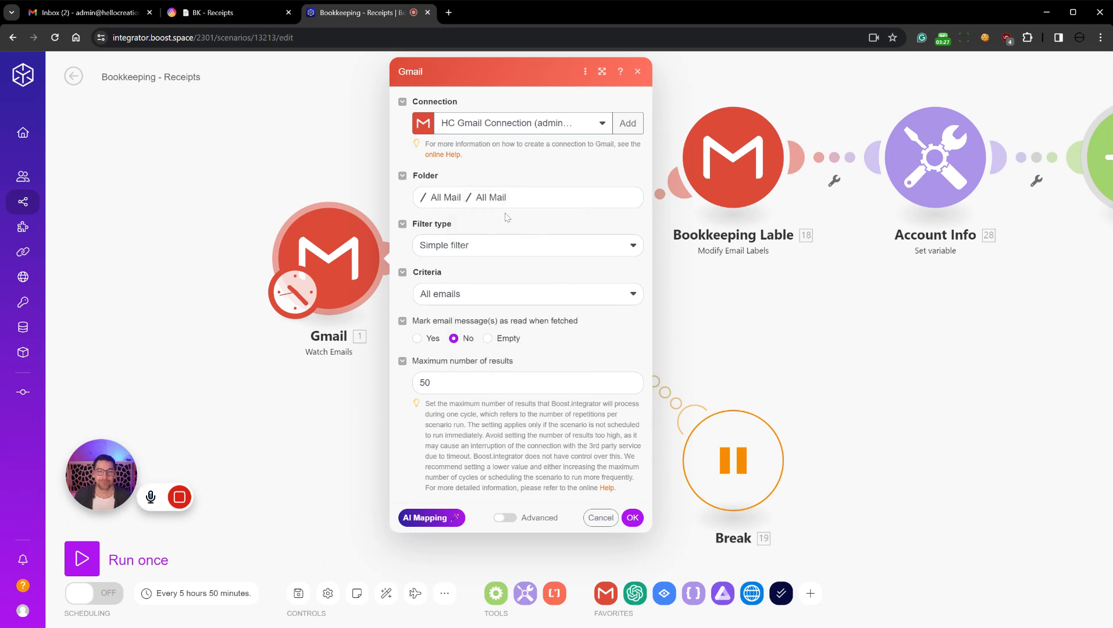
left_click(528, 197)
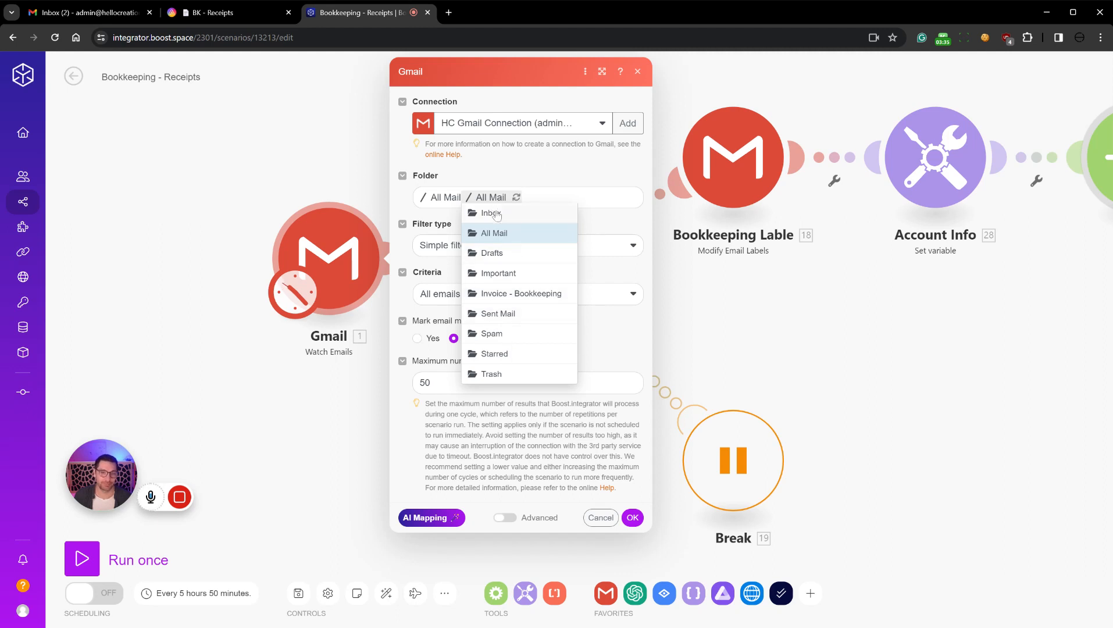
left_click(491, 213)
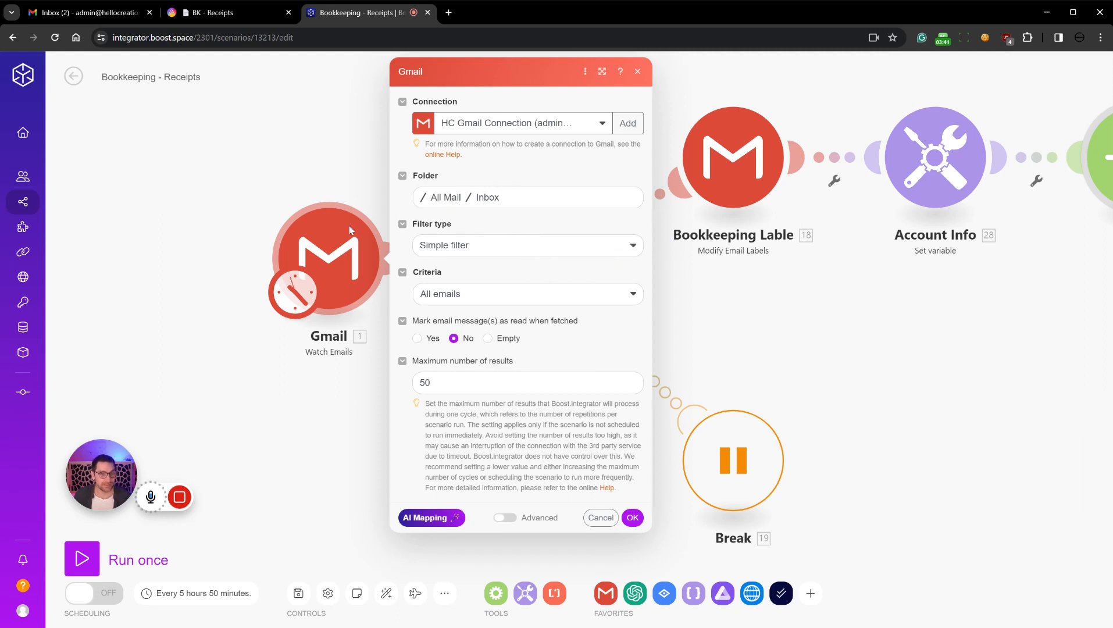
mouse_move(510, 142)
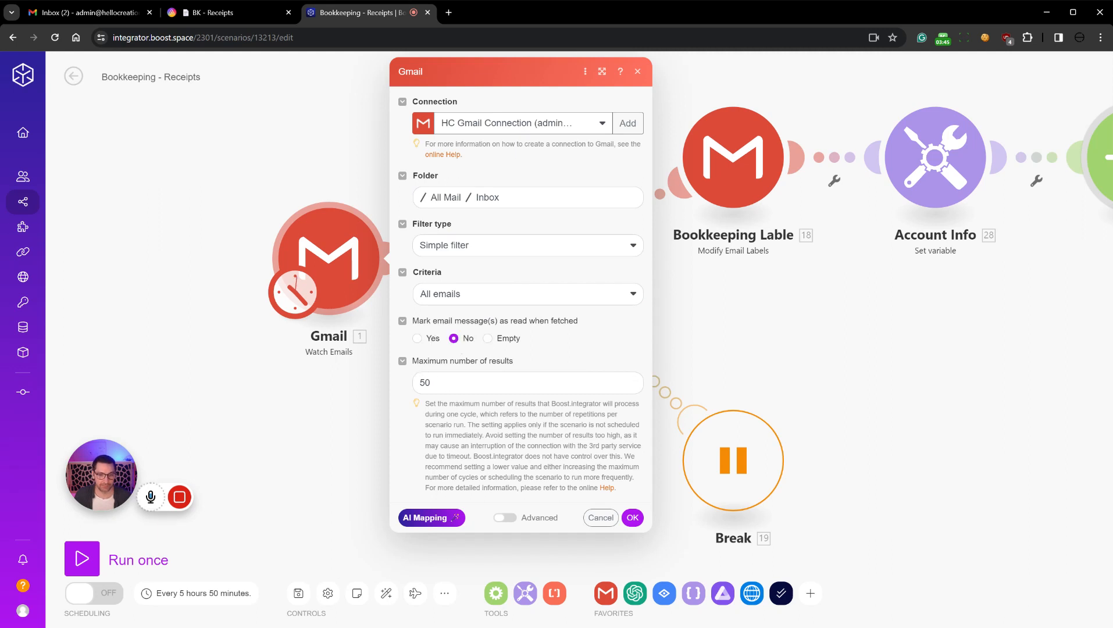
Try a December 31, 2022 start date for the Gmail trigger, then discard it
left_click(637, 518)
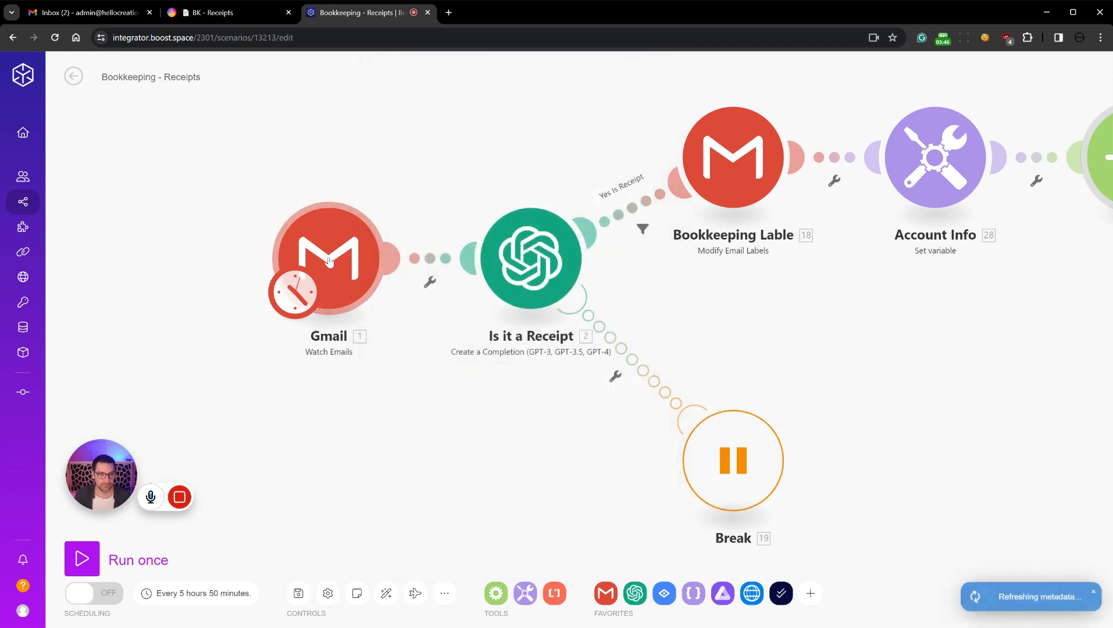
right_click(328, 259)
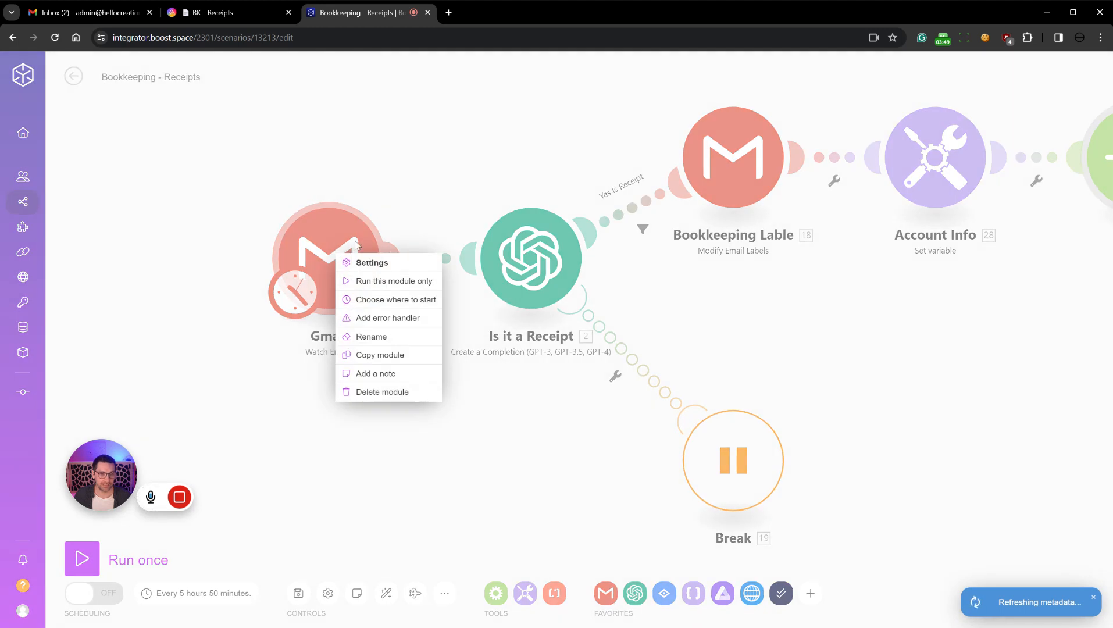
left_click(396, 299)
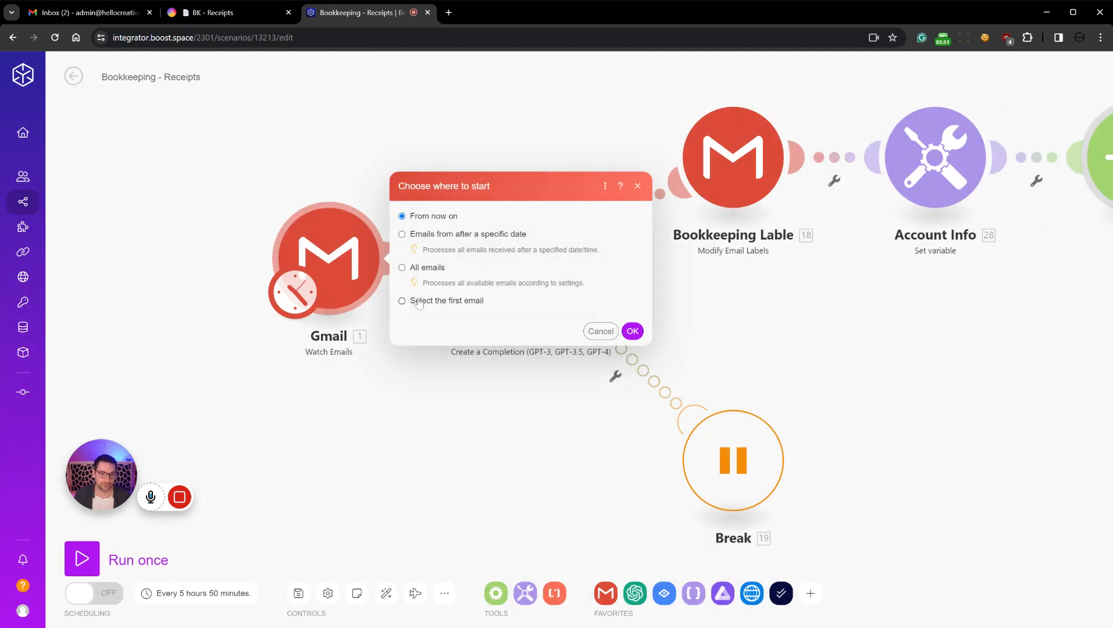
left_click(402, 234)
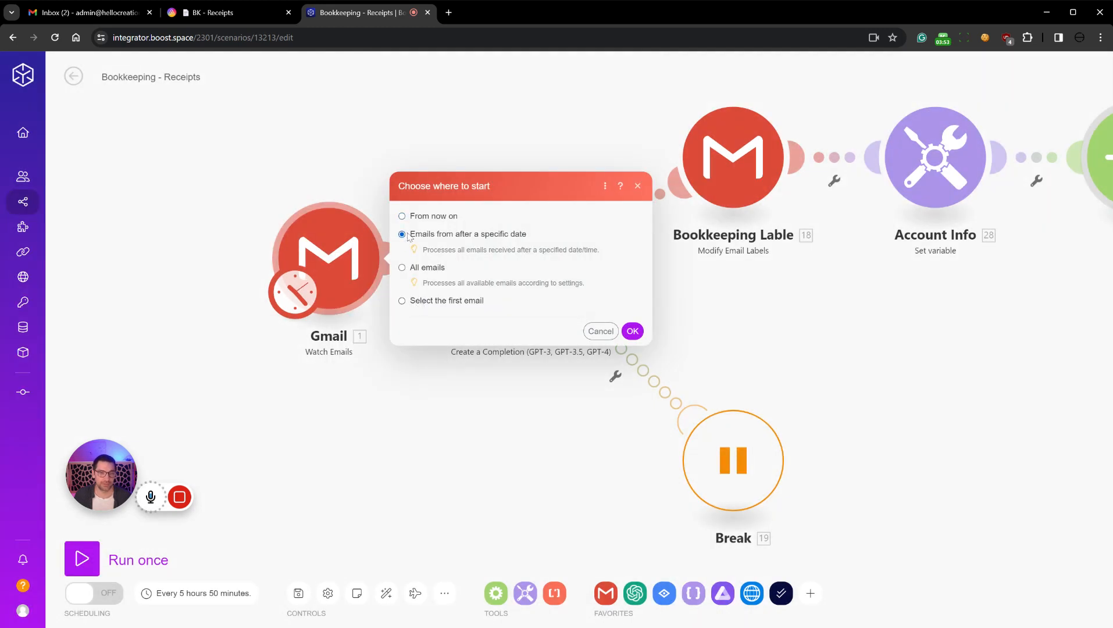
left_click(402, 234)
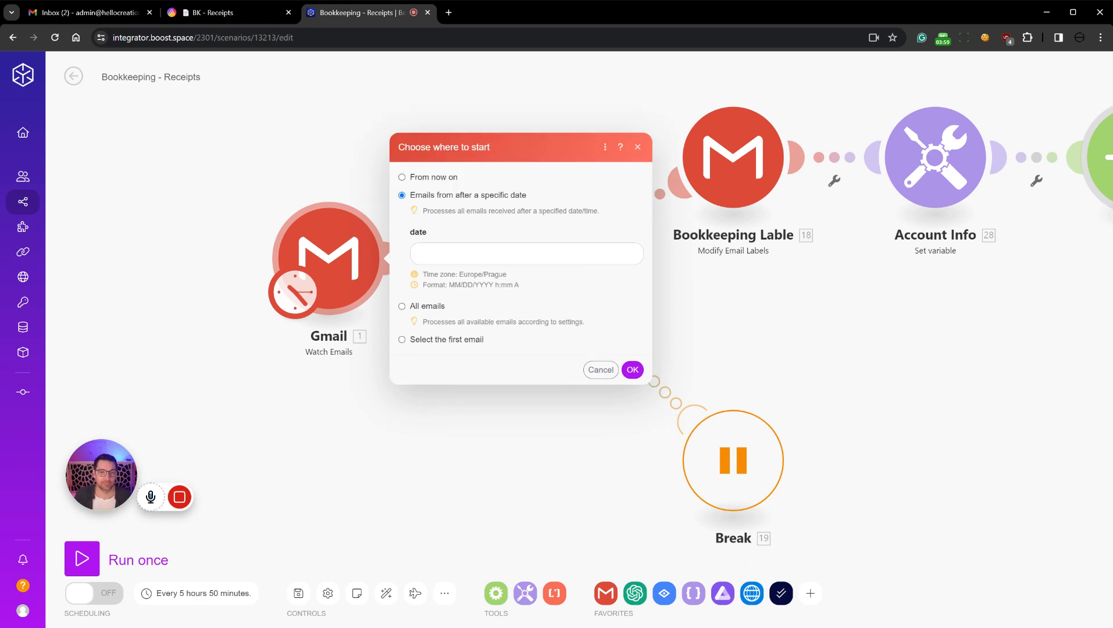
left_click(527, 253)
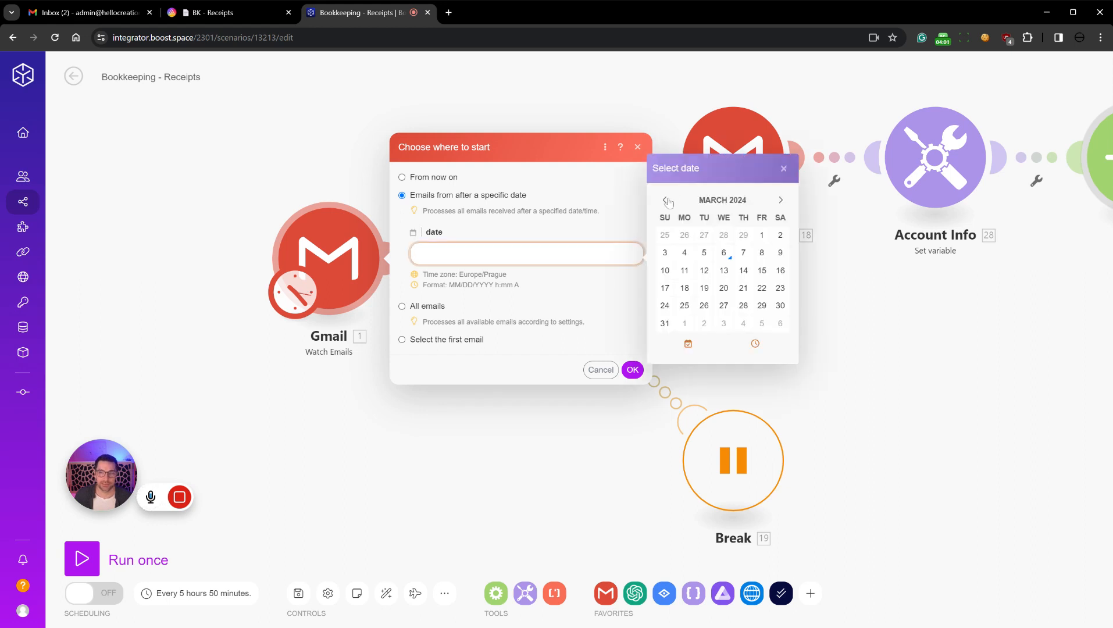
left_click(668, 201)
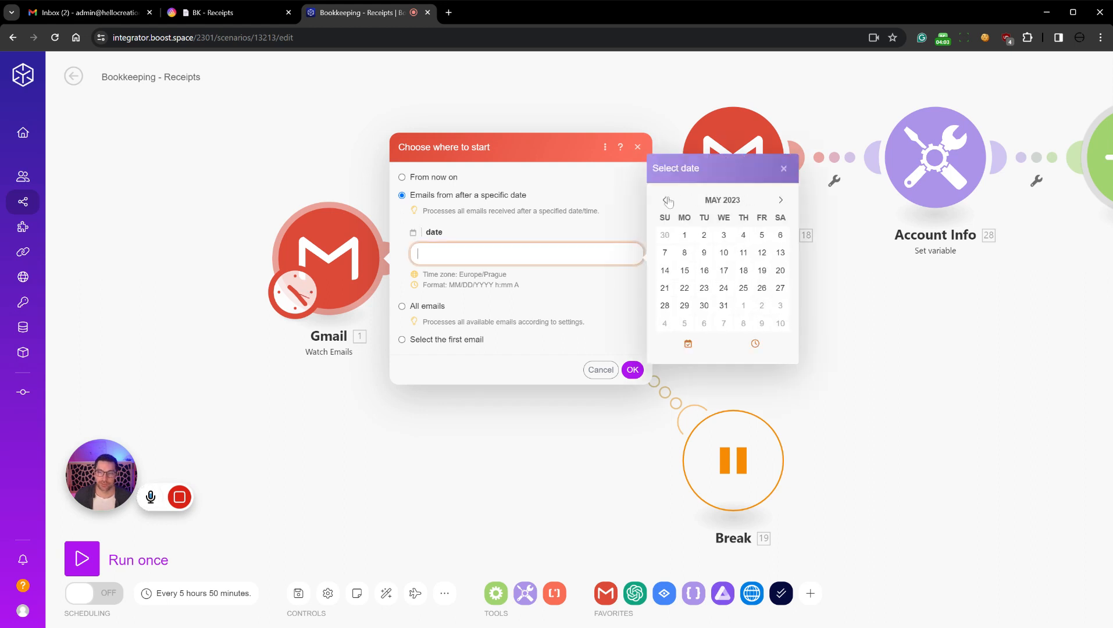
left_click(665, 200)
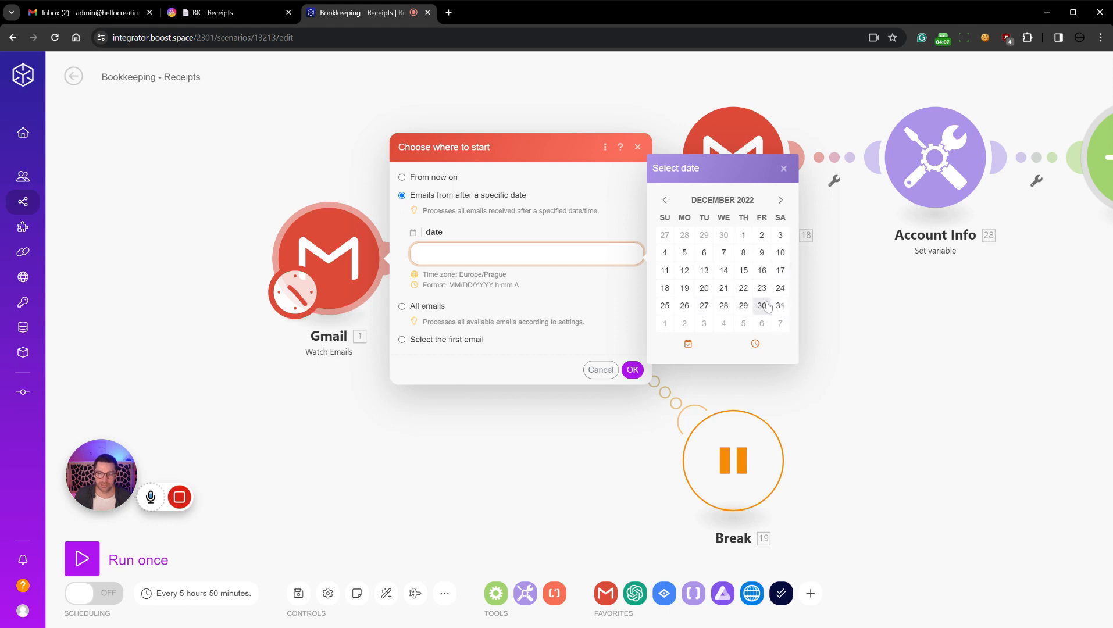
left_click(780, 305)
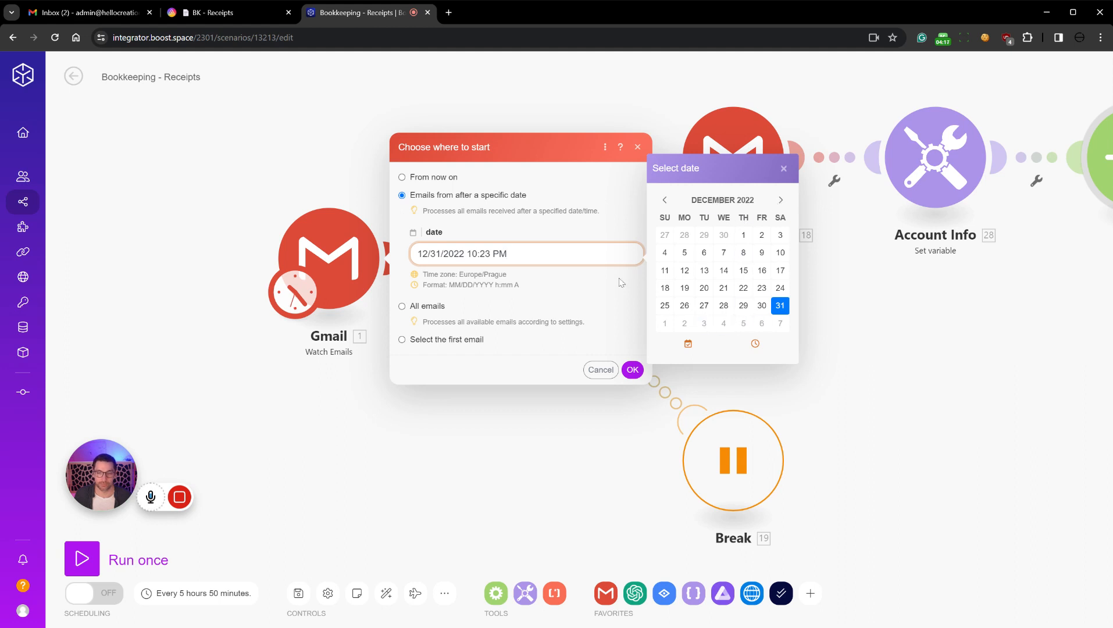
mouse_move(627, 335)
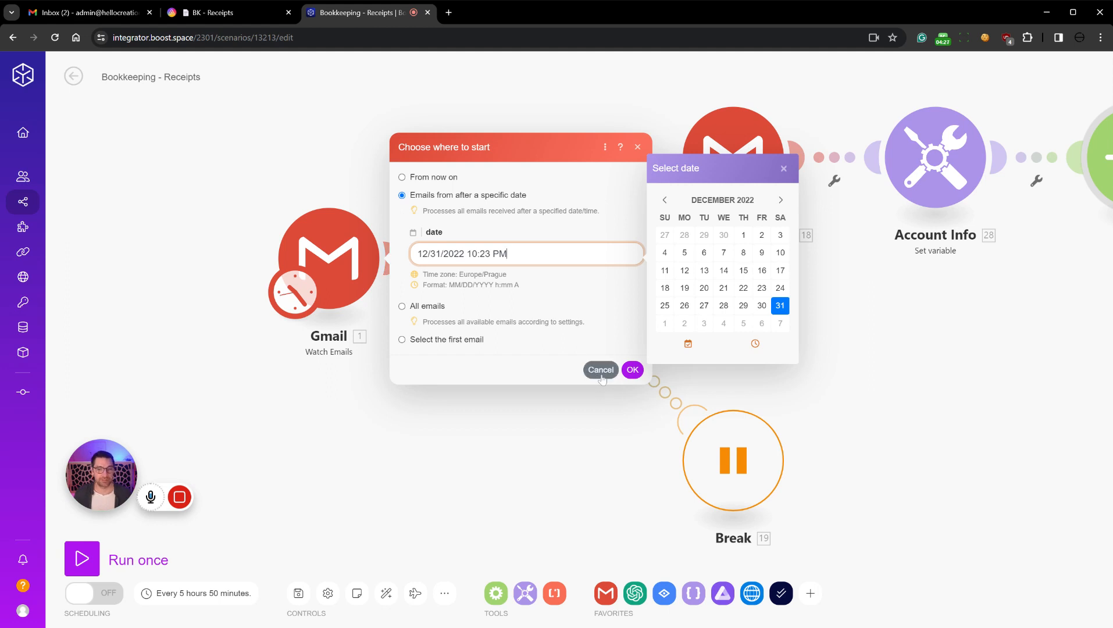
left_click(632, 370)
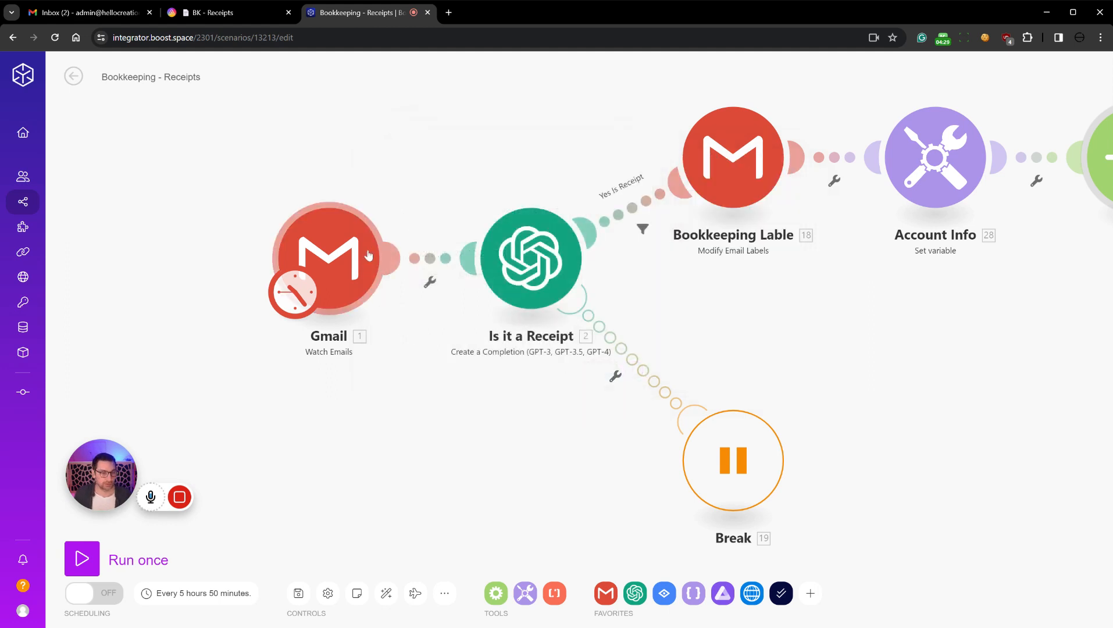
Set the Gmail trigger to start from emails after March 6, 2024, 08:00 AM
right_click(327, 256)
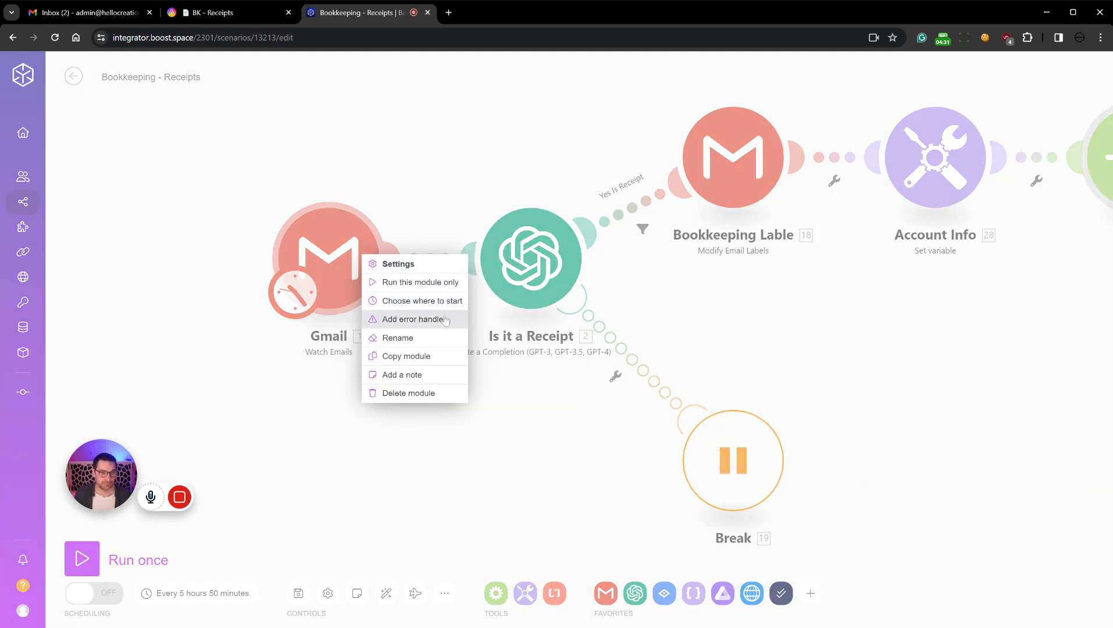
left_click(421, 300)
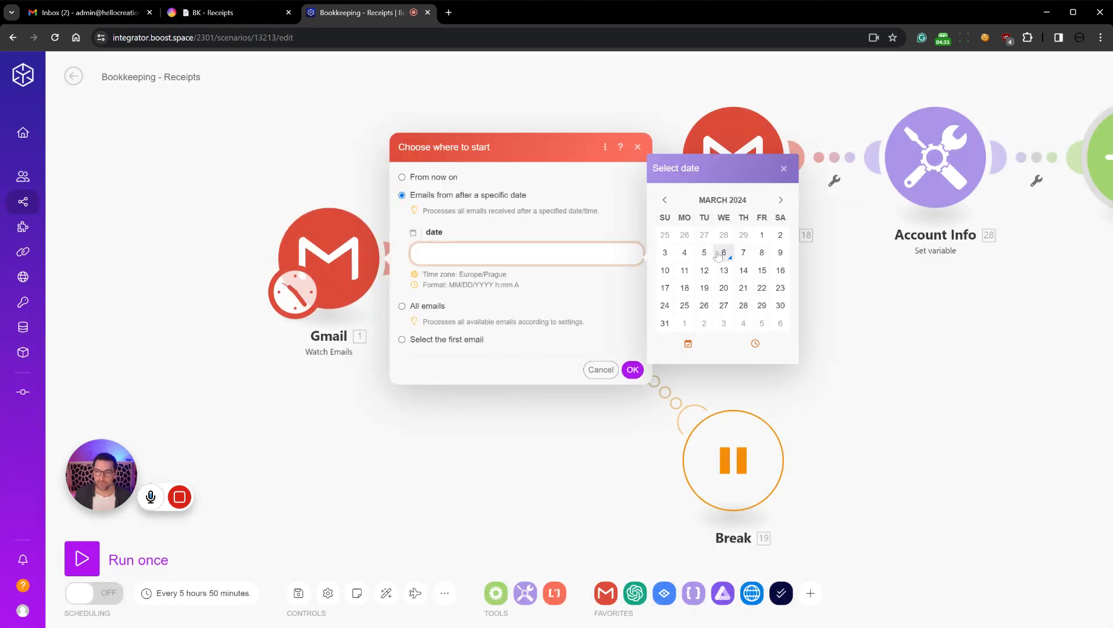
left_click(724, 252)
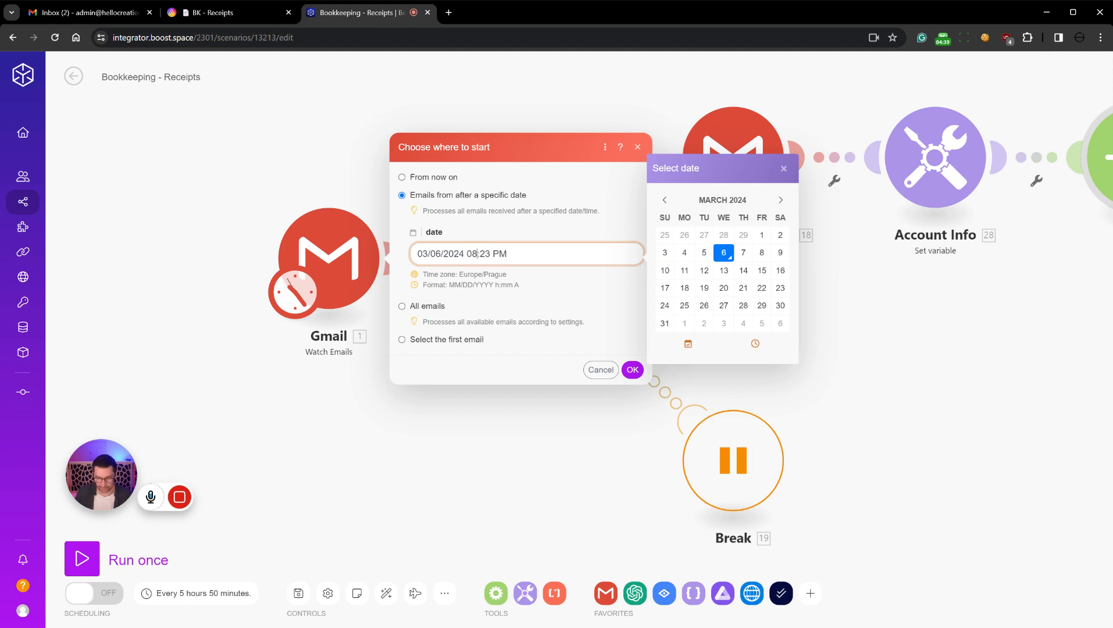
double_click(487, 253)
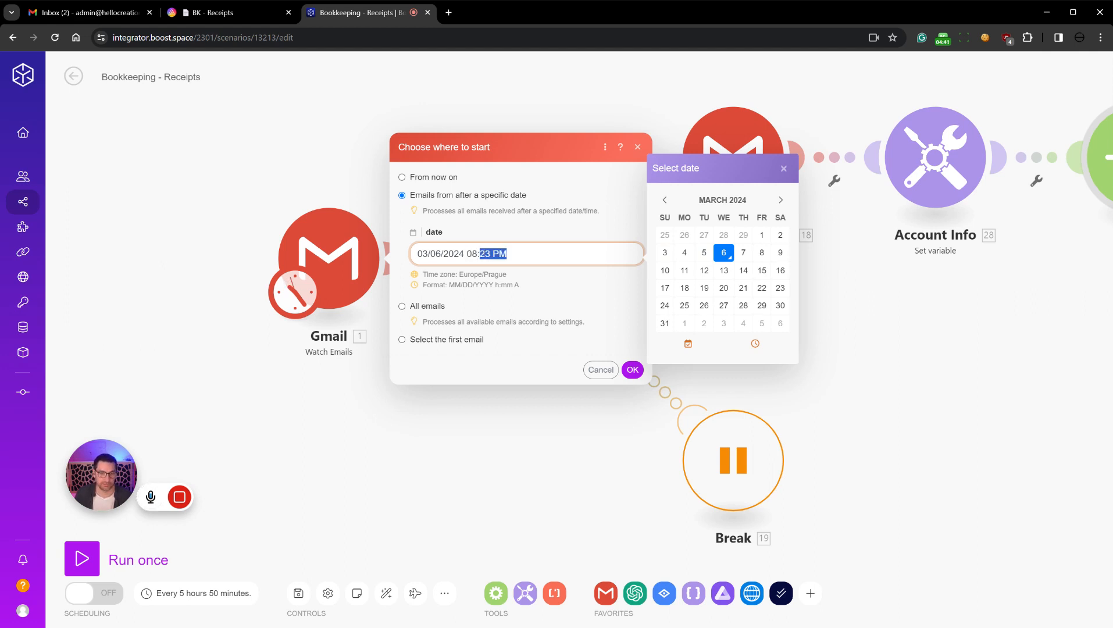
type("08:00 AM")
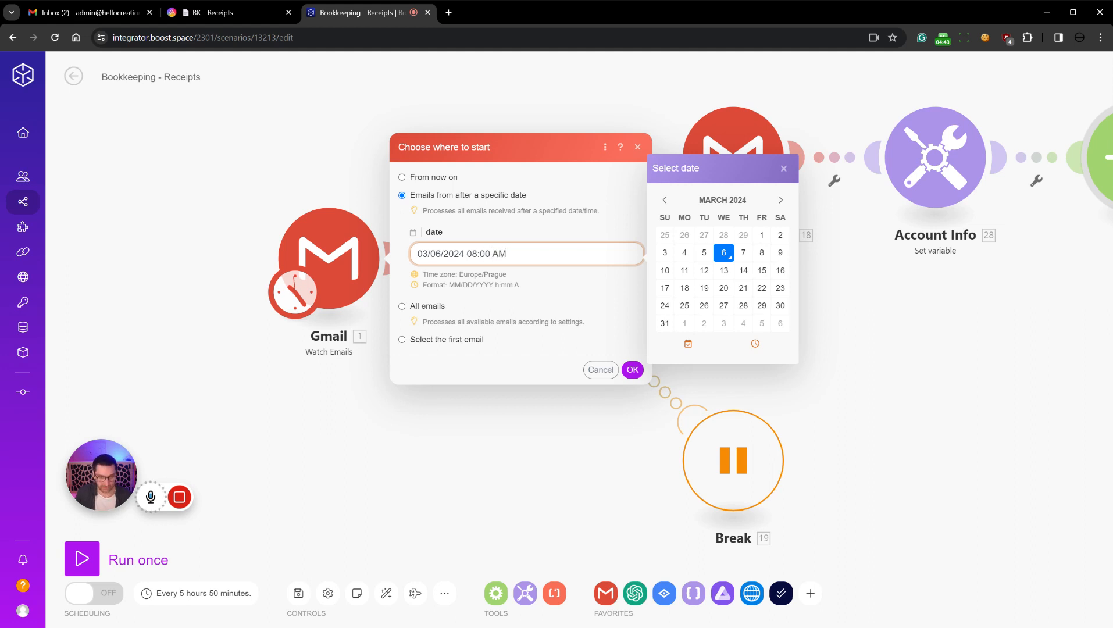
left_click(633, 369)
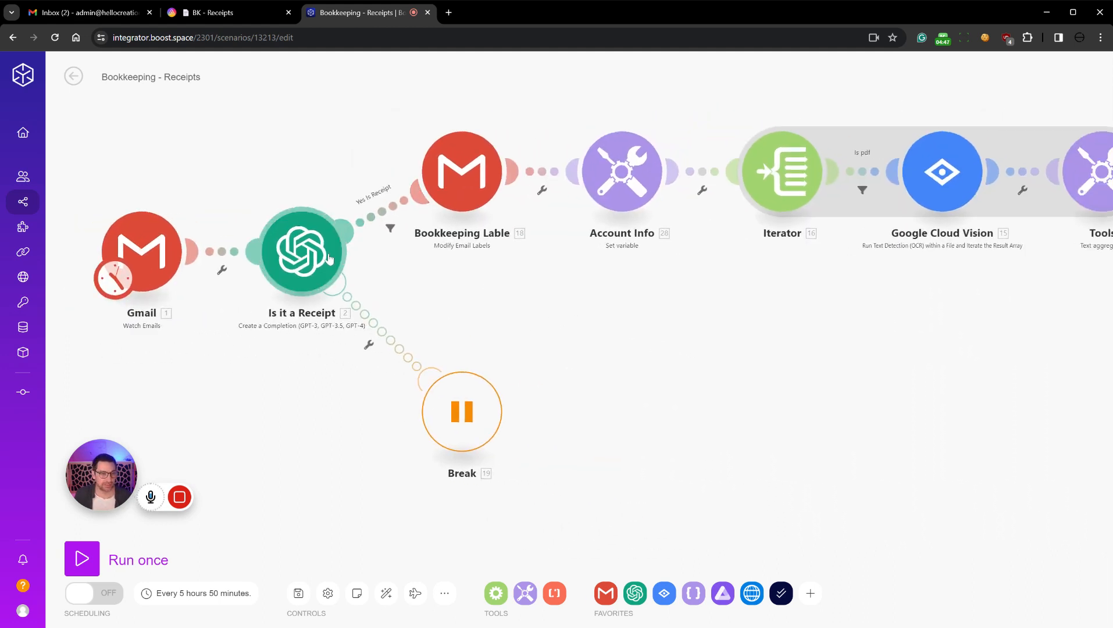
mouse_move(411, 279)
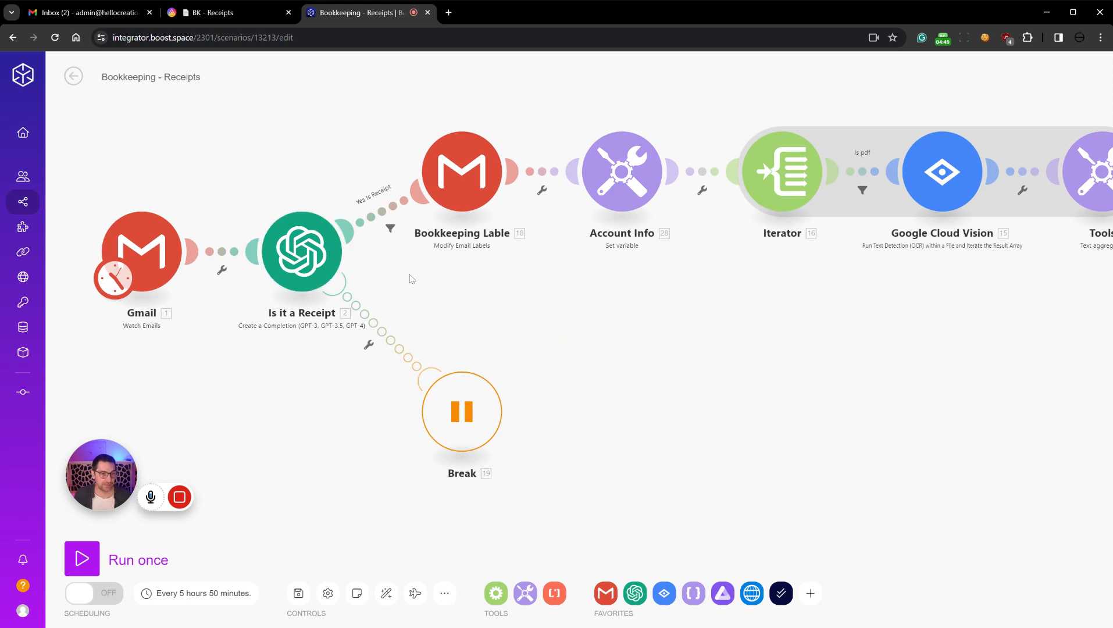
left_click(301, 252)
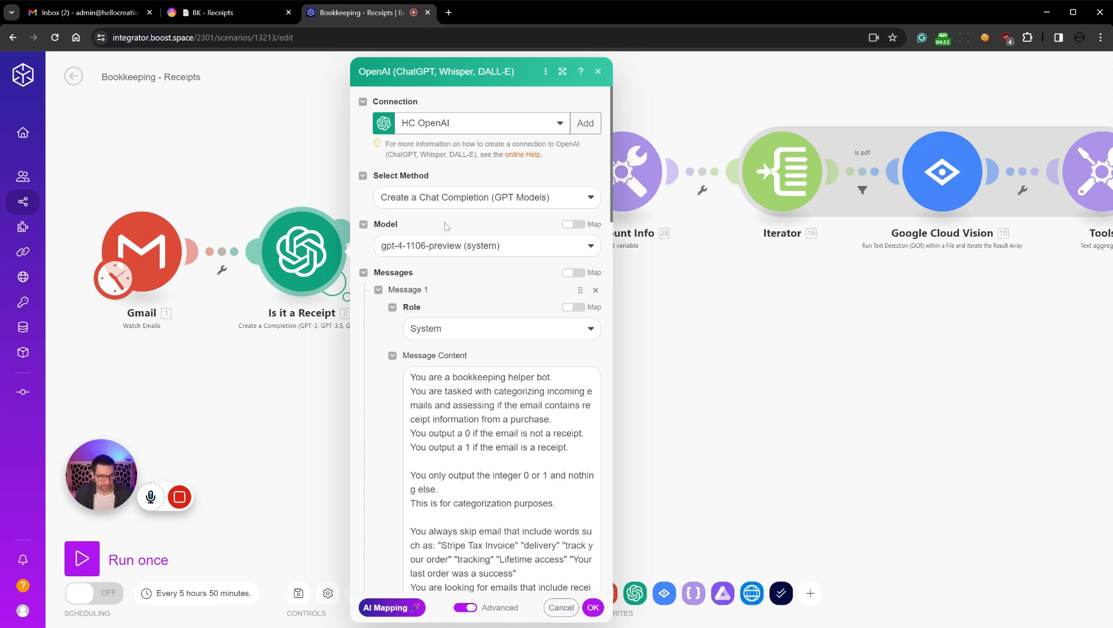
scroll("down", 3)
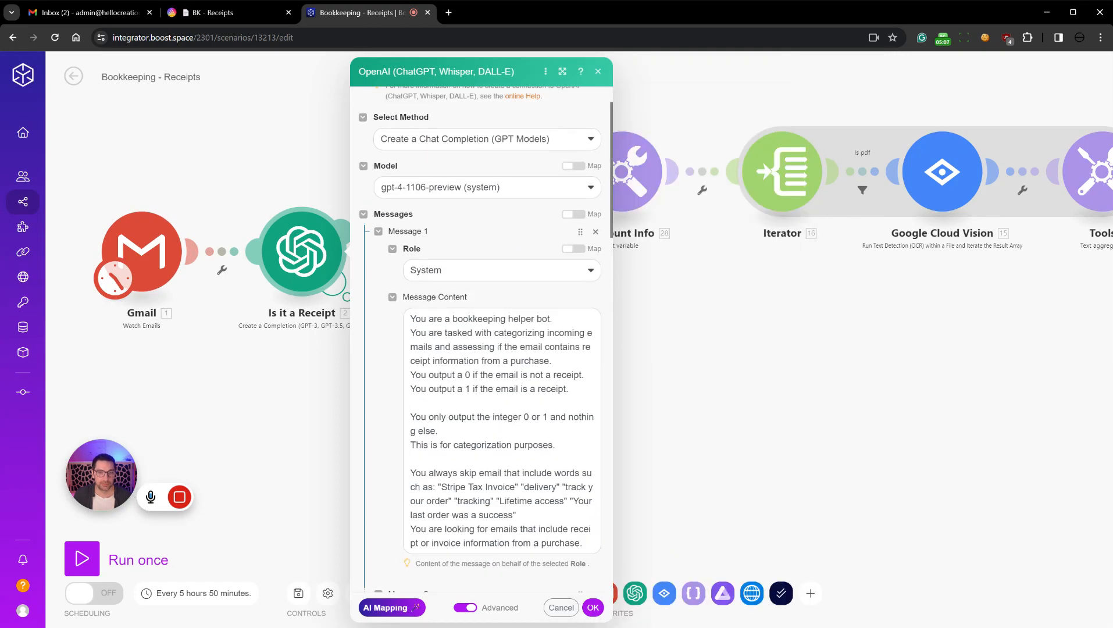
scroll("down", 3)
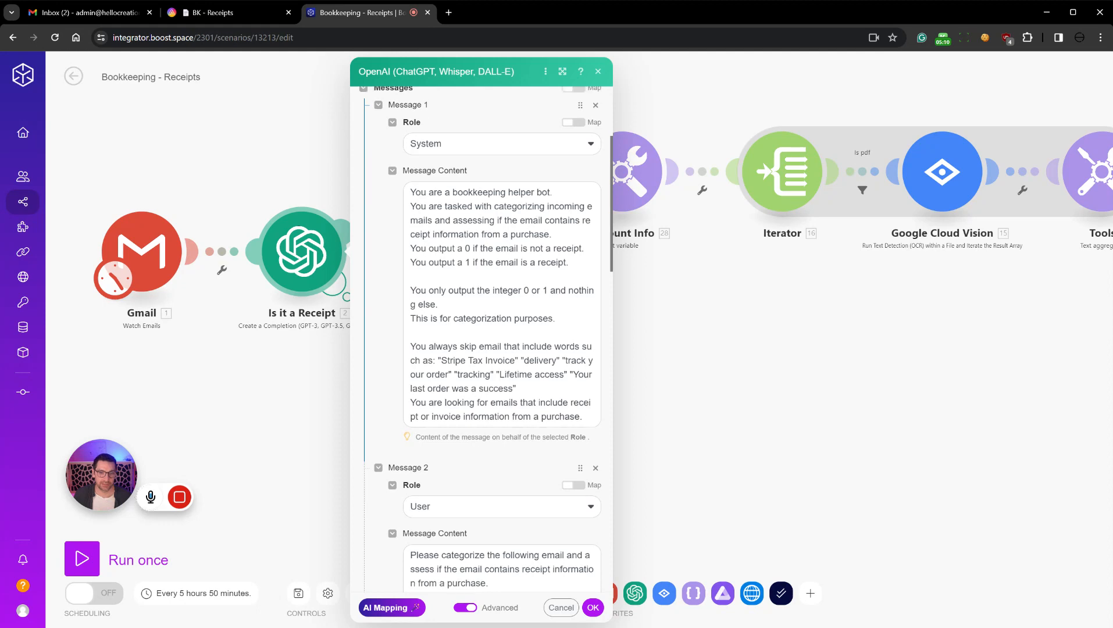
scroll("down", 3)
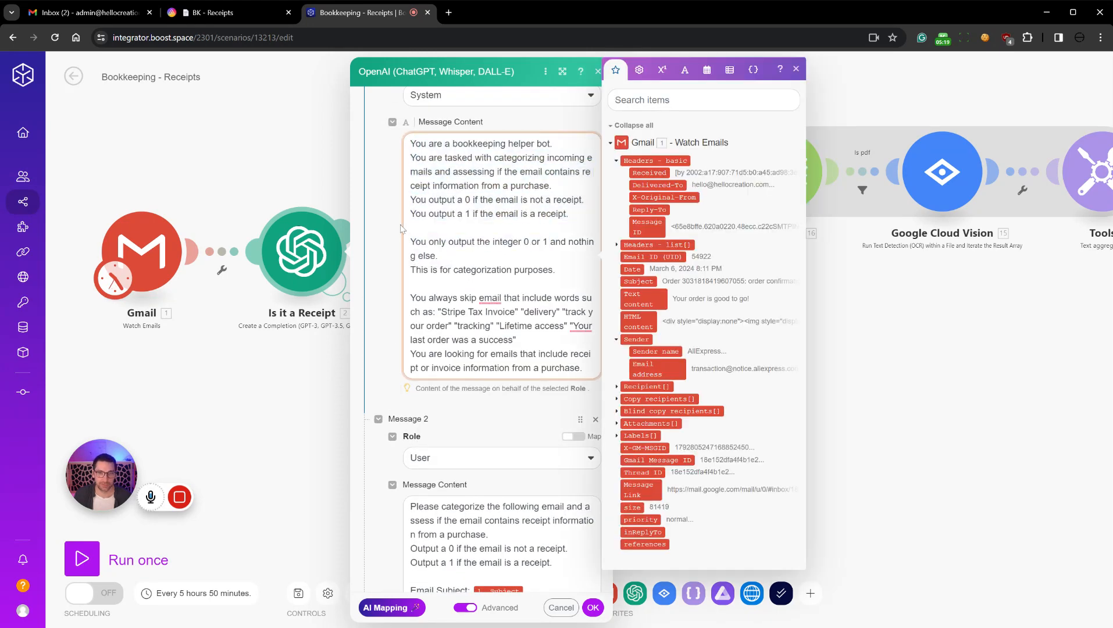
scroll("down", 3)
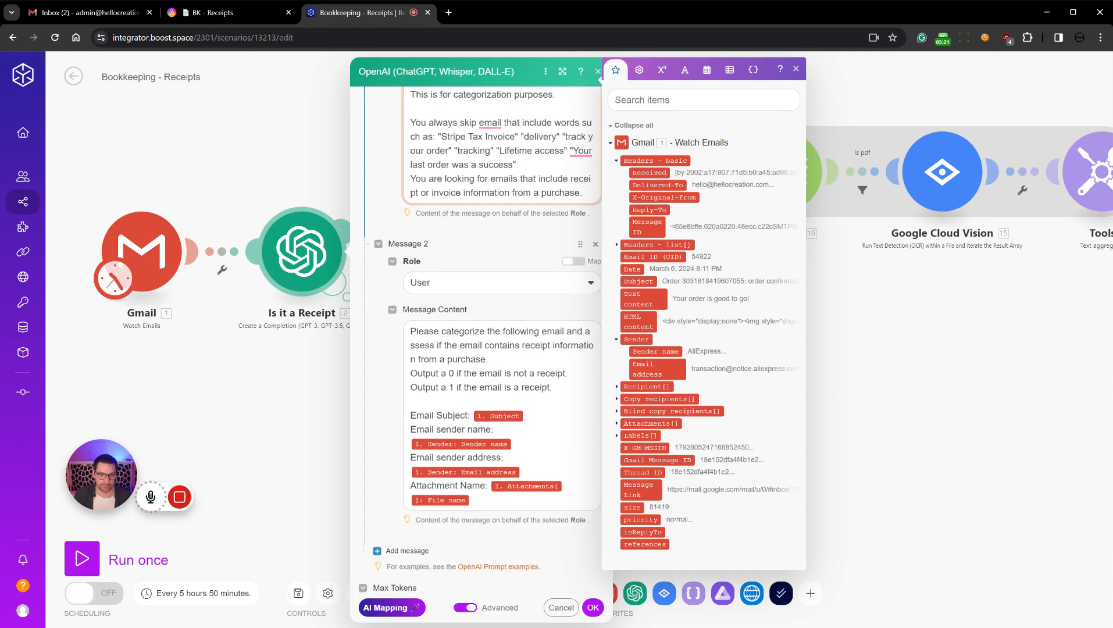
scroll("down", 3)
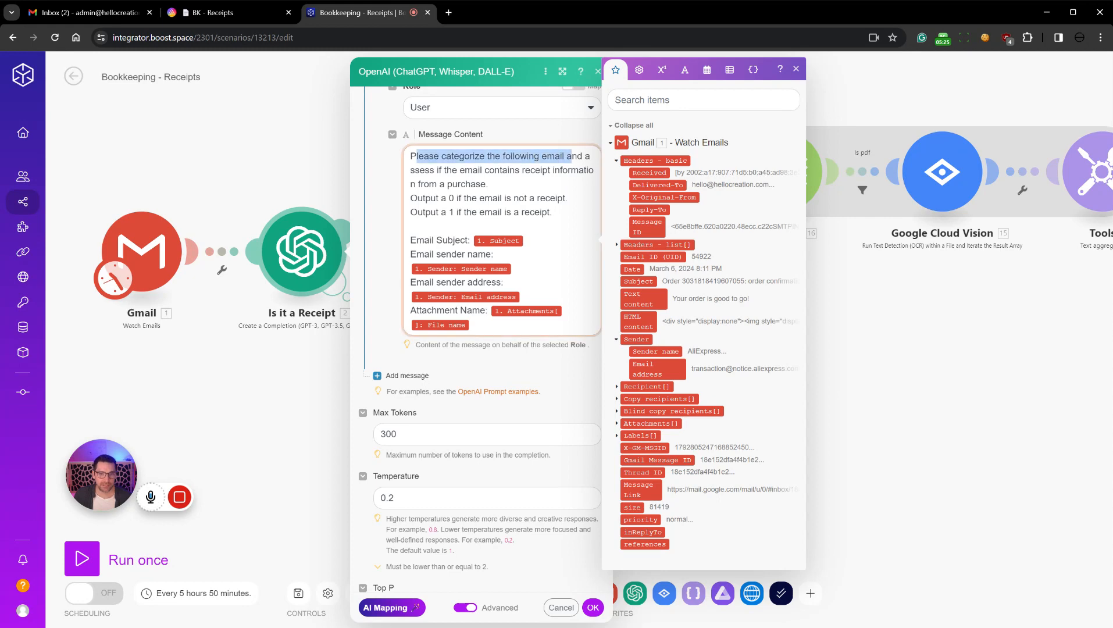
scroll("down", 3)
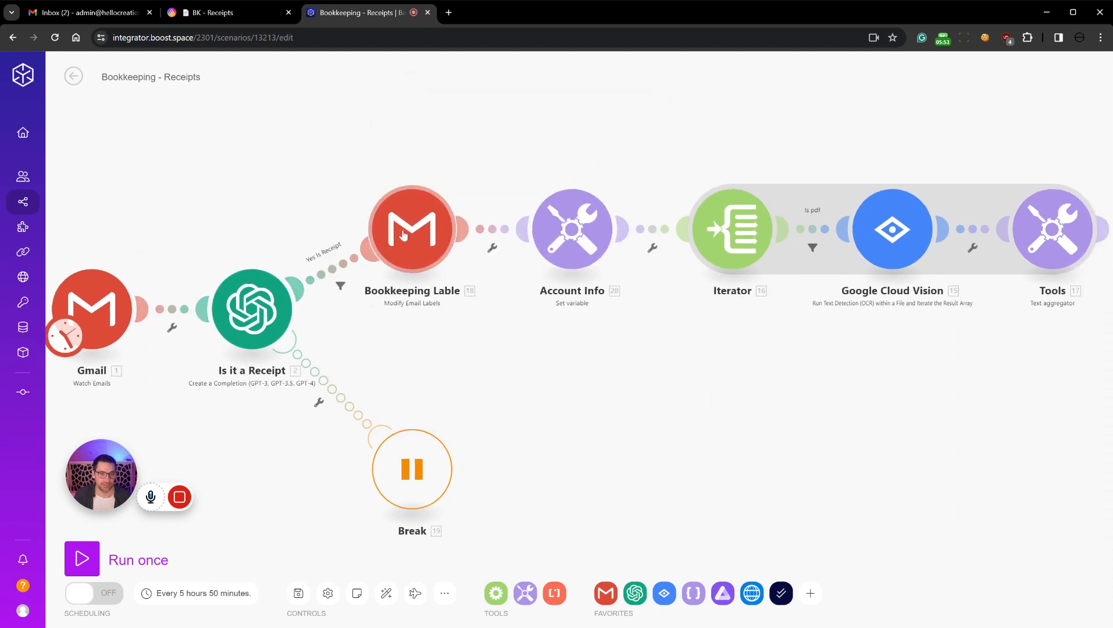
Review the Bookkeeping Lable module and the Account Info variable settings, closing each
left_click(412, 228)
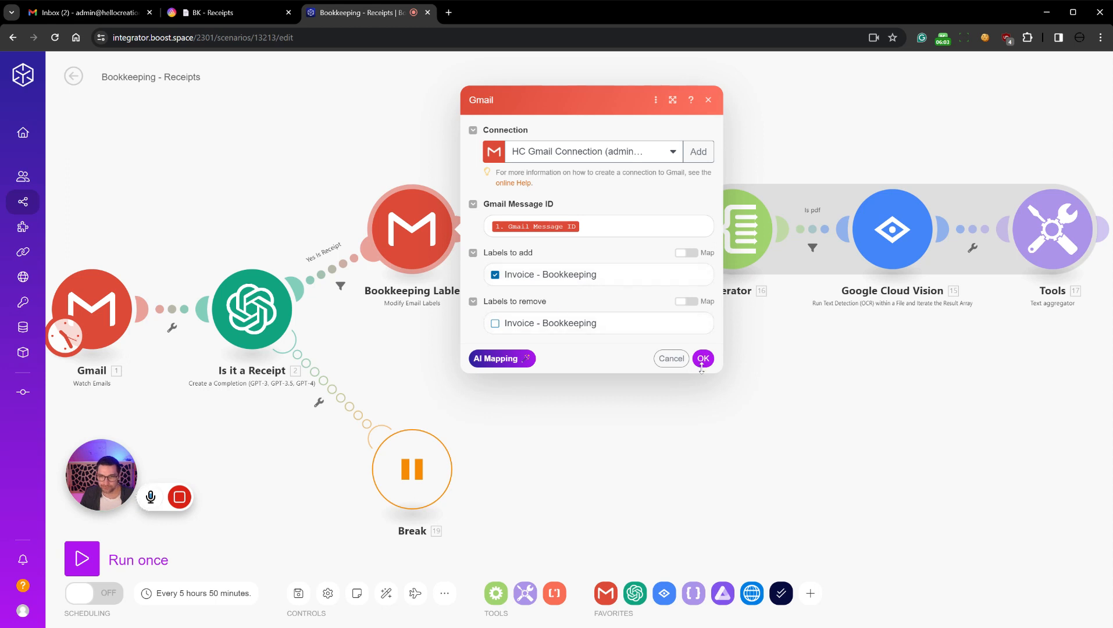
left_click(703, 358)
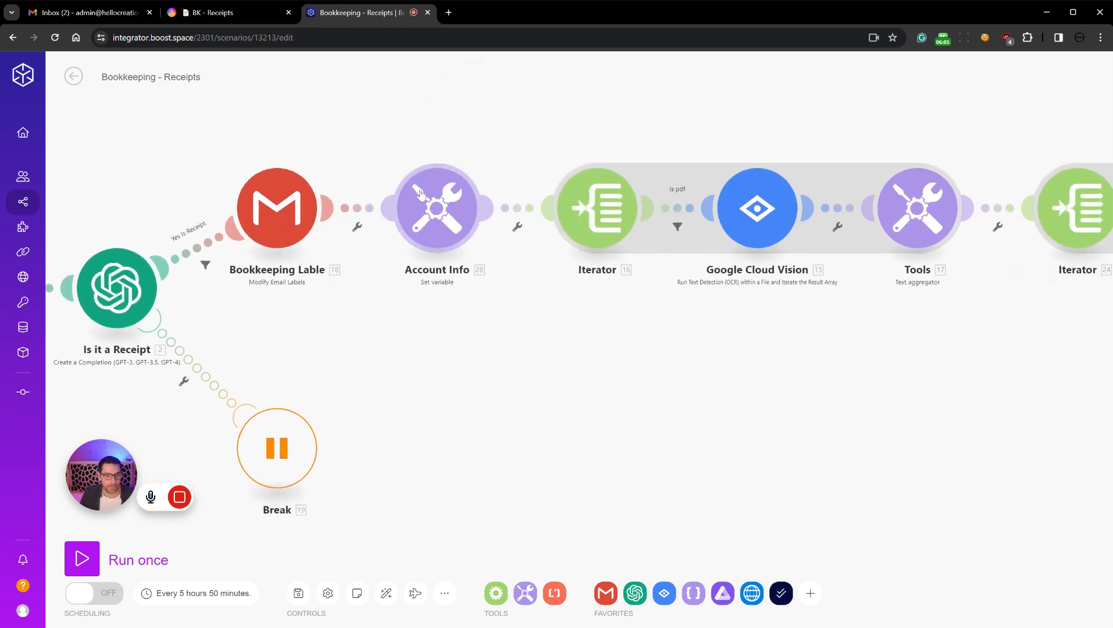
left_click(437, 207)
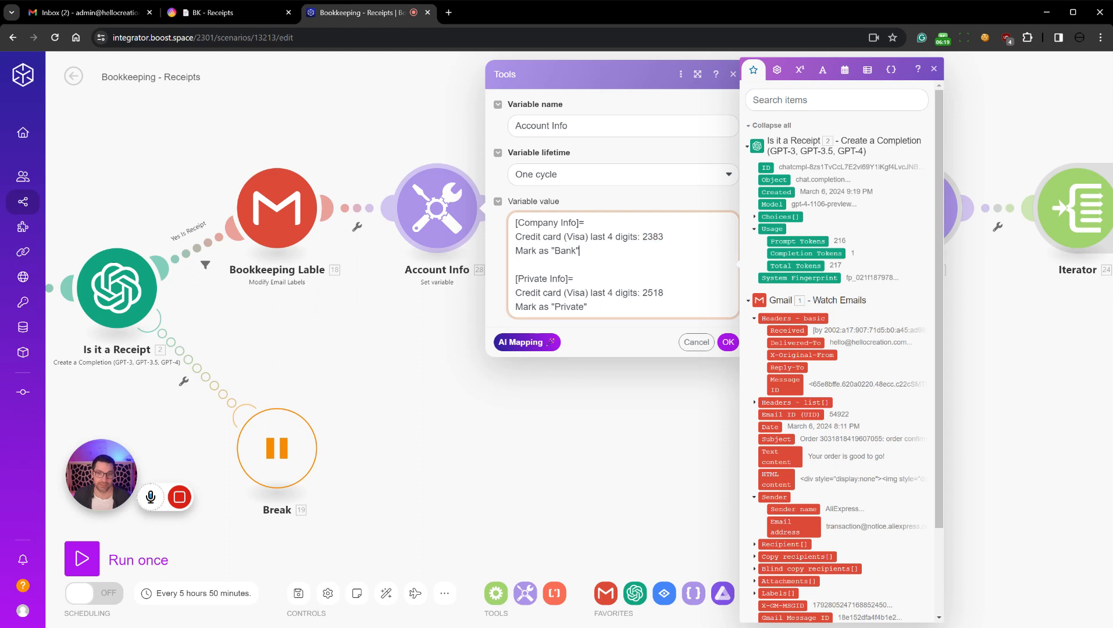
left_click_drag(516, 222, 634, 236)
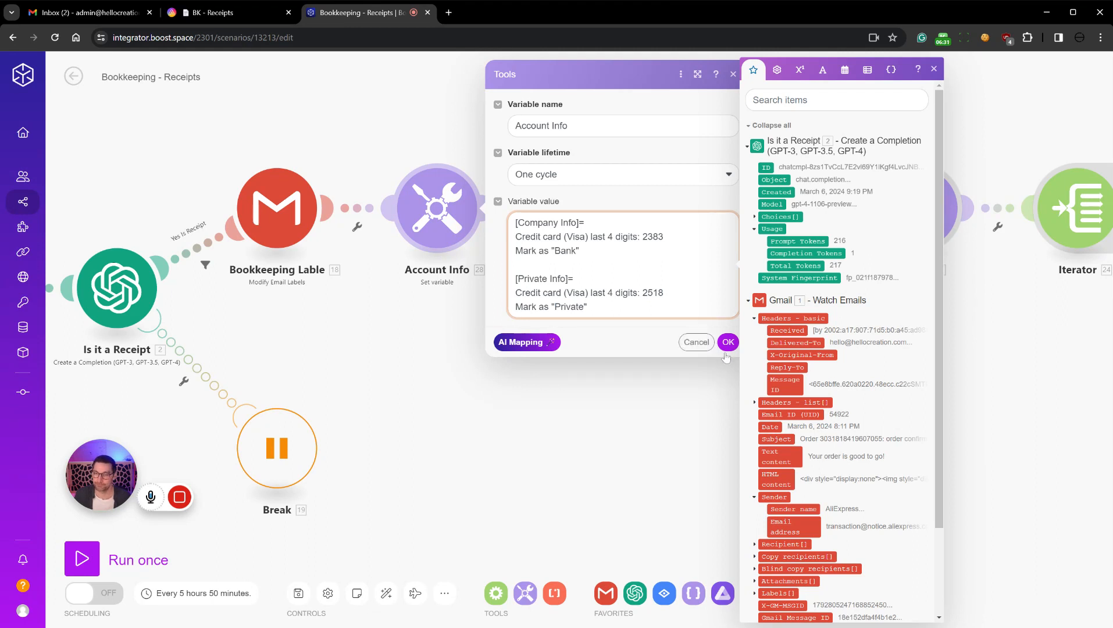
left_click(728, 342)
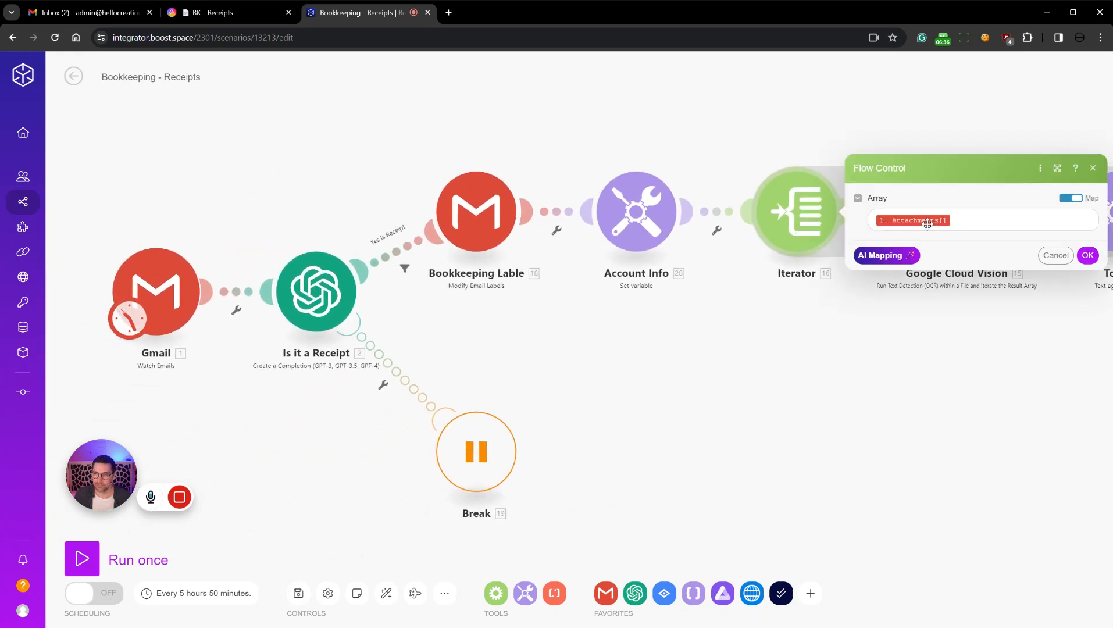
Close the Iterator, rename the image-branch filter to 'Is Image', and confirm the Is pdf filter
left_click(1087, 256)
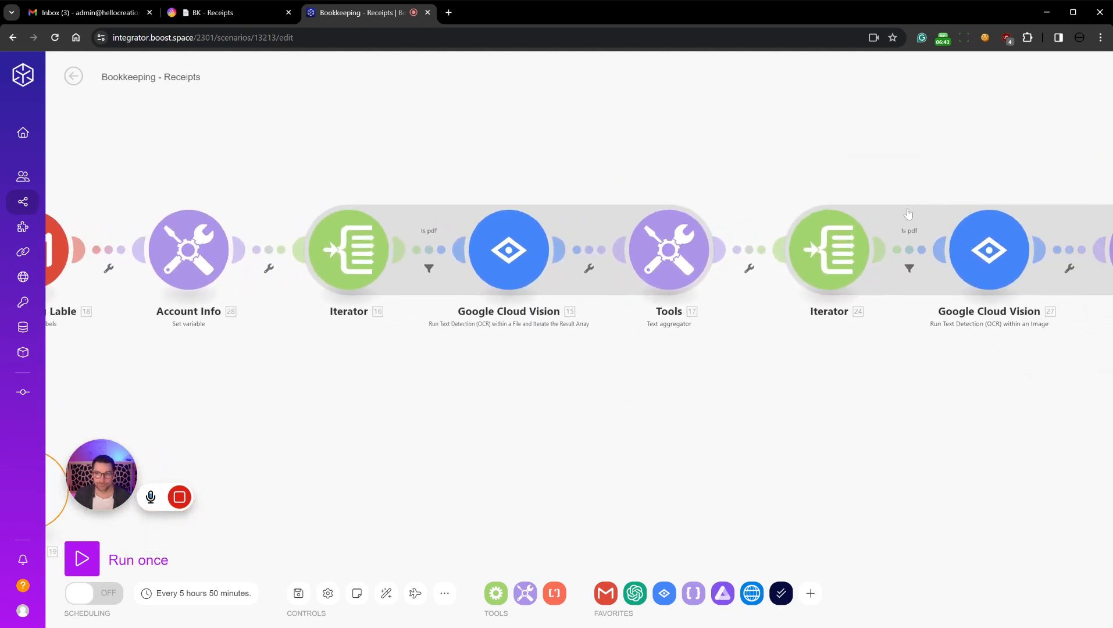
left_click(429, 269)
type("Is ")
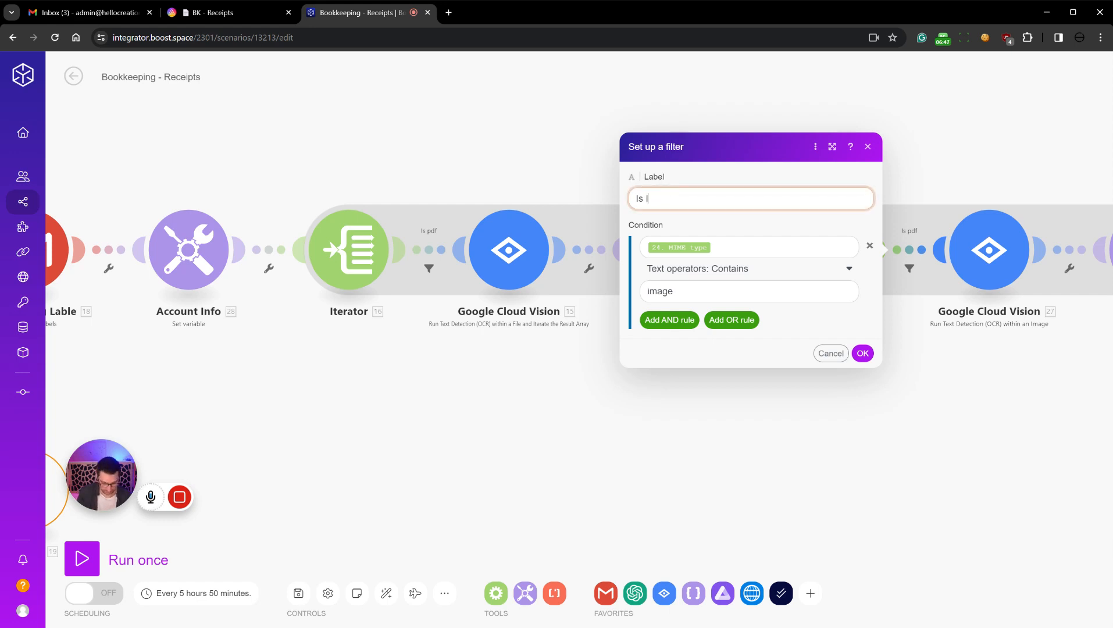
type("Image")
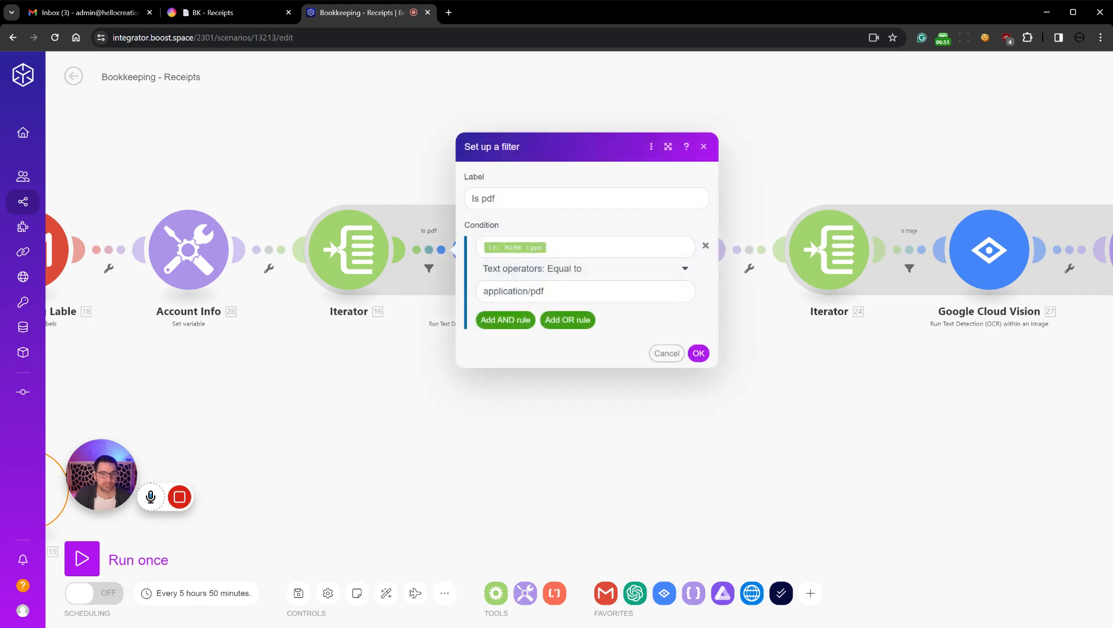
left_click(605, 248)
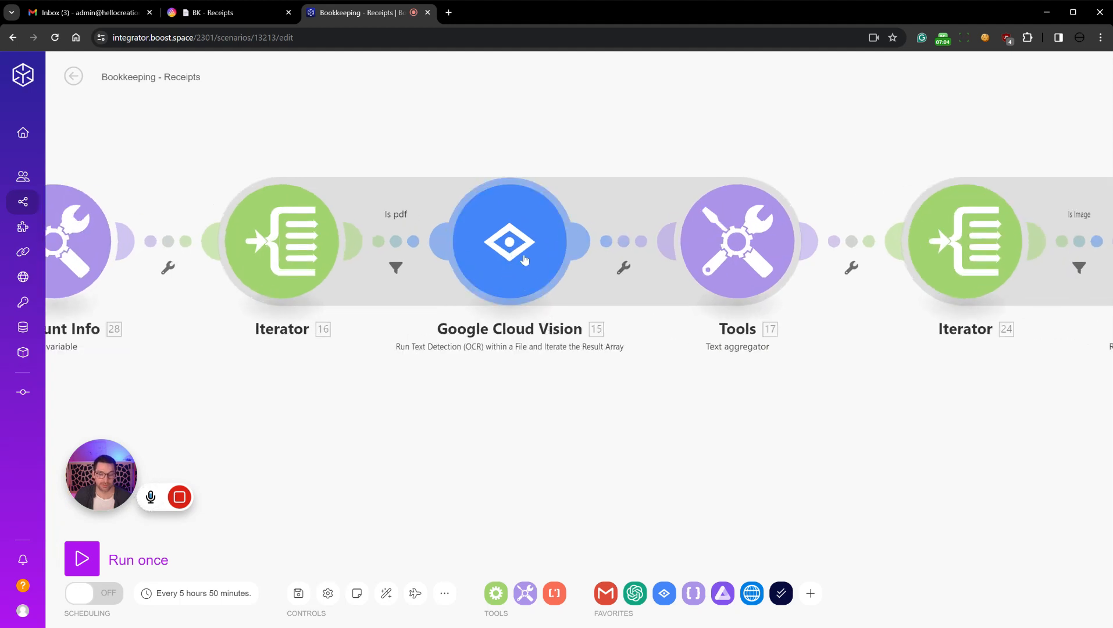
left_click(509, 241)
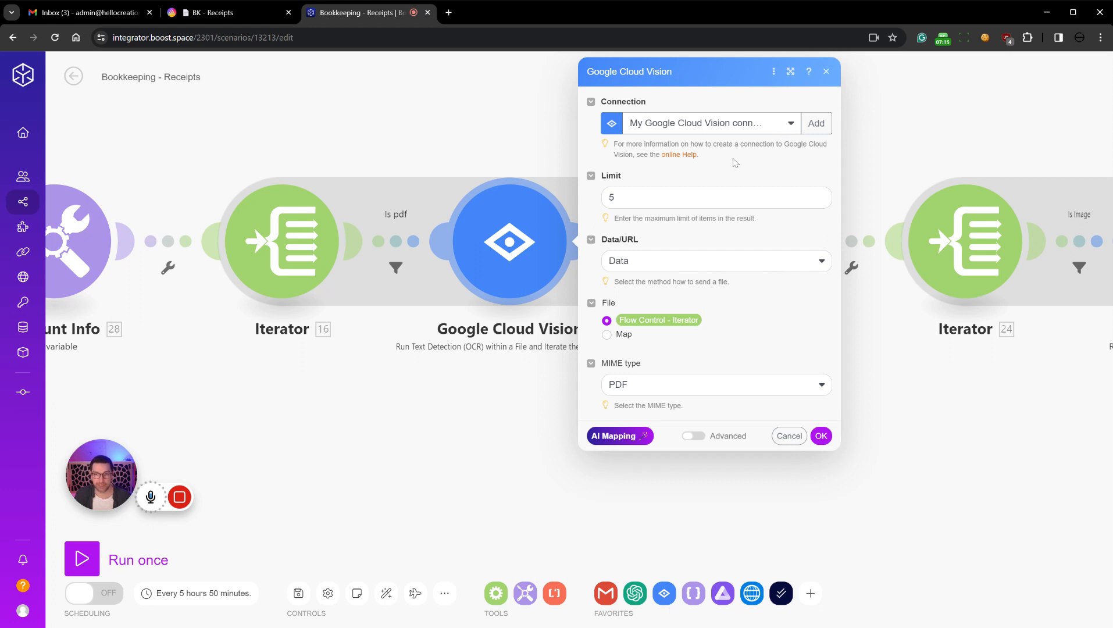
left_click(821, 435)
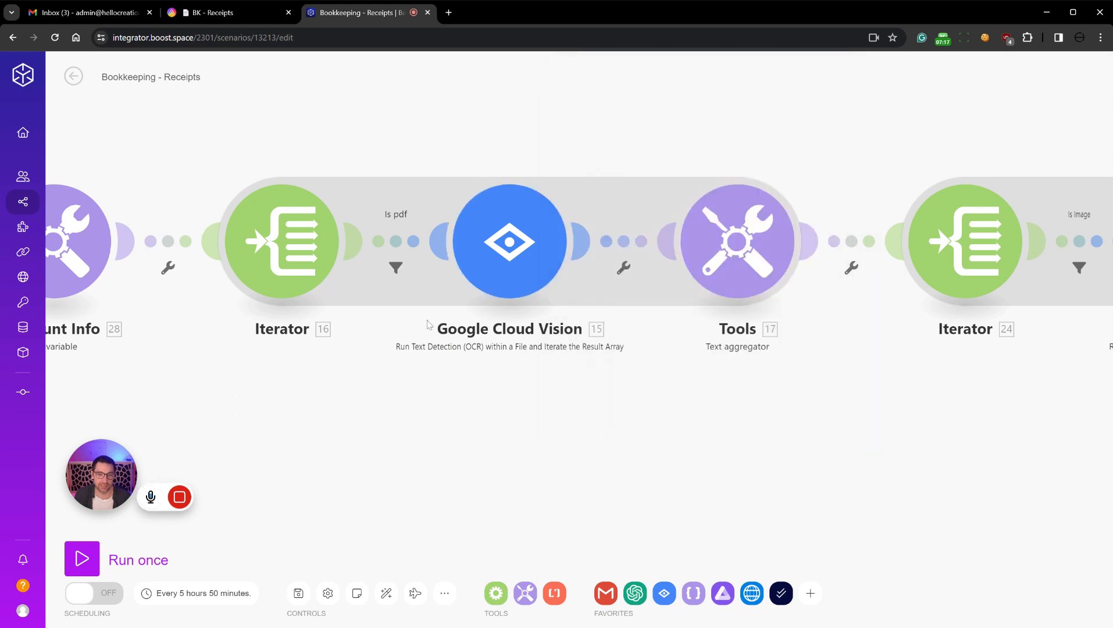
left_click(510, 241)
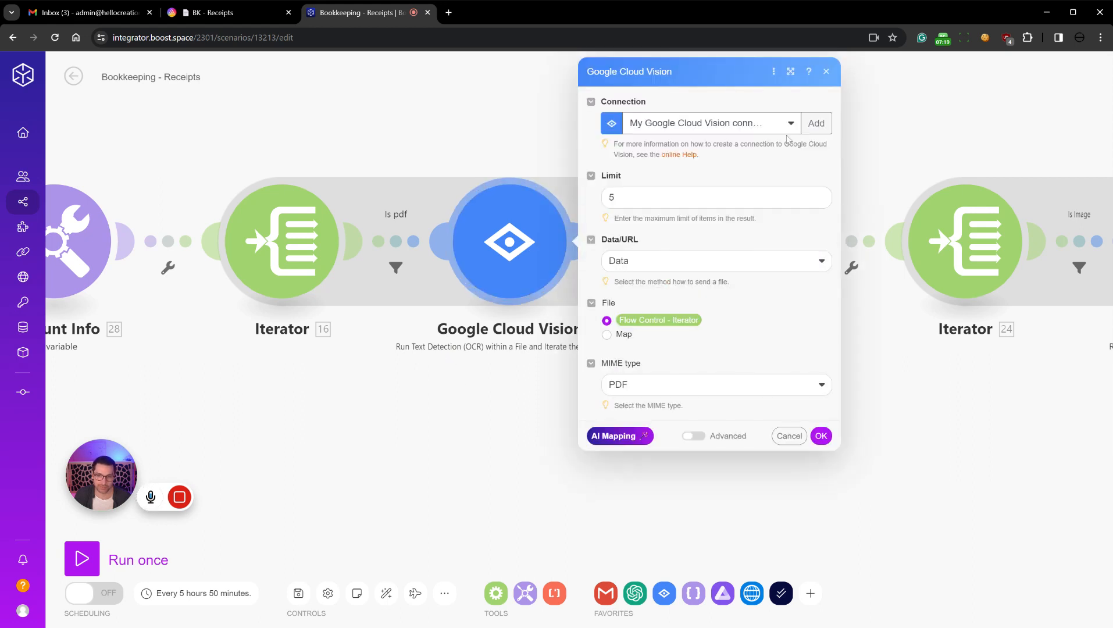
left_click(816, 123)
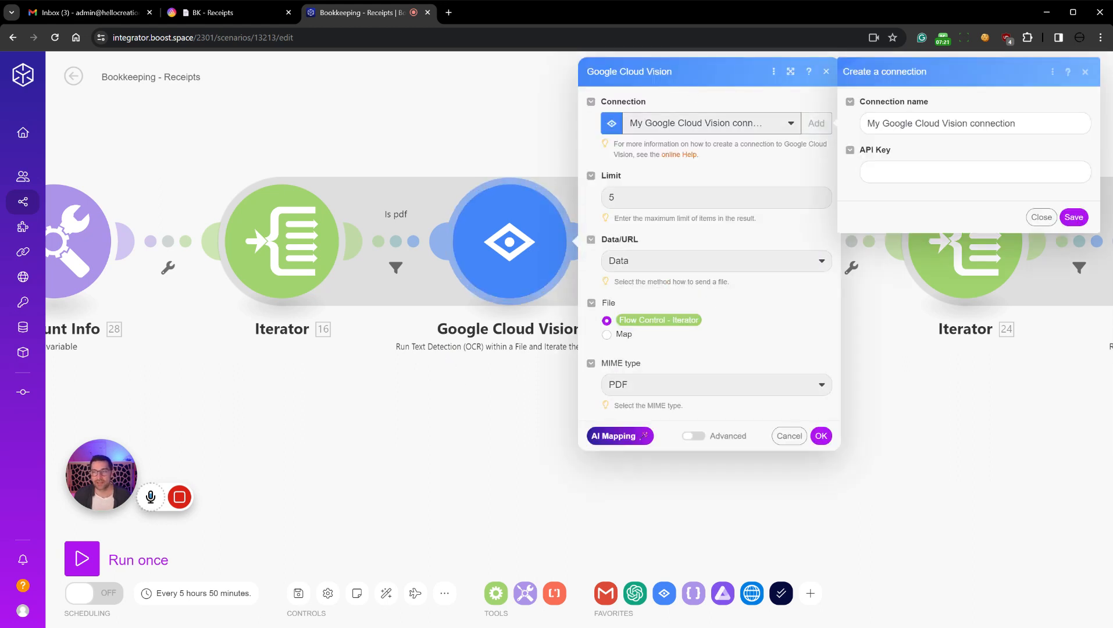
left_click(1041, 217)
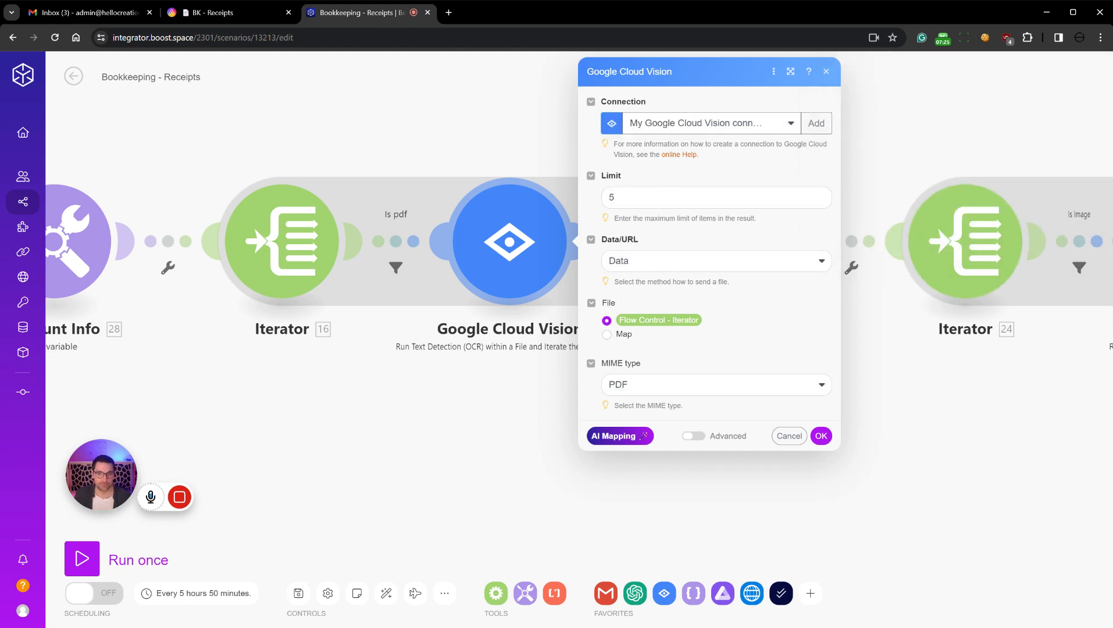
mouse_move(554, 305)
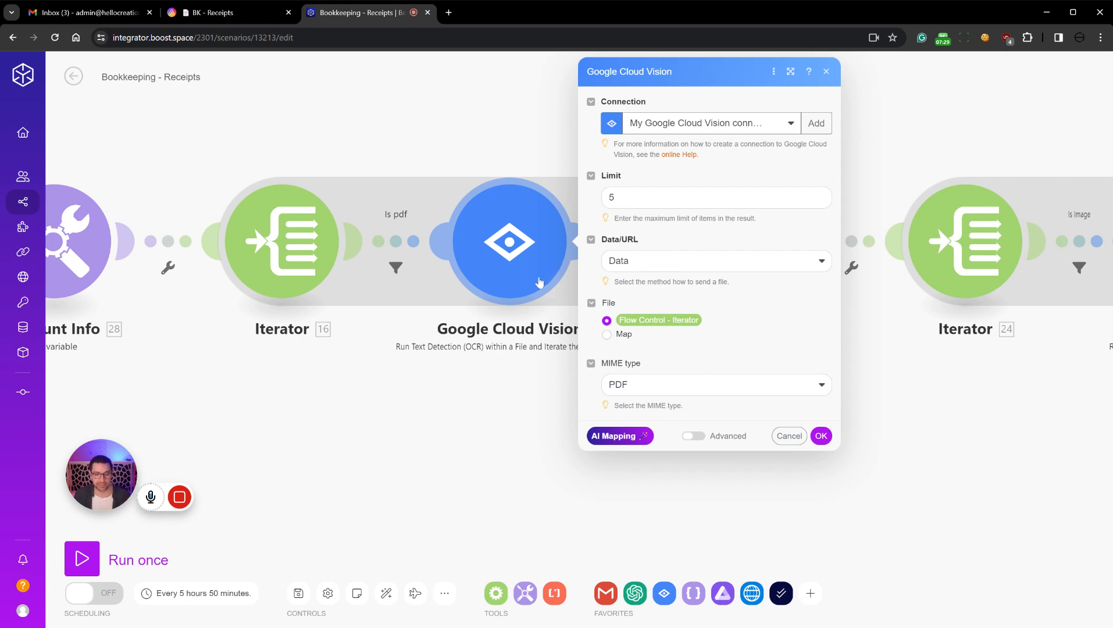
mouse_move(735, 171)
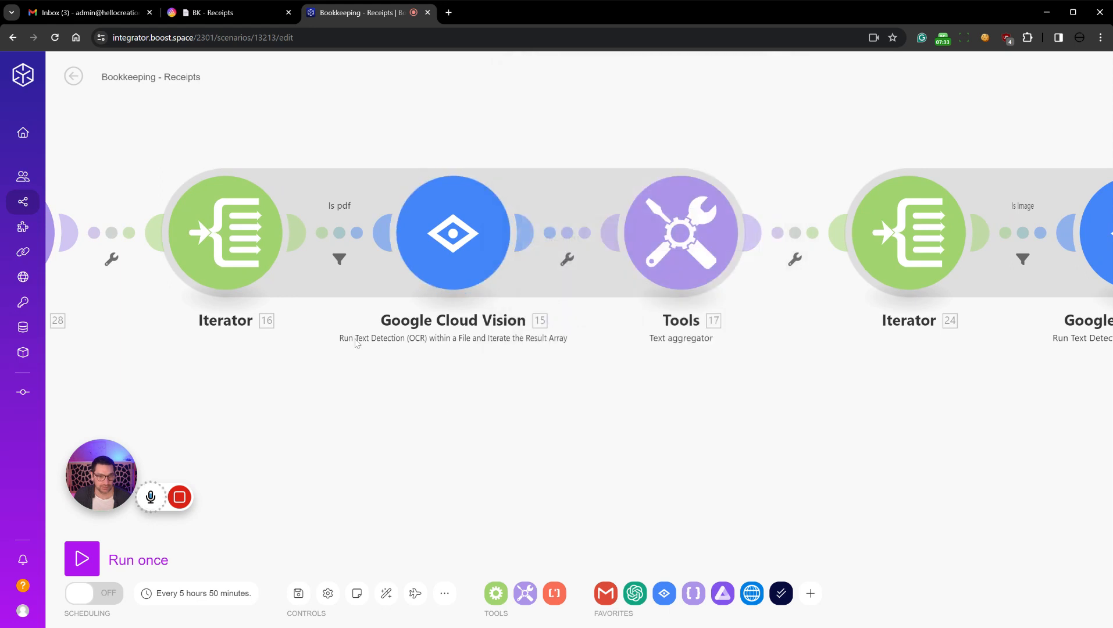
mouse_move(415, 346)
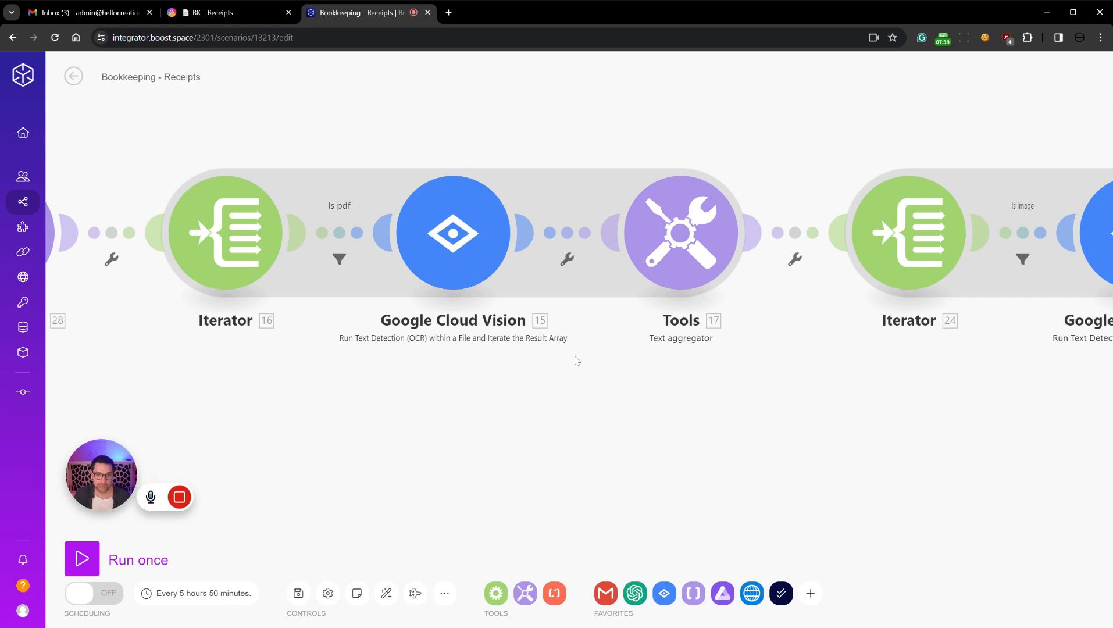
left_click(454, 232)
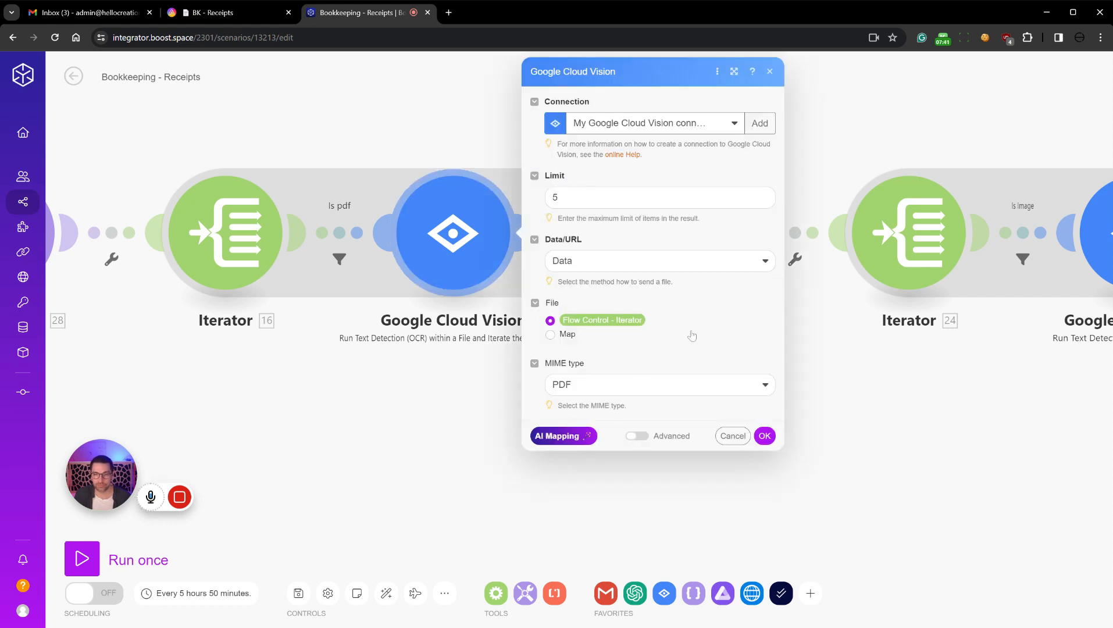
mouse_move(215, 180)
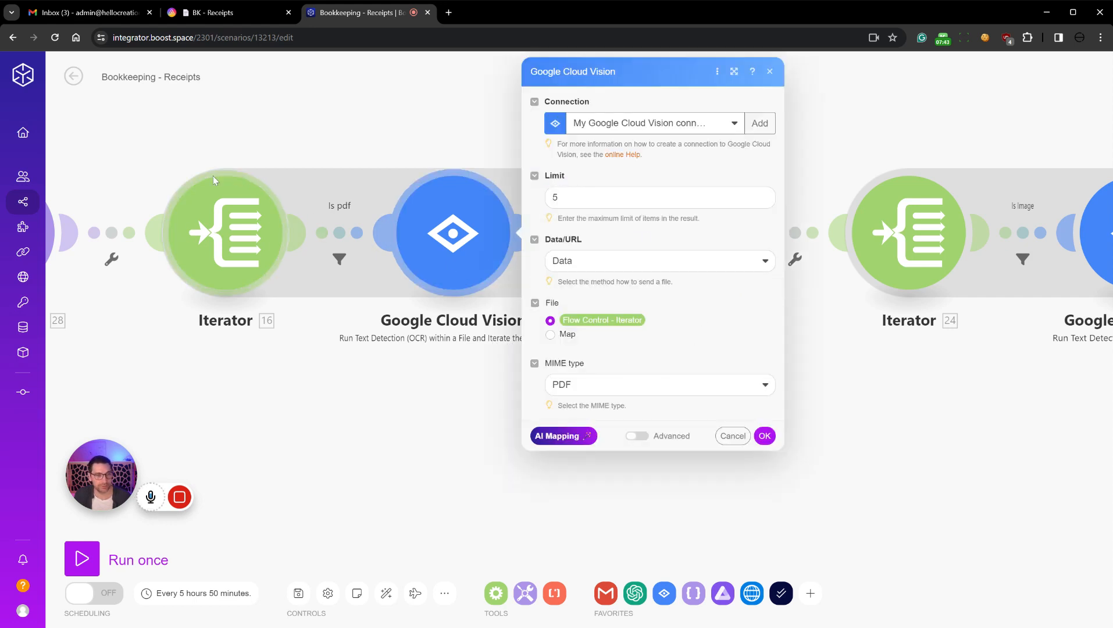
mouse_move(677, 328)
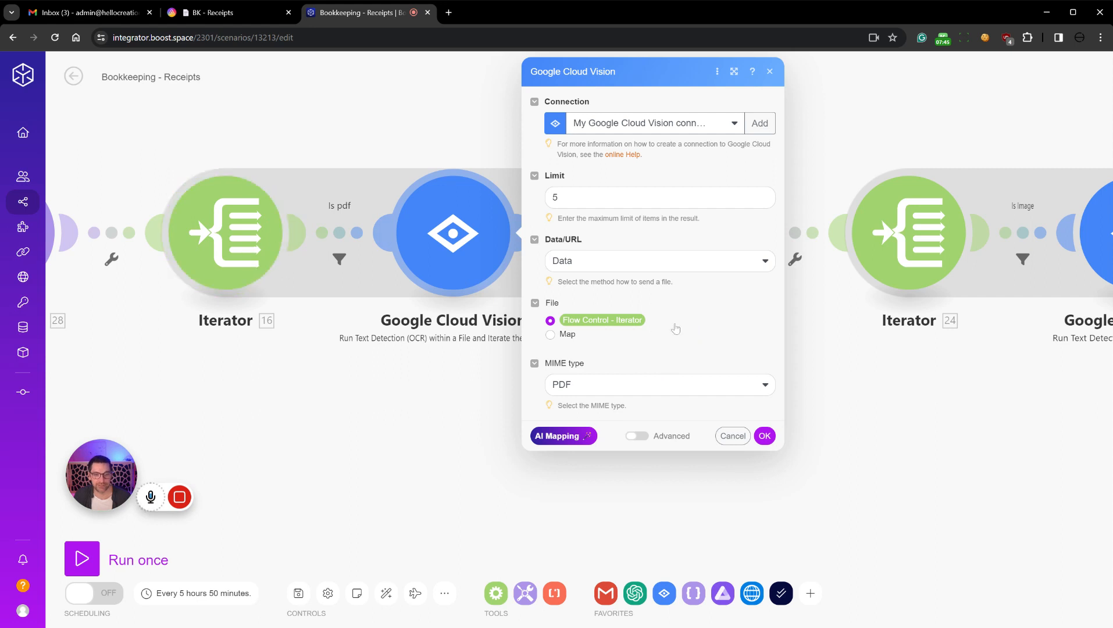
left_click(660, 384)
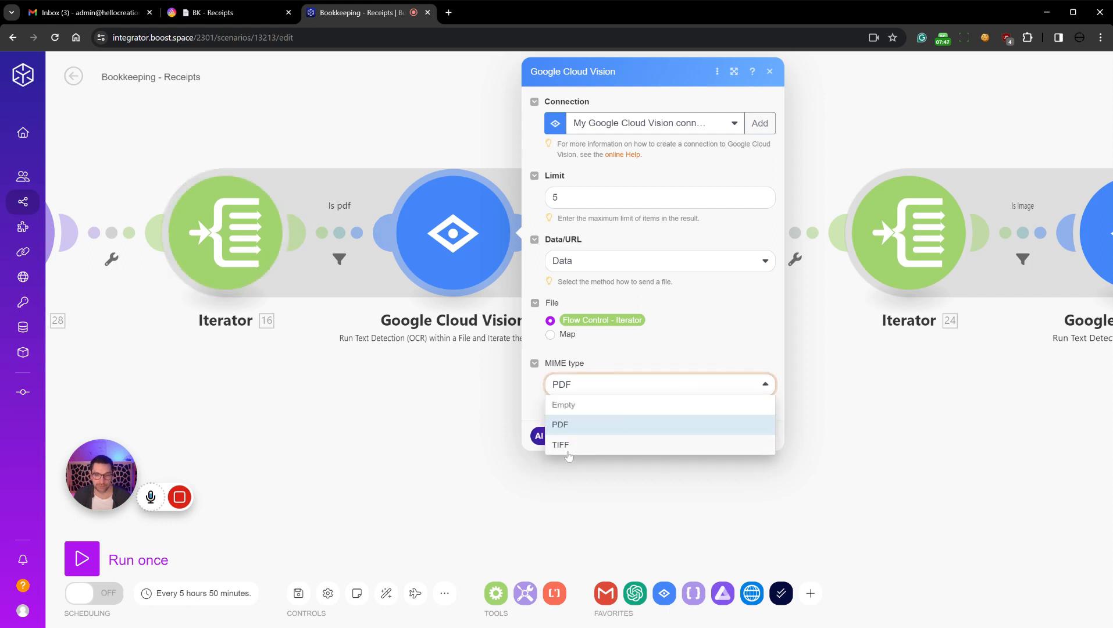
left_click(561, 424)
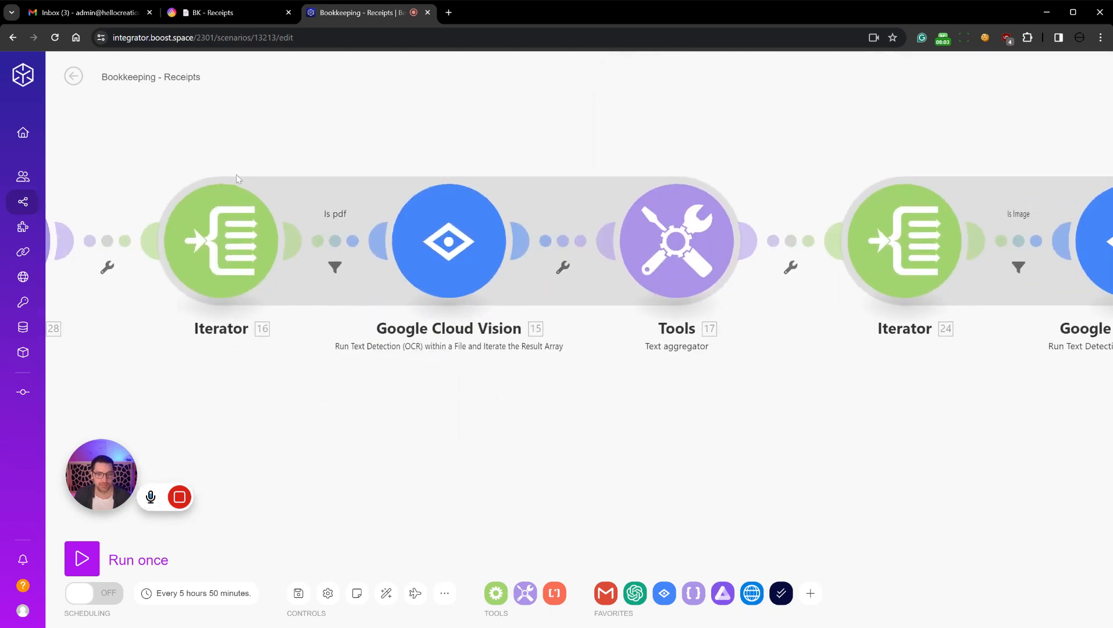
Recheck the Is pdf filter, then open the Is Image filter and edit its image value
left_click(335, 268)
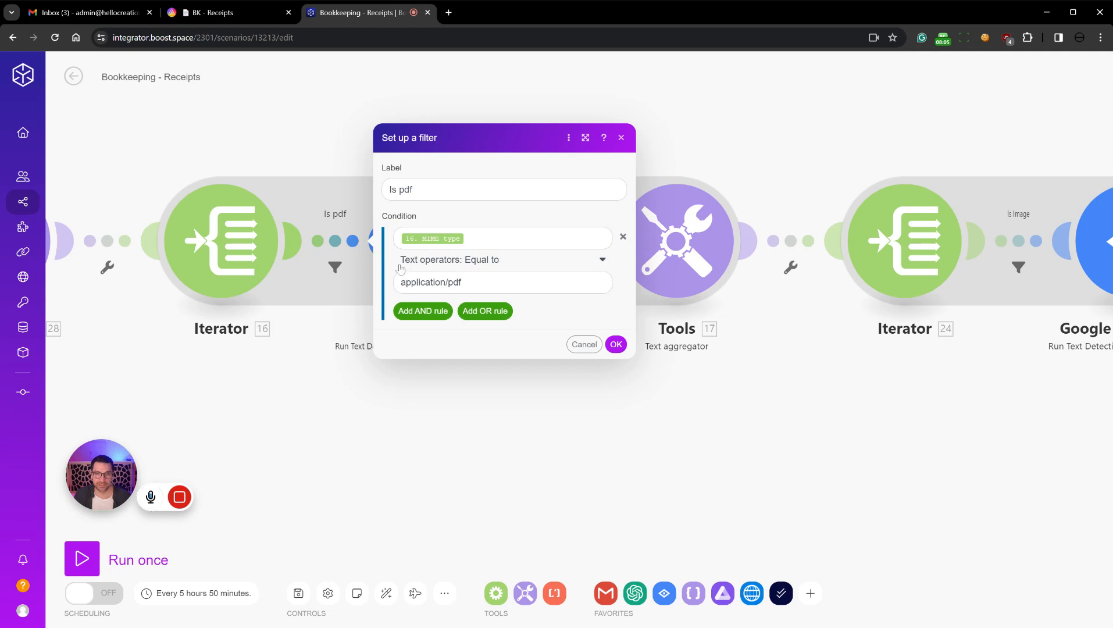
left_click(616, 345)
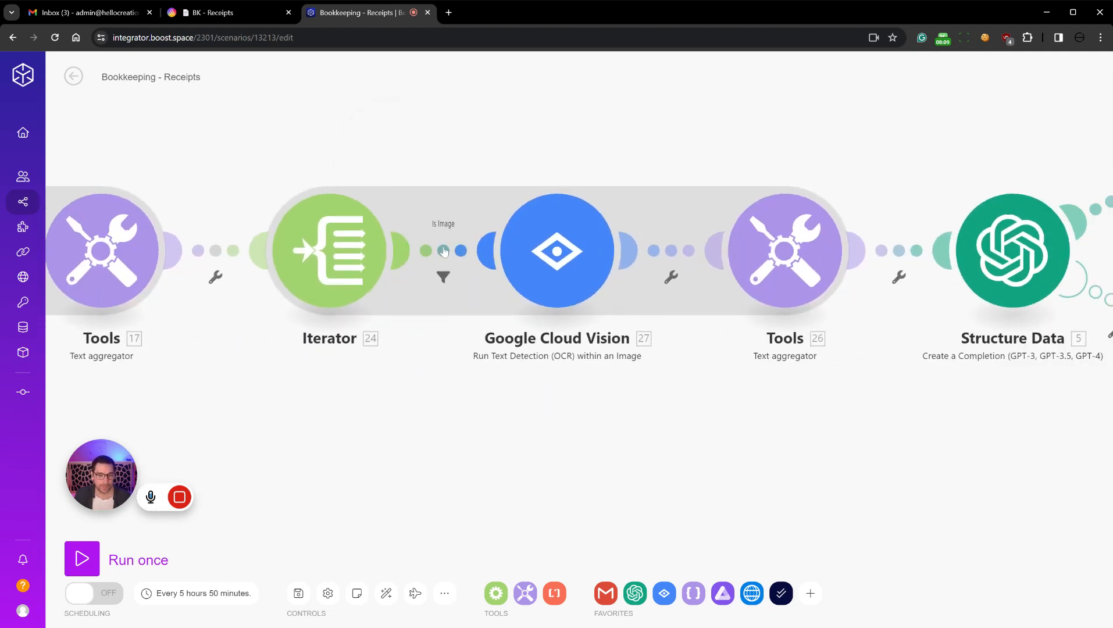
left_click(443, 252)
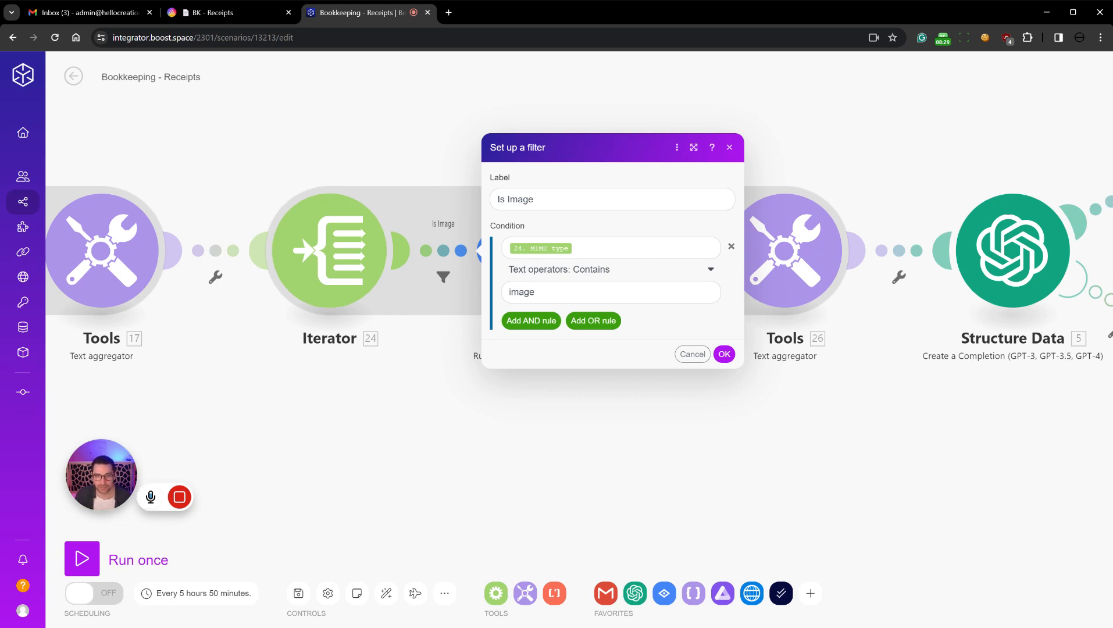
left_click(611, 292)
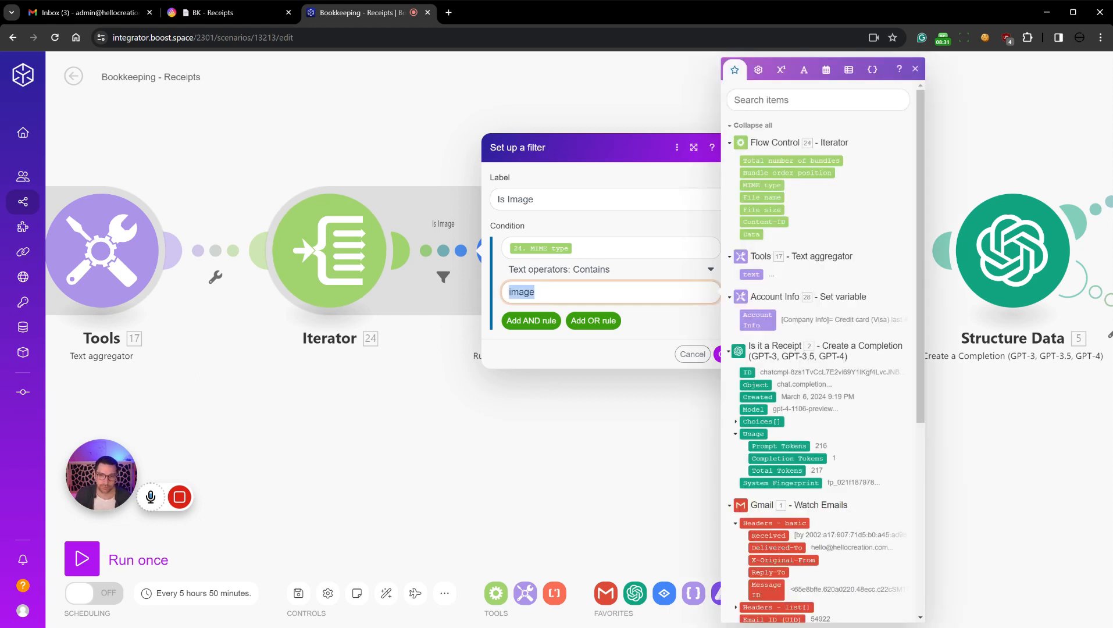
mouse_move(557, 249)
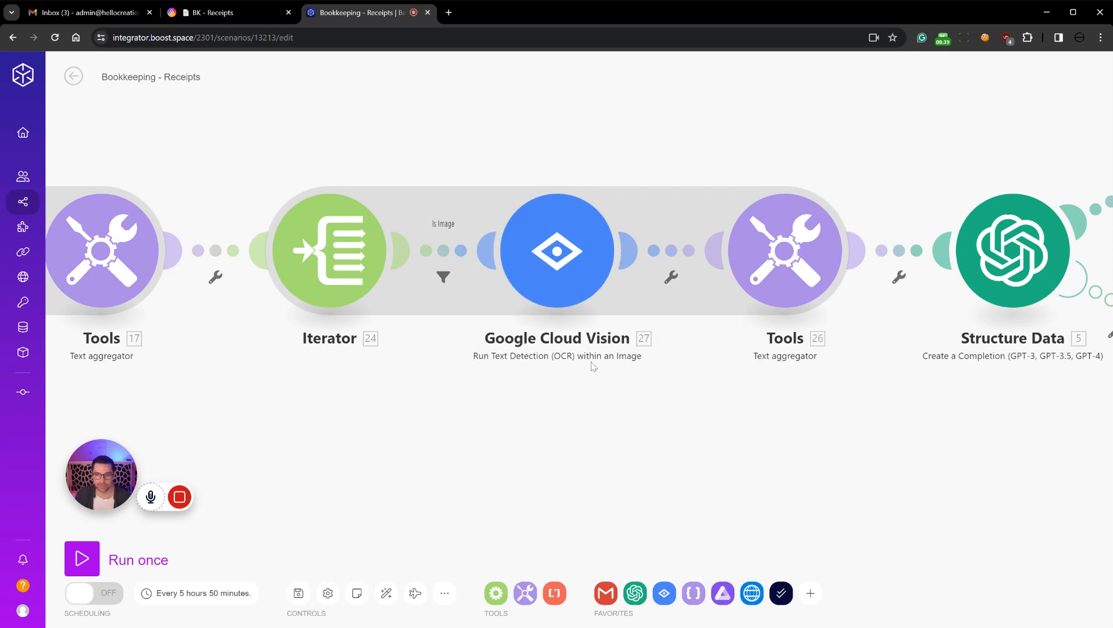
left_click(785, 249)
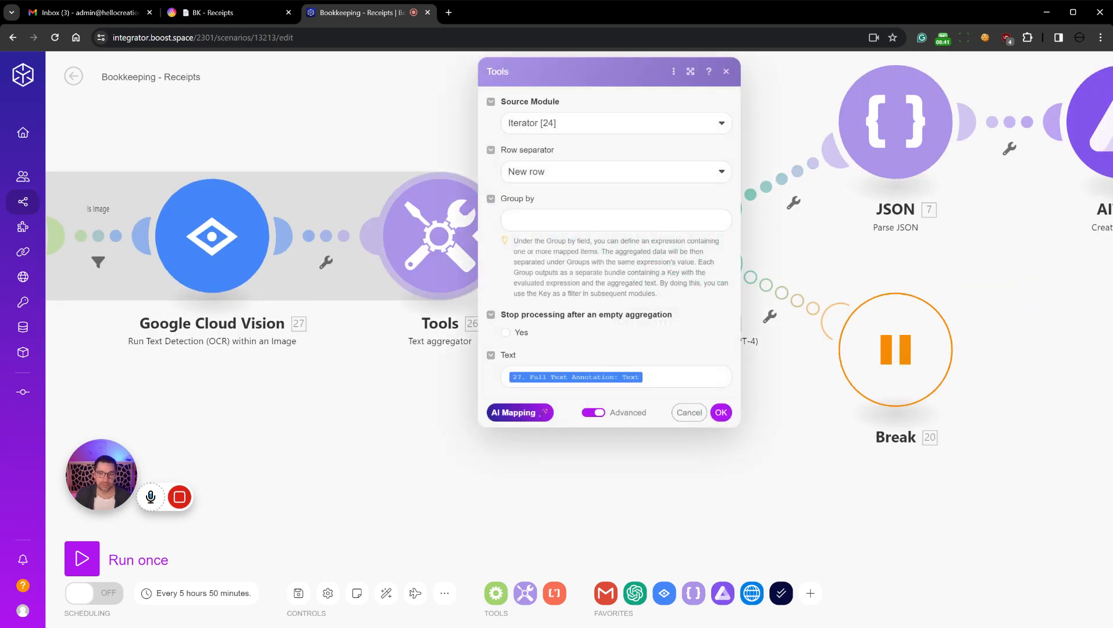
left_click(721, 412)
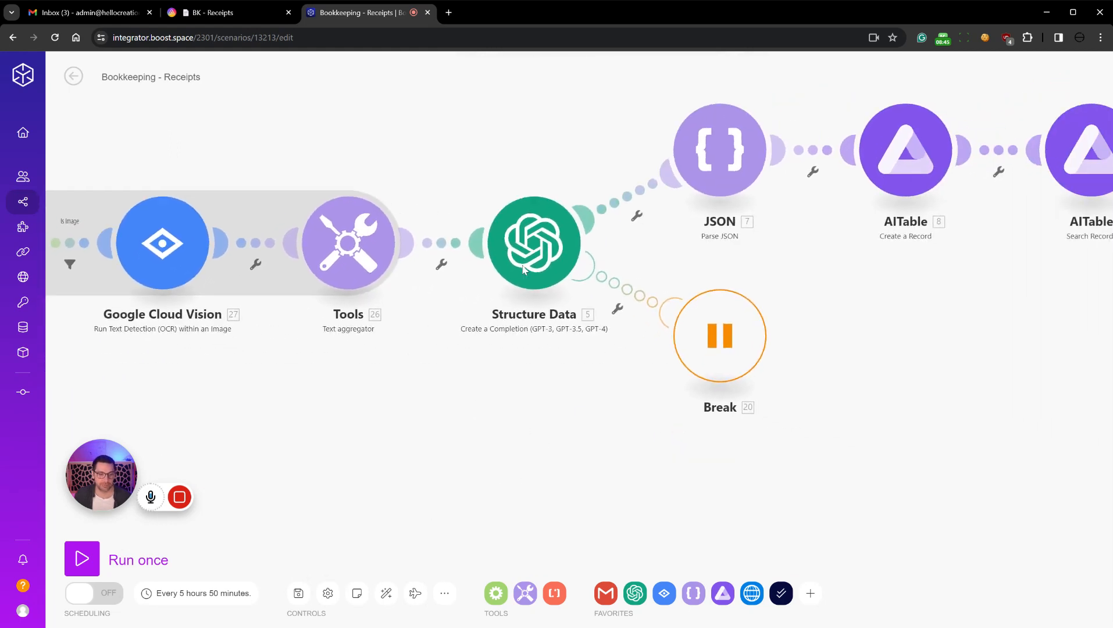
left_click(534, 243)
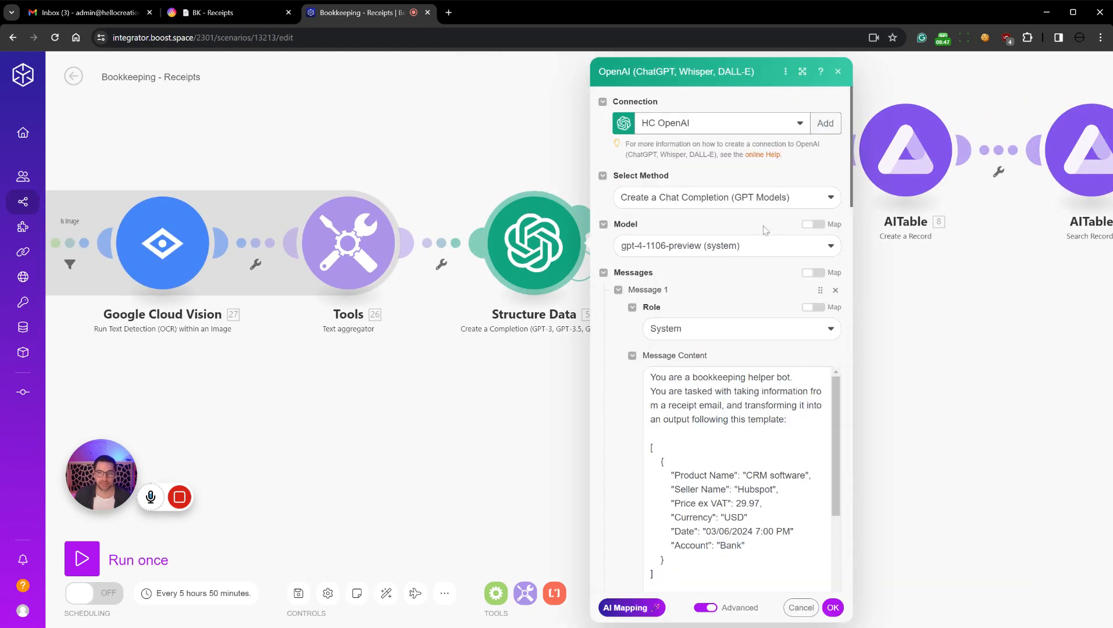
scroll("down", 3)
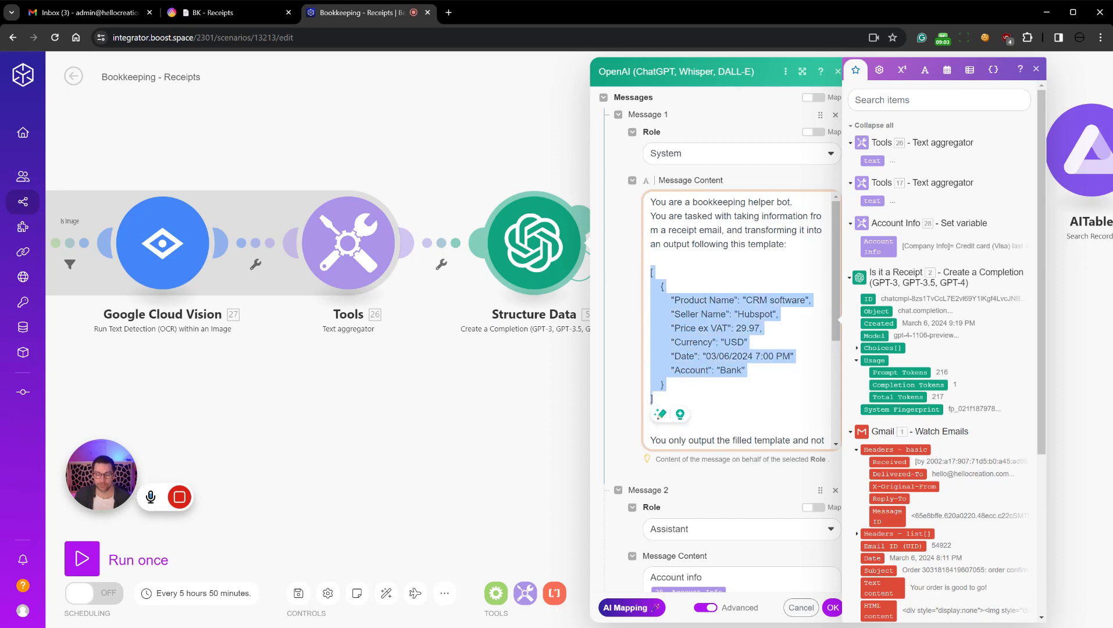
left_click(1035, 69)
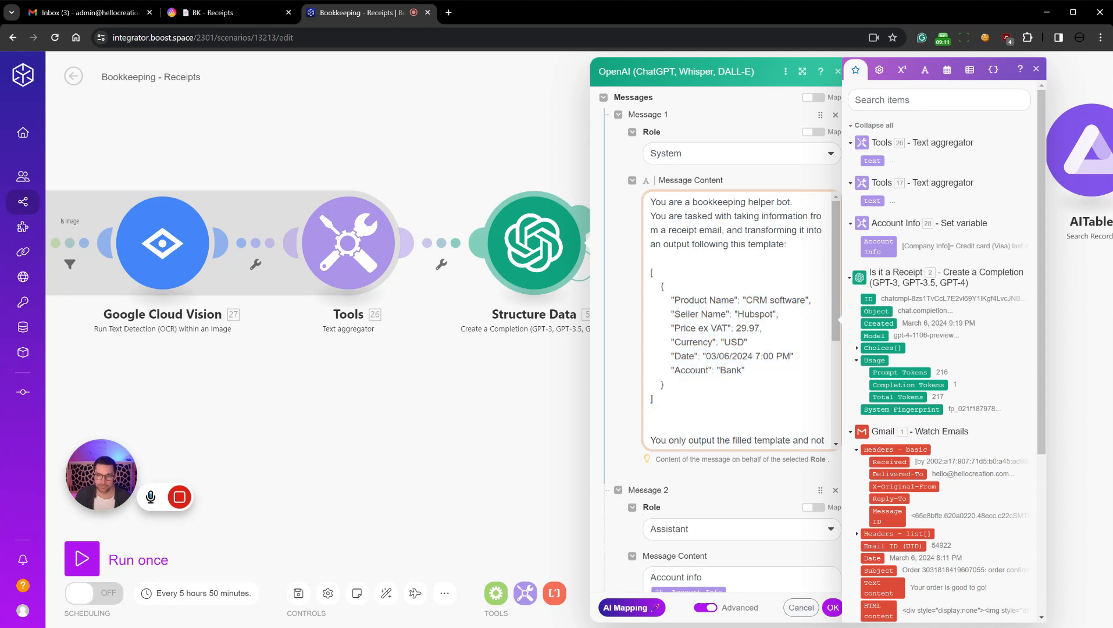
double_click(697, 328)
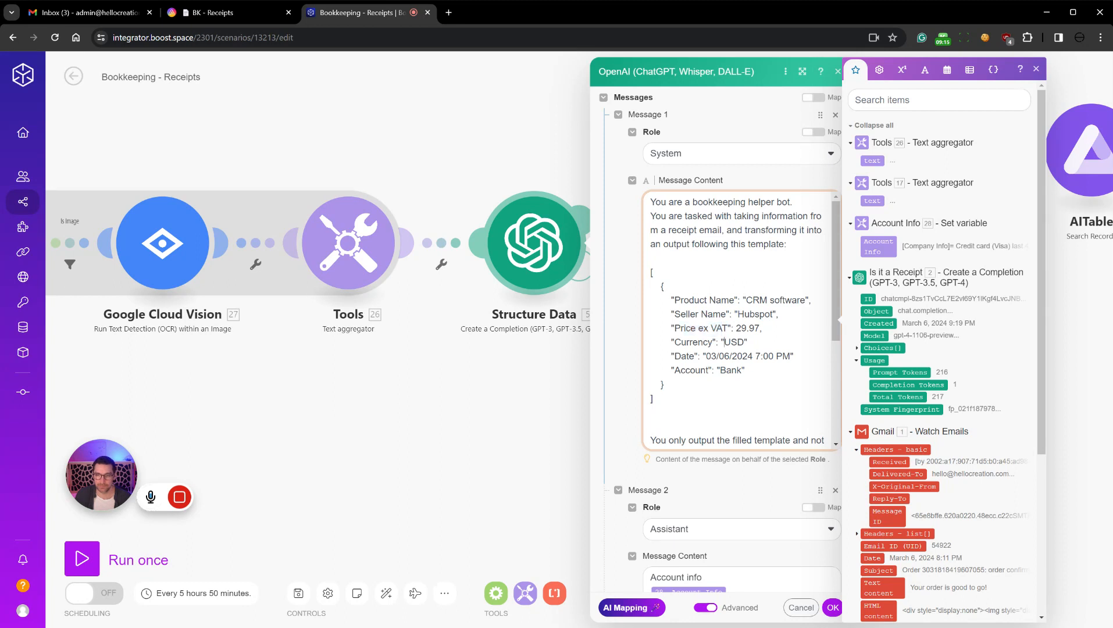
scroll("down", 3)
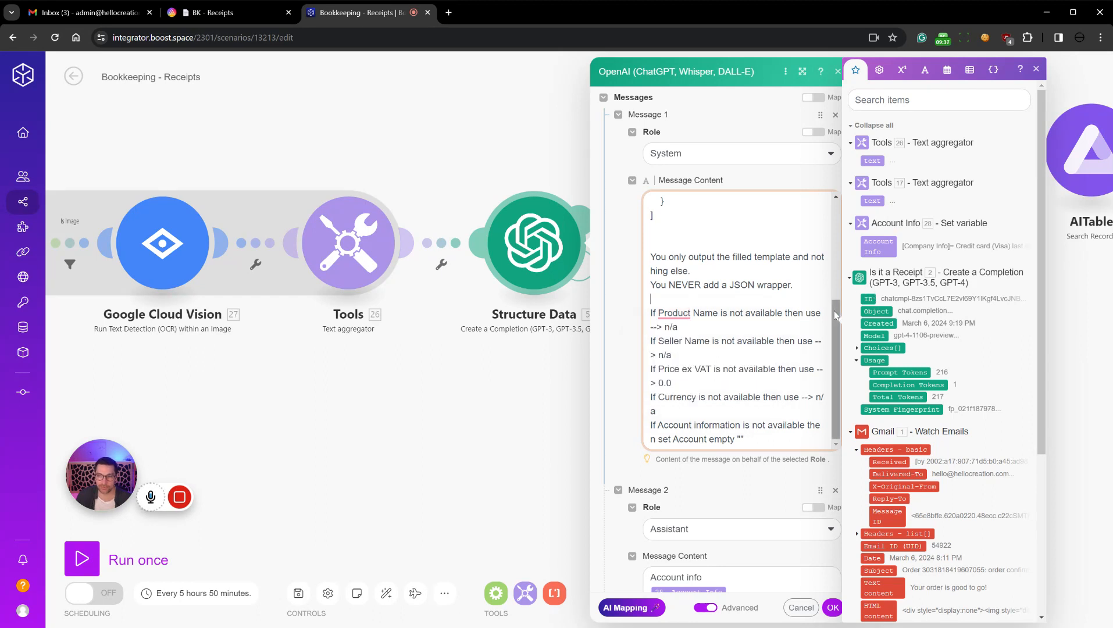
left_click(673, 313)
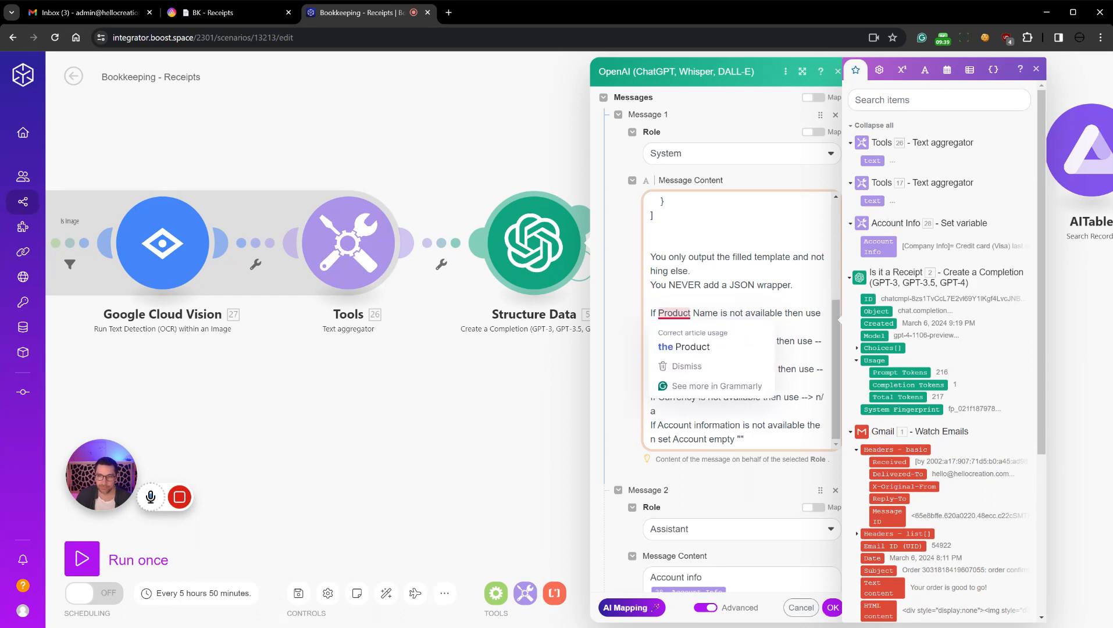
left_click(687, 366)
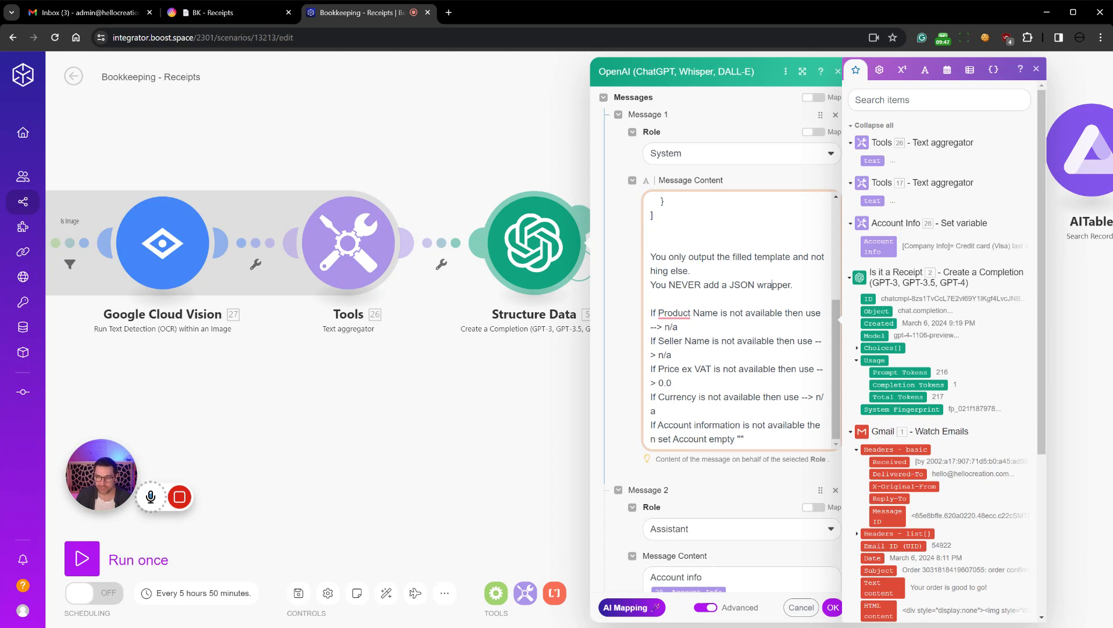
left_click(1037, 69)
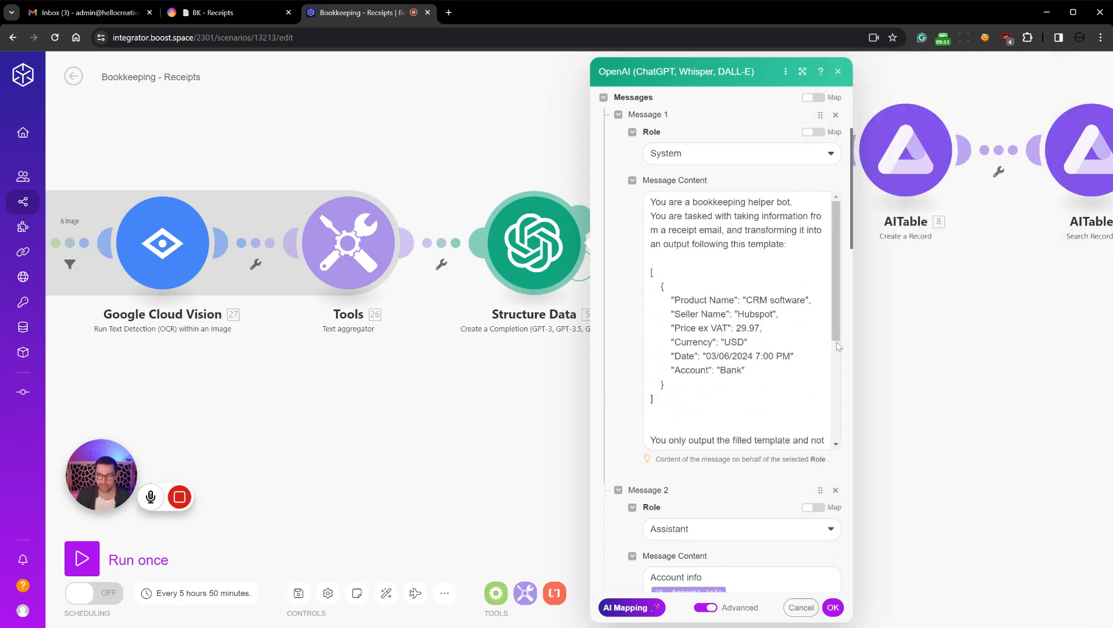
scroll("down", 3)
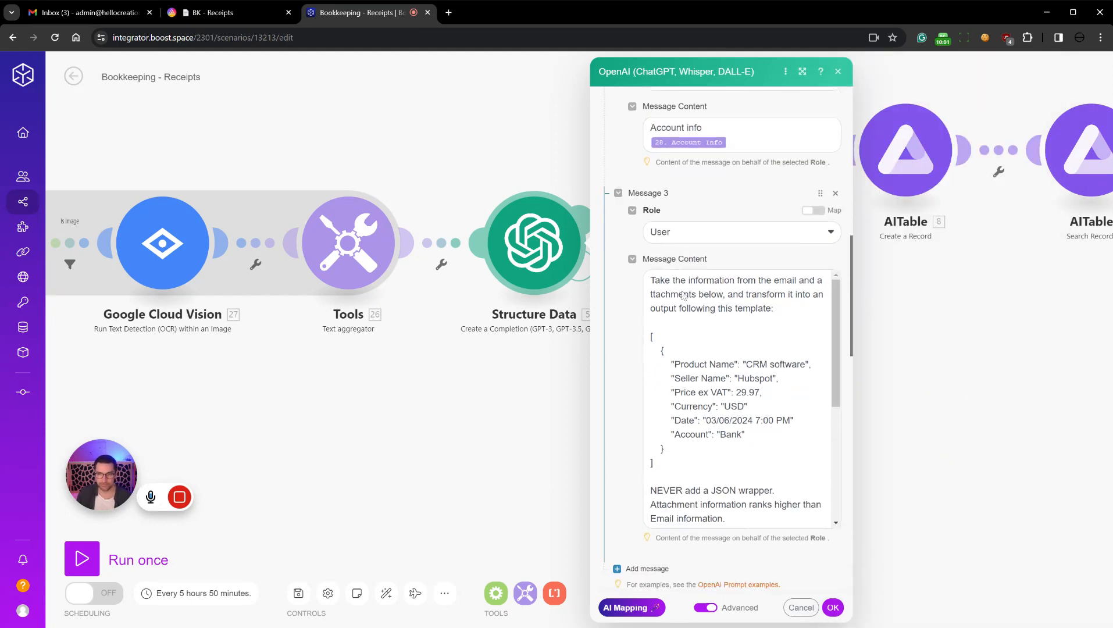
scroll("down", 3)
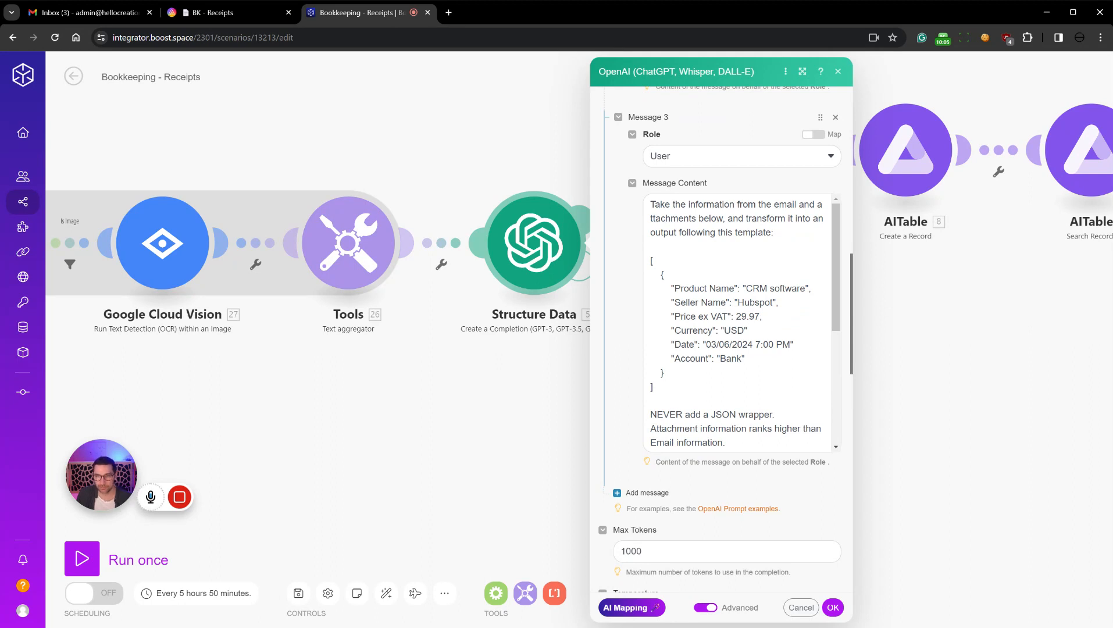
left_click(738, 223)
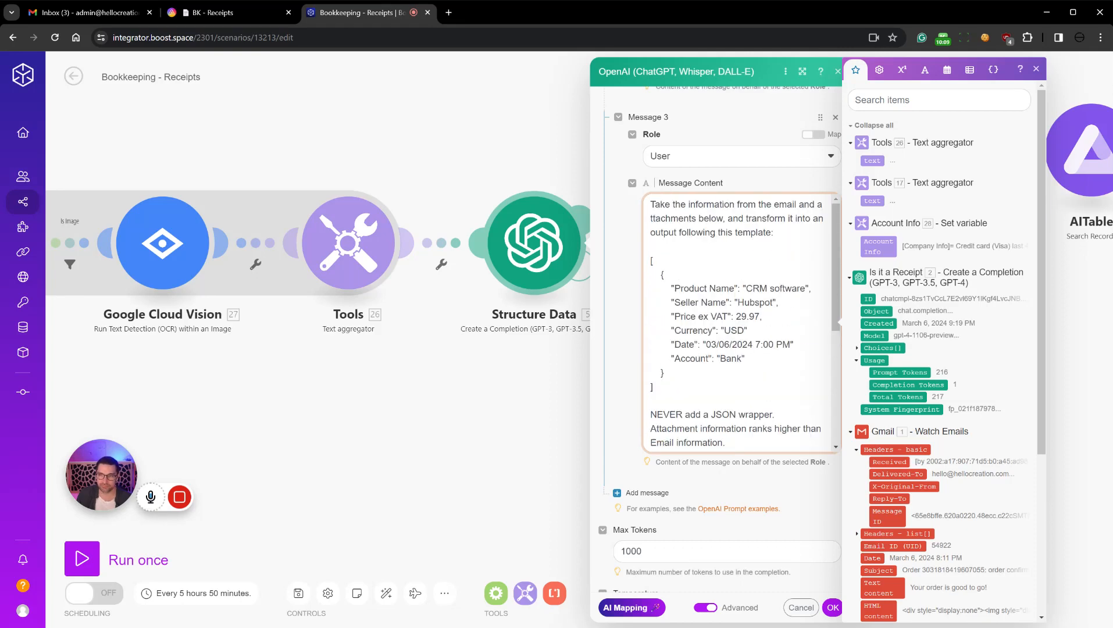
scroll("down", 3)
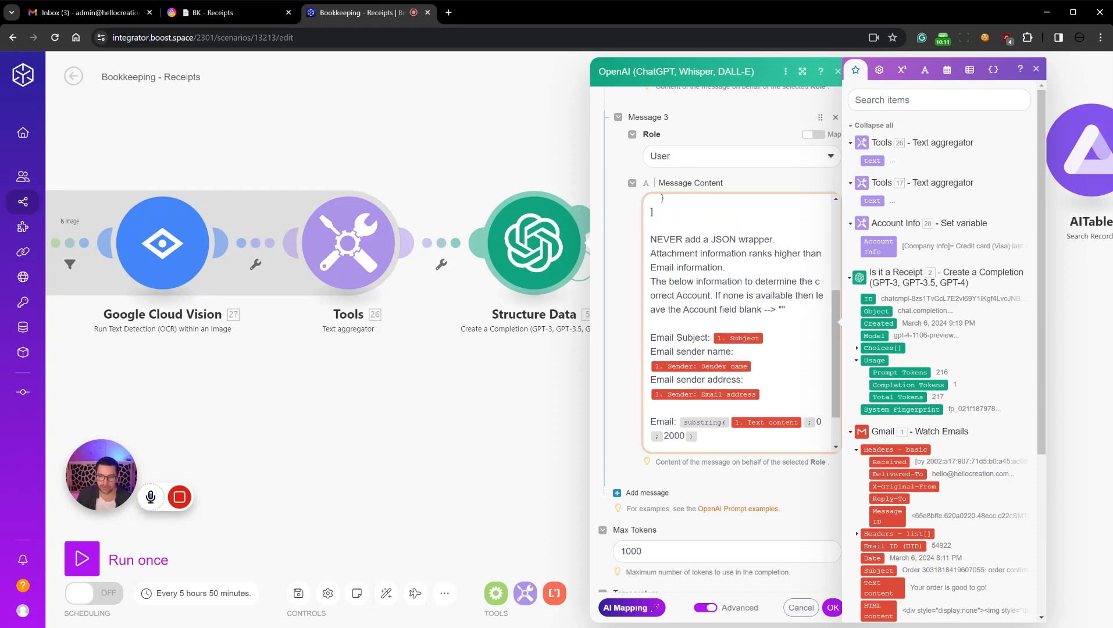
scroll("down", 3)
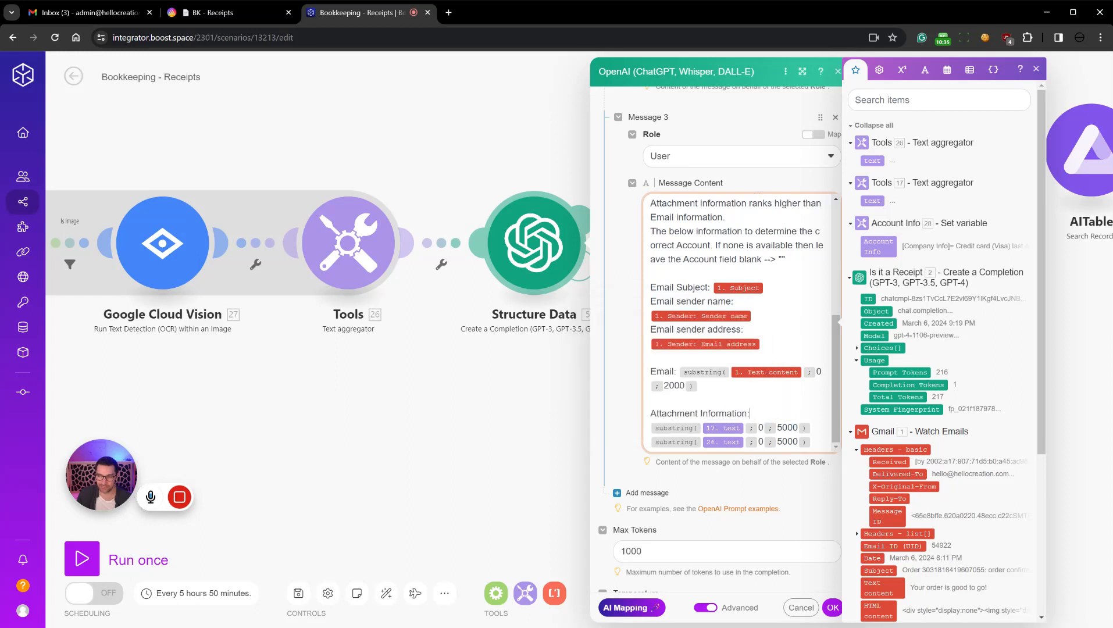
mouse_move(723, 442)
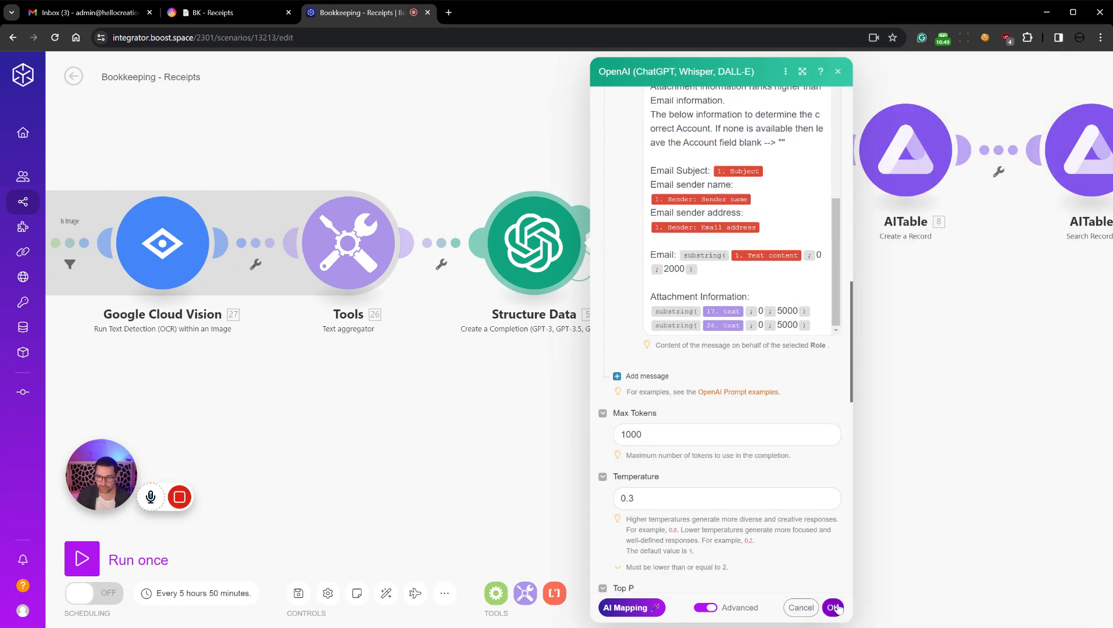
Save Structure Data with OK, then reopen it and cancel without changes
left_click(831, 607)
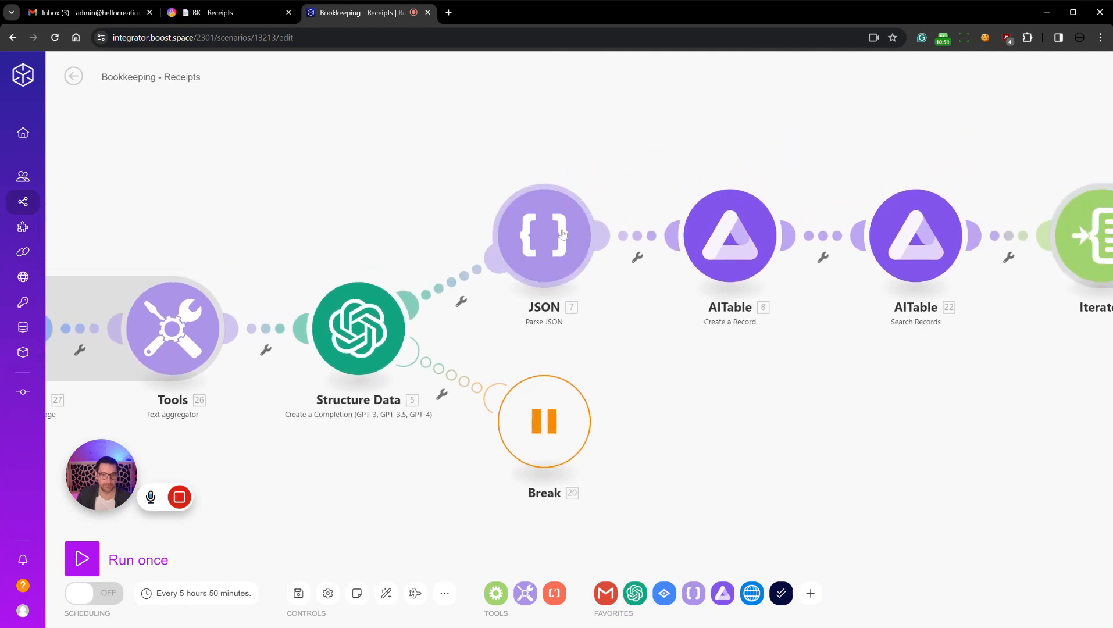
left_click(544, 236)
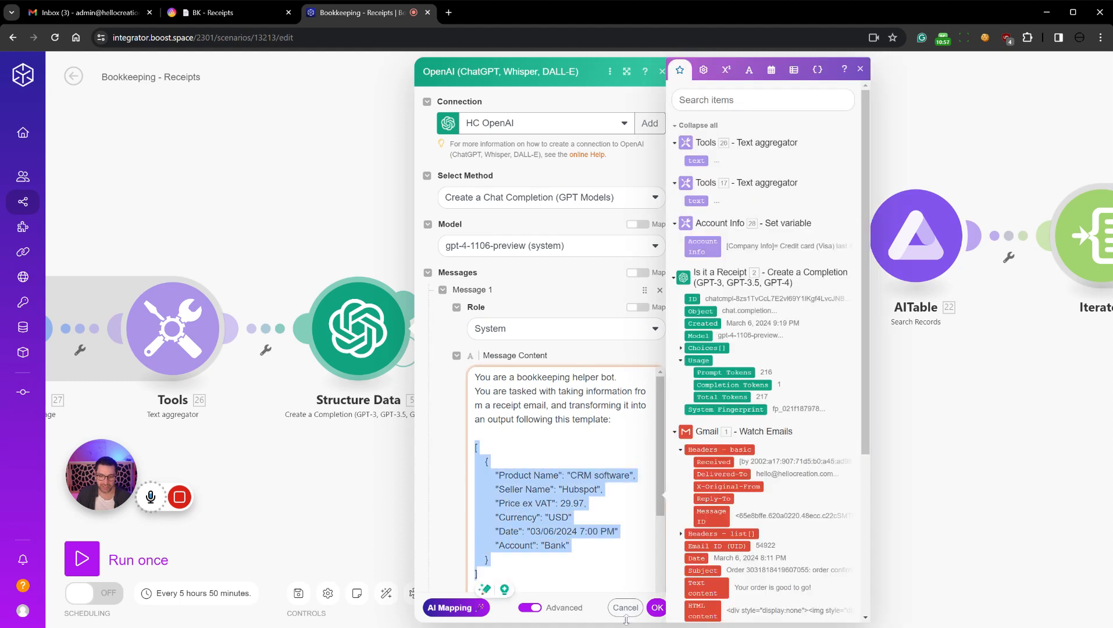
left_click(626, 608)
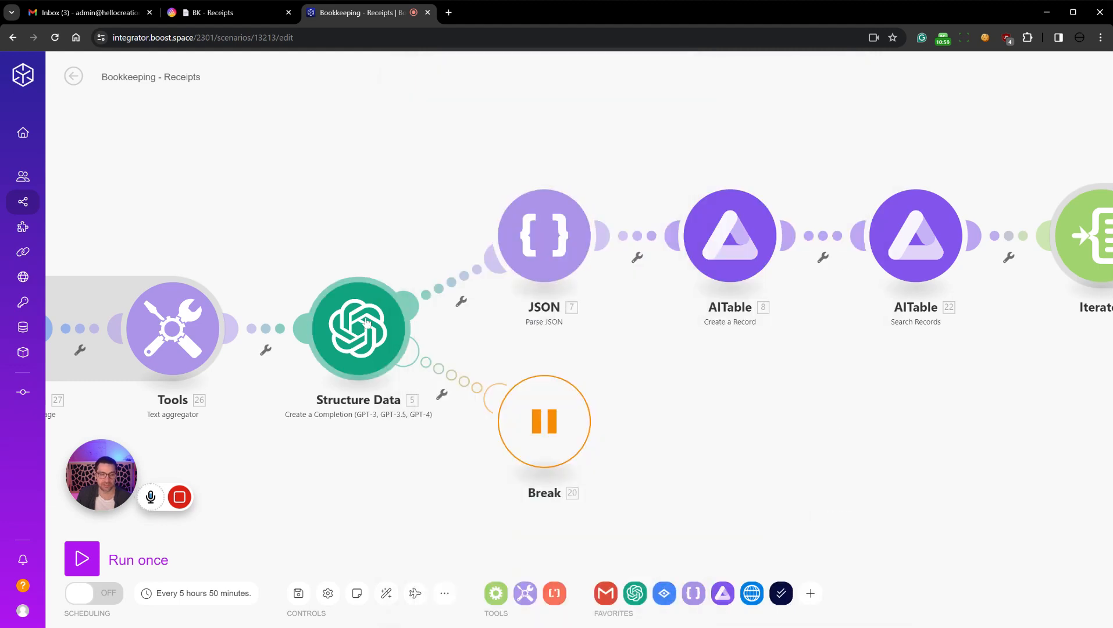
left_click(544, 236)
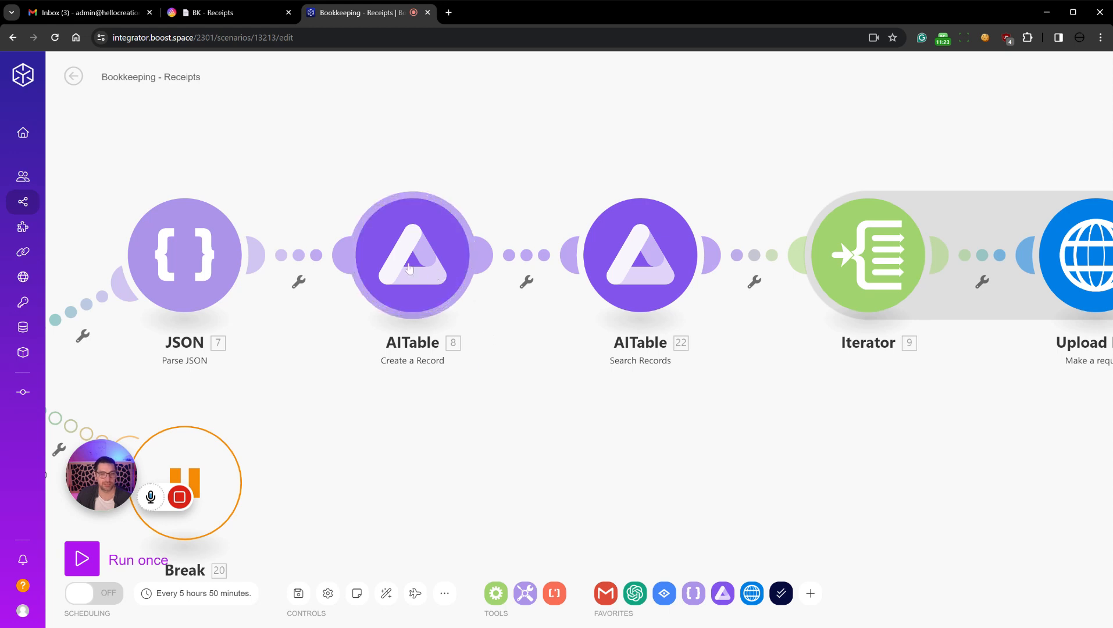
Scroll Create a Record's mappings, toggling Account to fixed choices and back, and view Options values
left_click(412, 255)
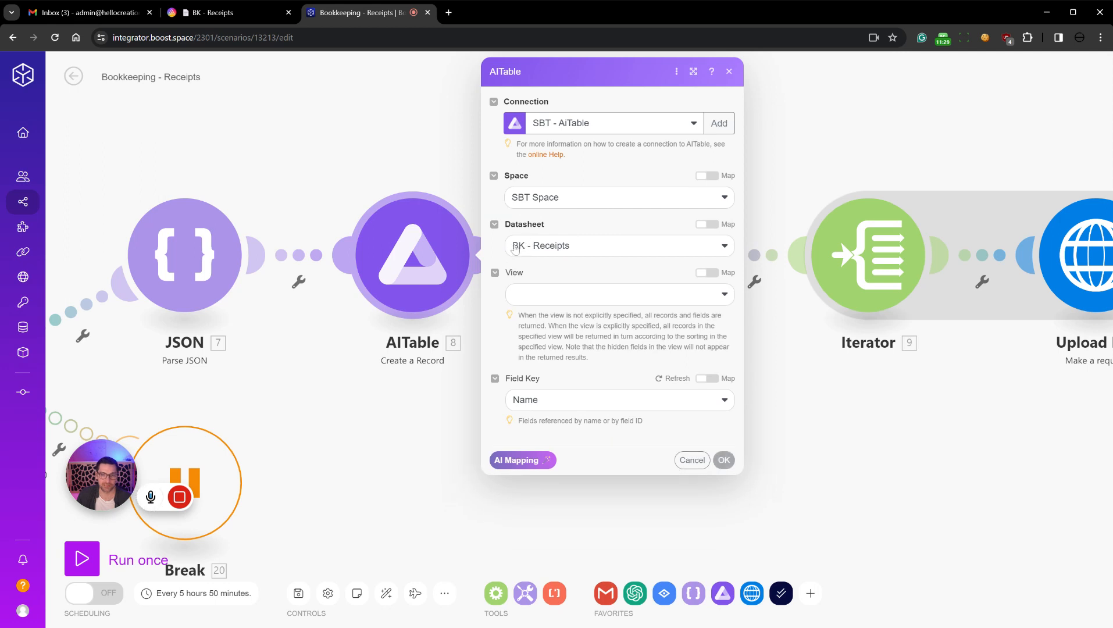
scroll("down", 3)
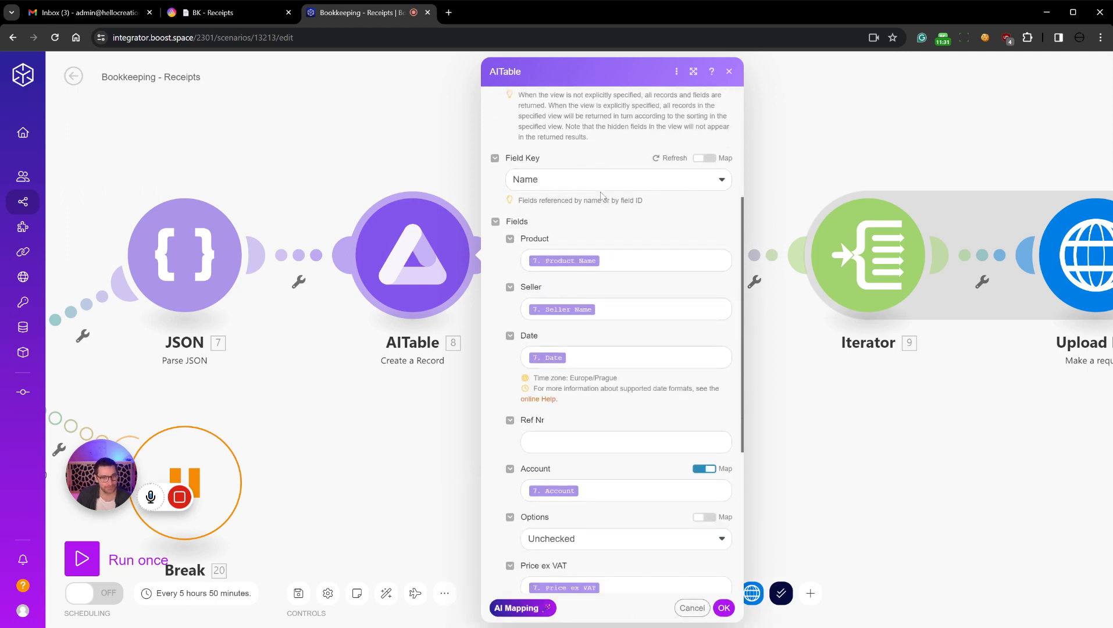
scroll("down", 3)
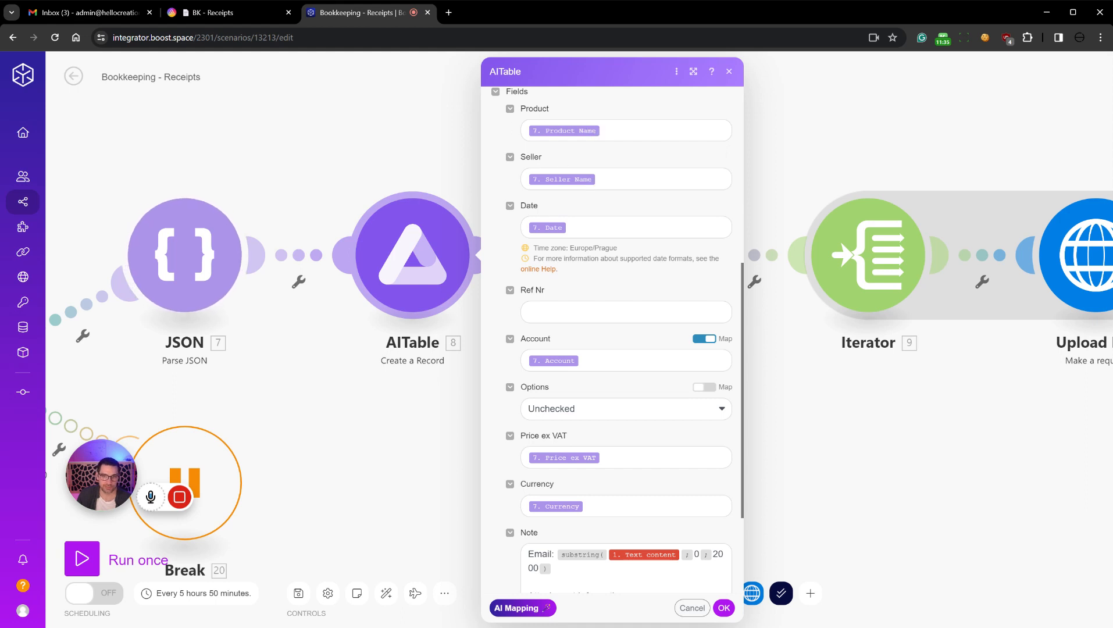
left_click(626, 130)
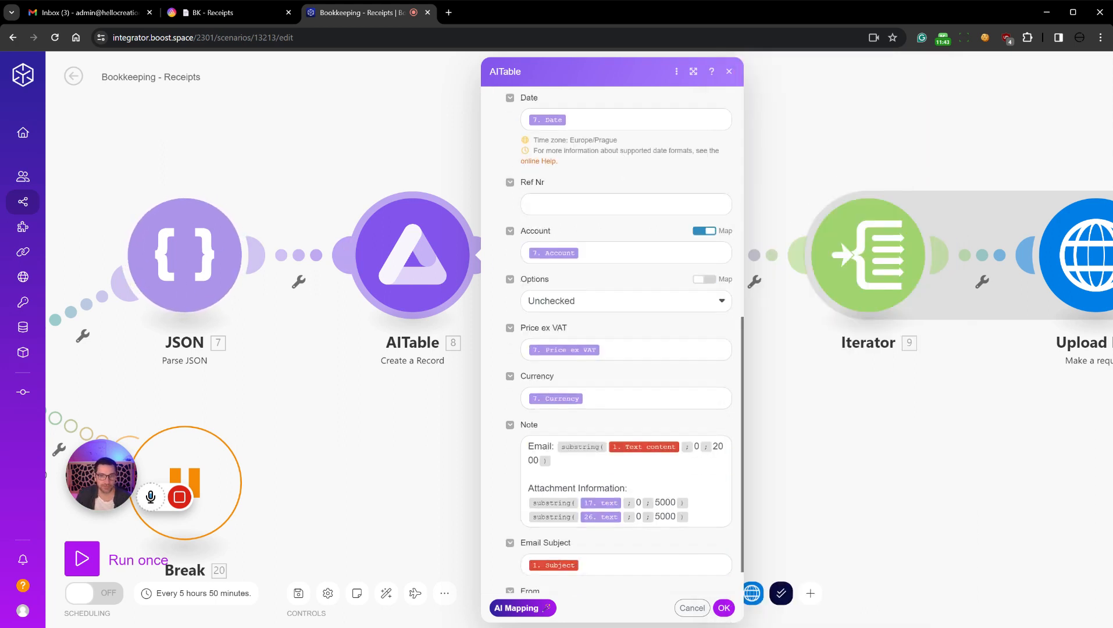
scroll("down", 3)
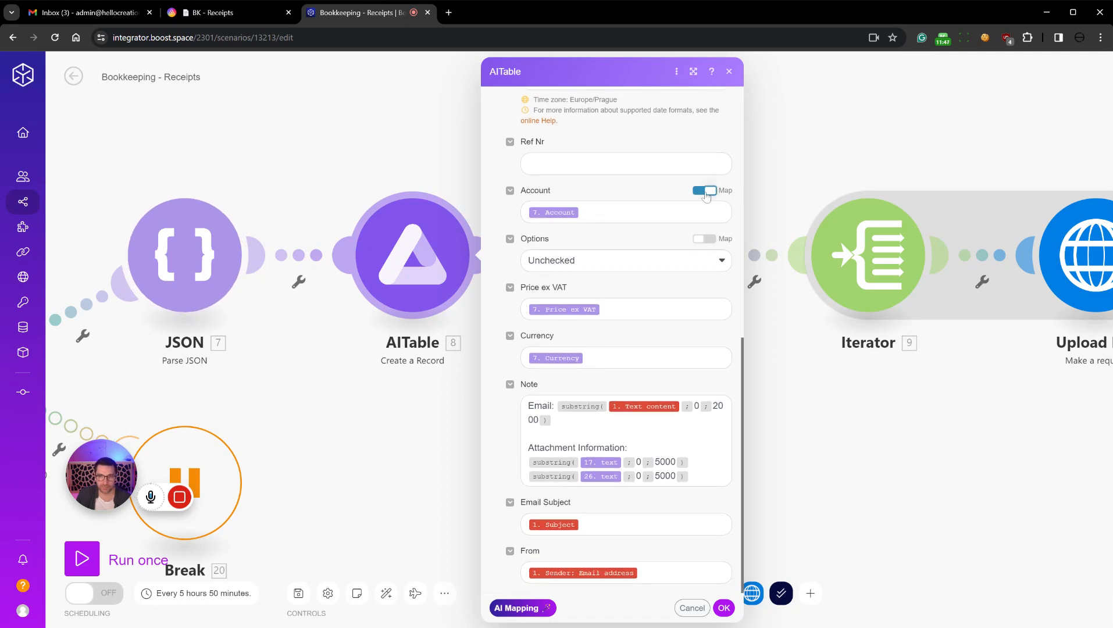
left_click(705, 191)
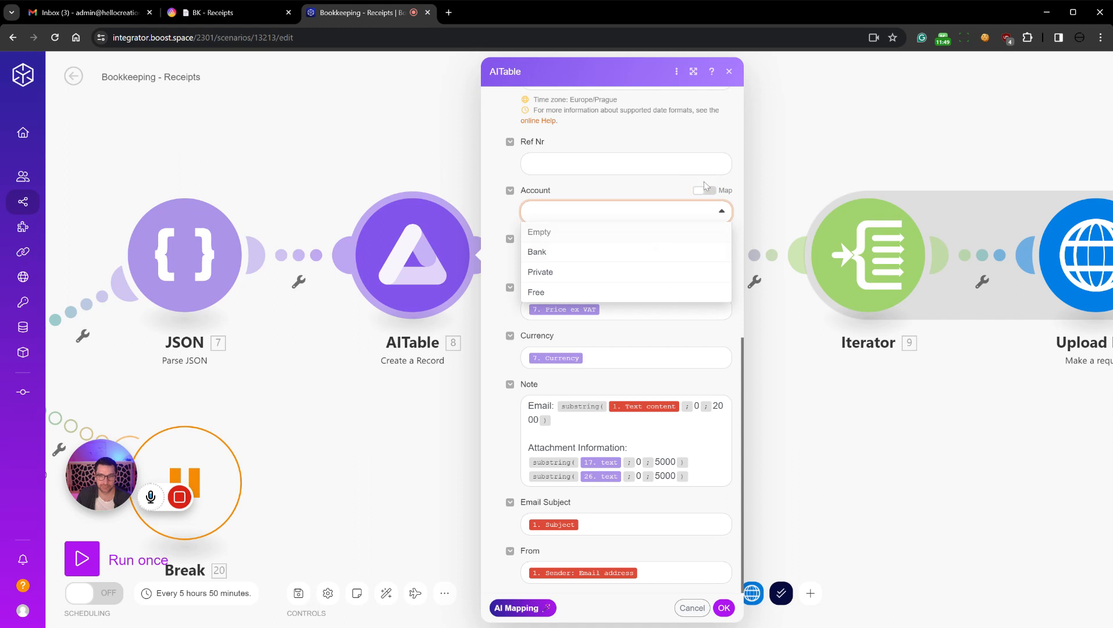
left_click(704, 190)
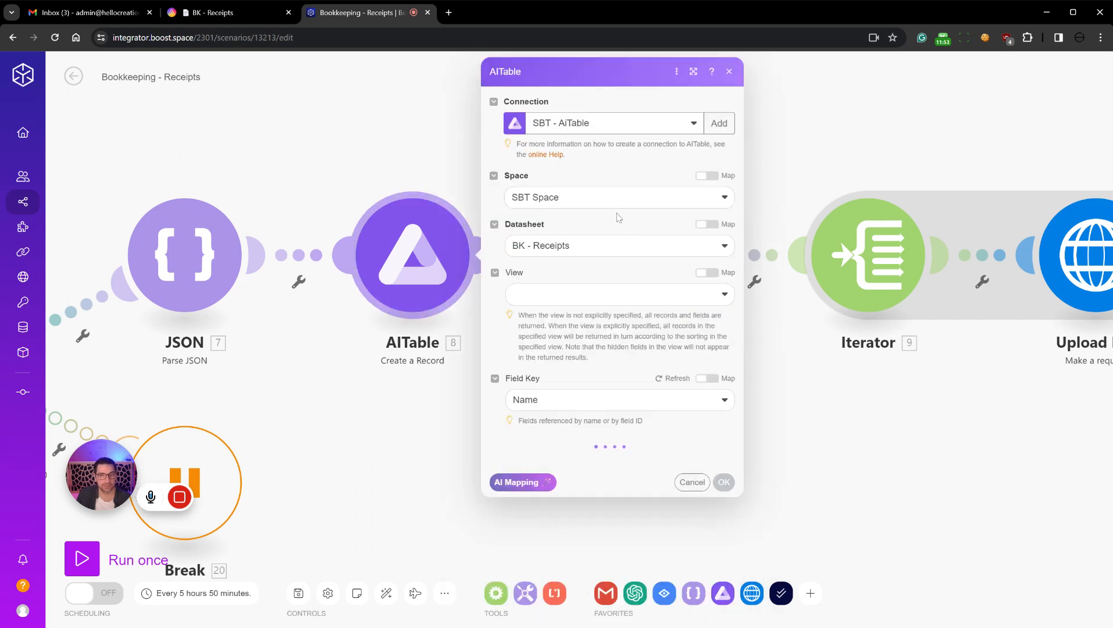
mouse_move(629, 217)
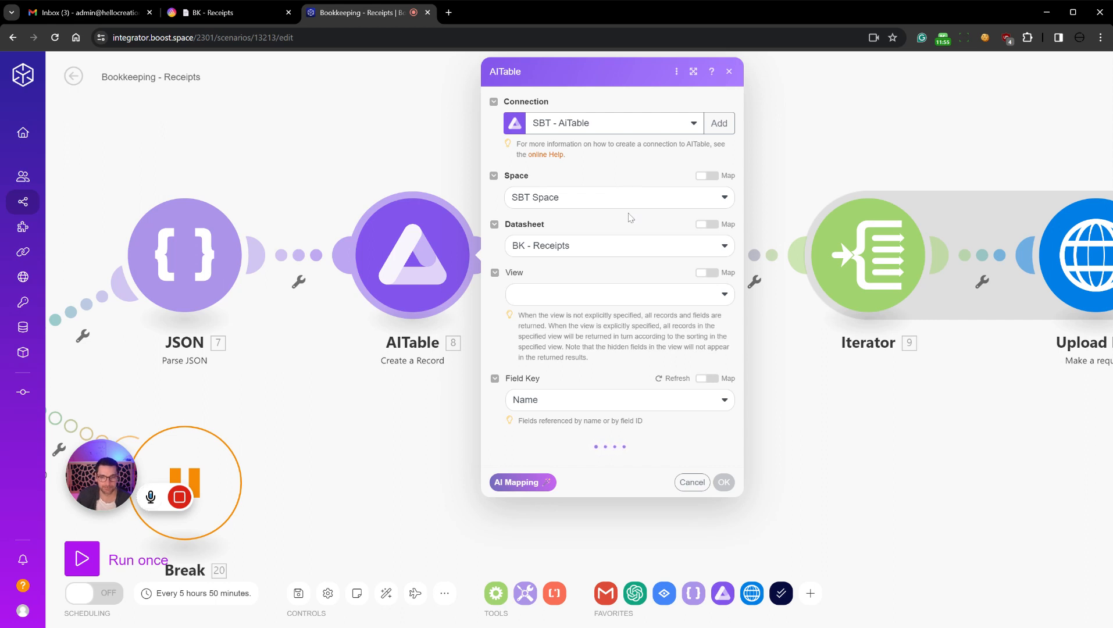
mouse_move(622, 244)
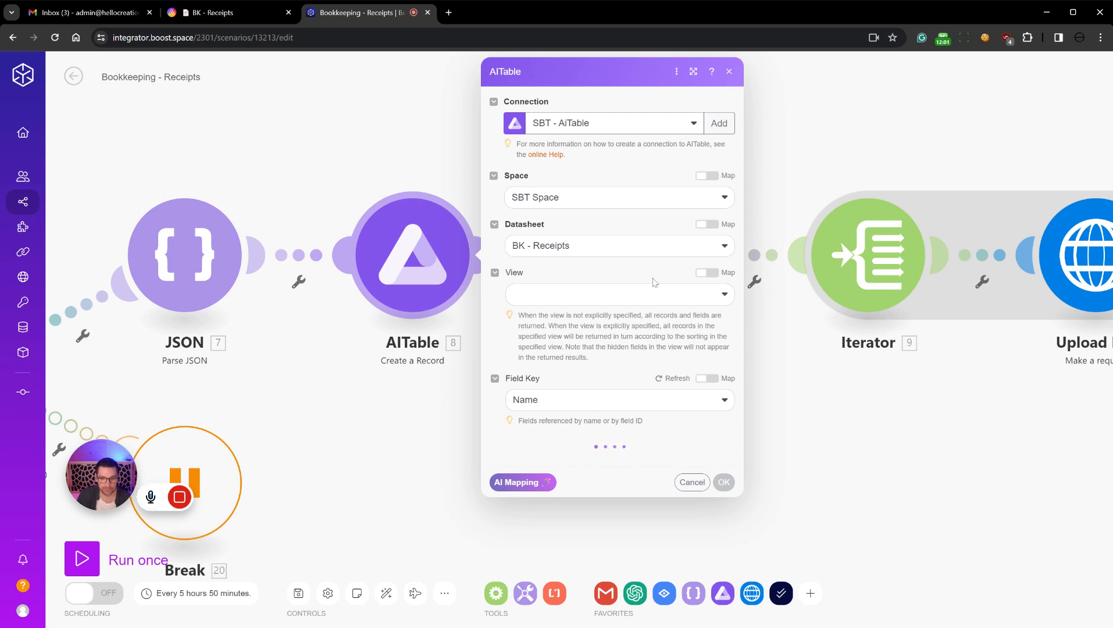
scroll("down", 3)
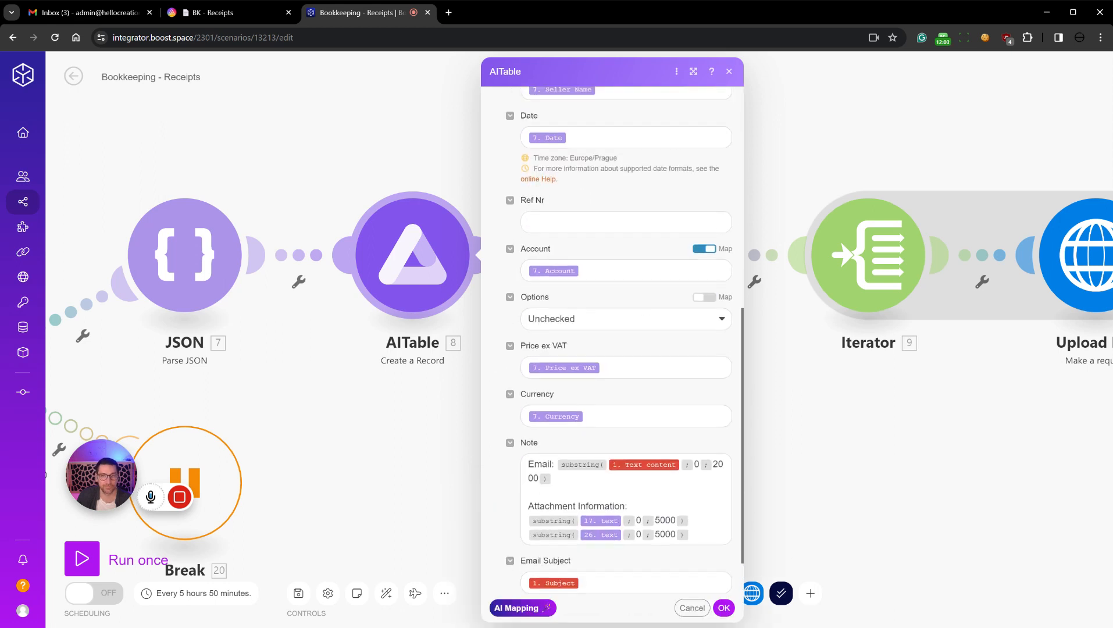
scroll("down", 3)
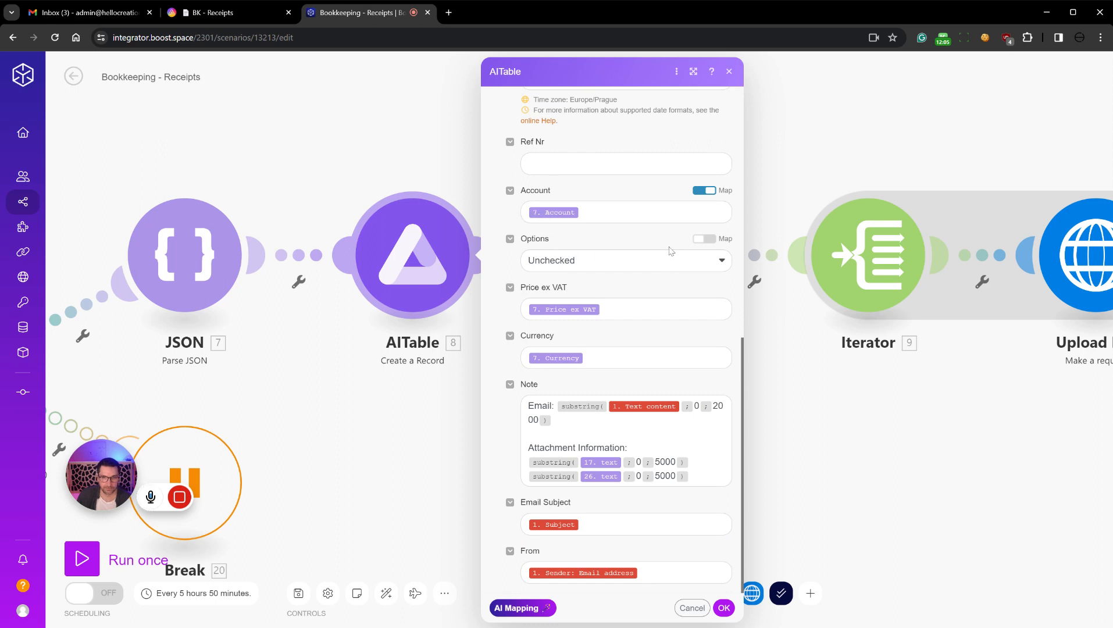
left_click(627, 261)
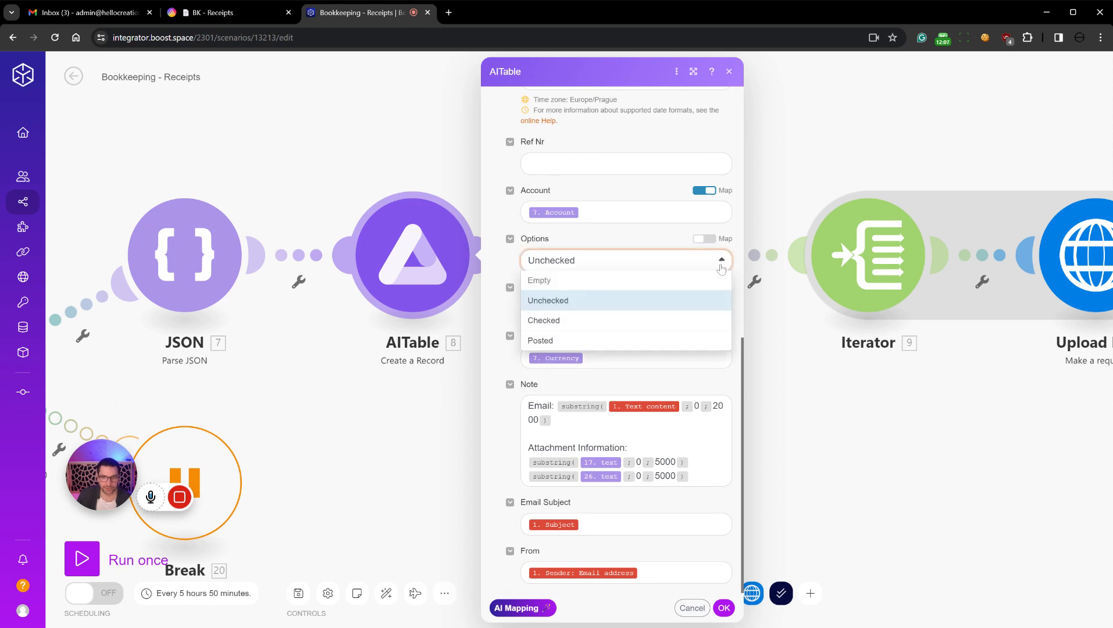
mouse_move(591, 301)
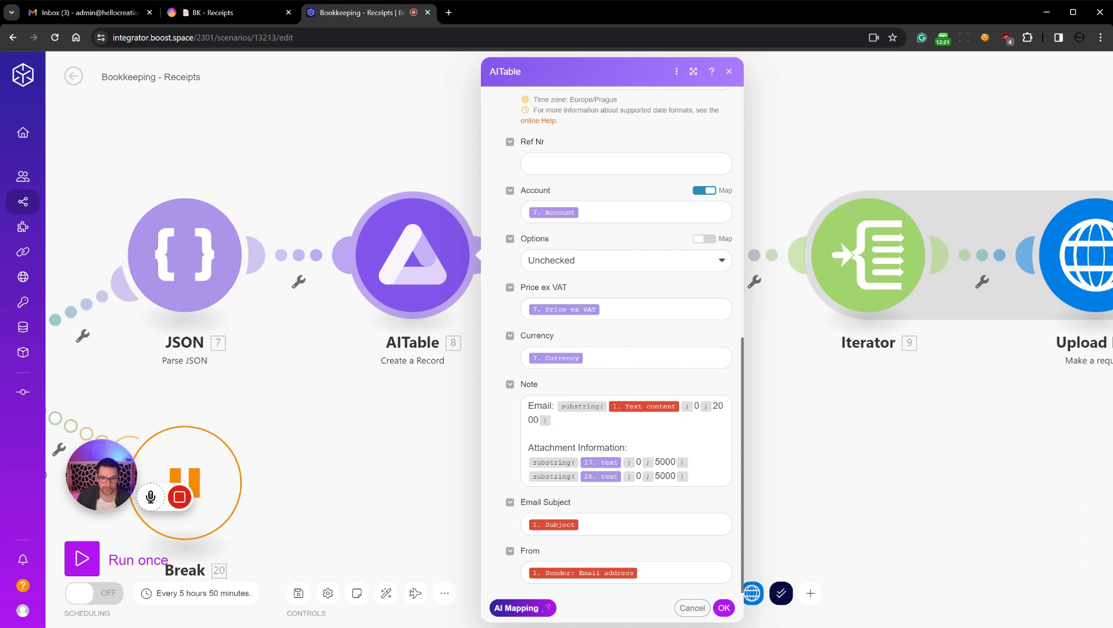
mouse_move(473, 426)
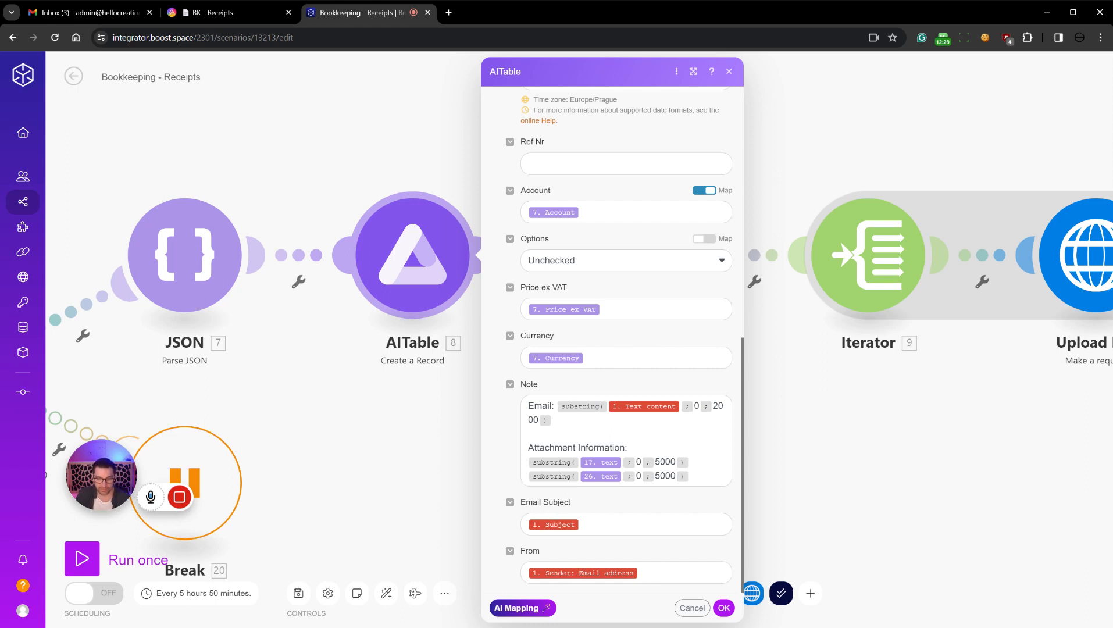
Close the Create a Record and Search Records settings with OK
left_click(726, 608)
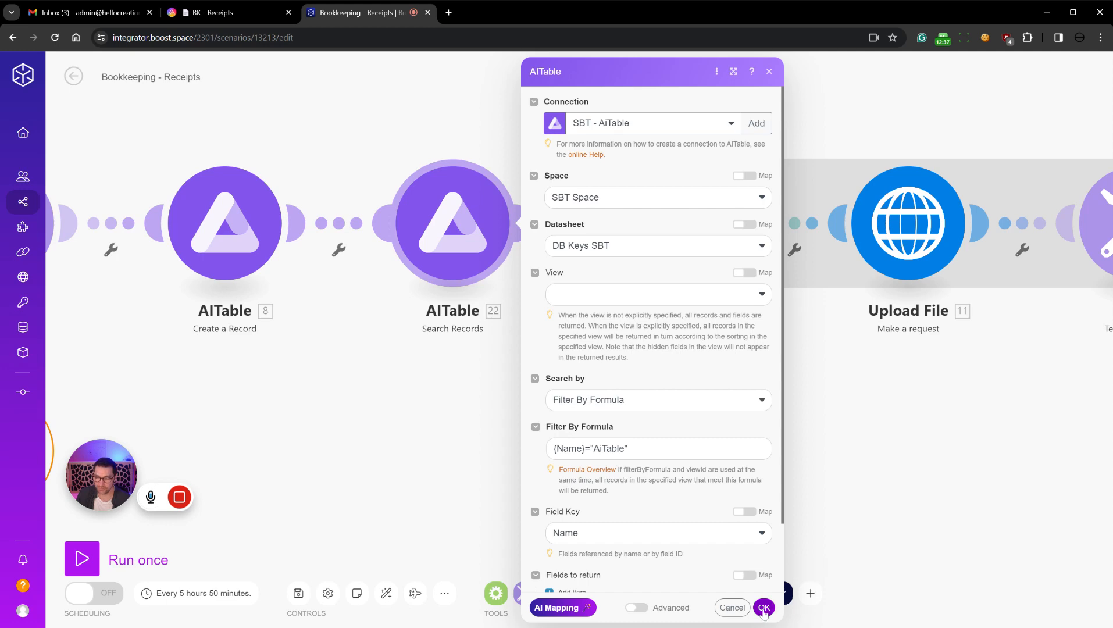
left_click(763, 607)
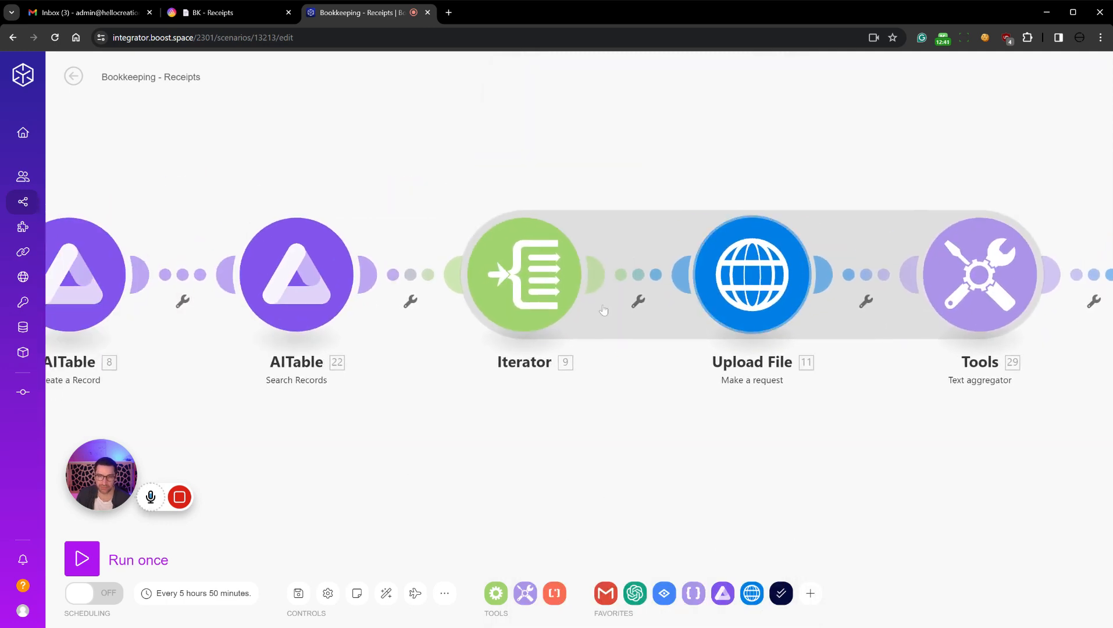
left_click(526, 274)
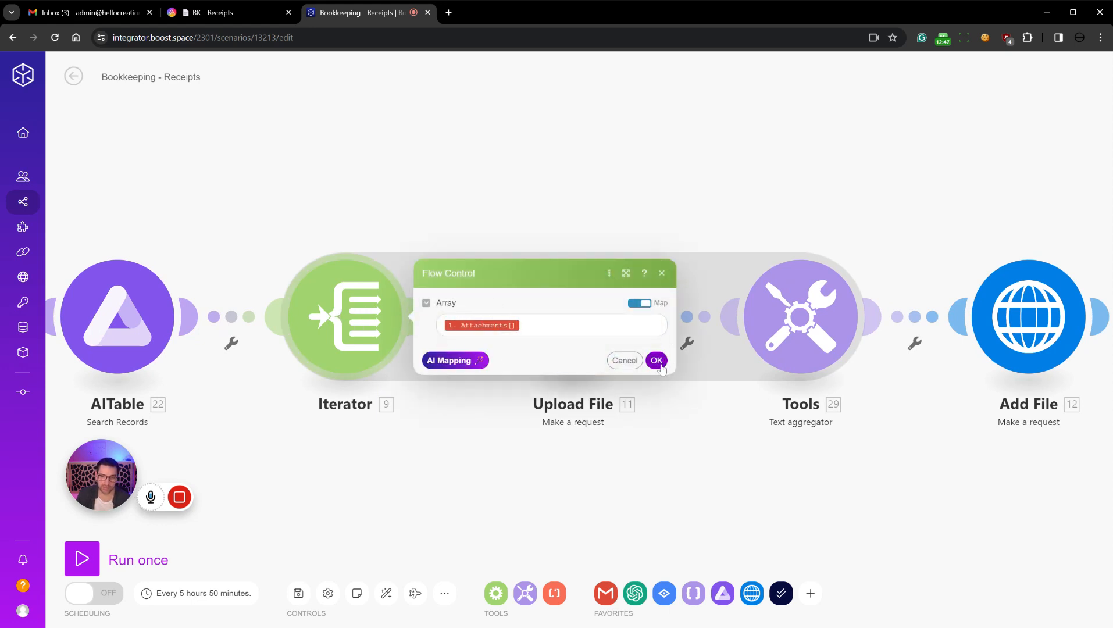
left_click(656, 360)
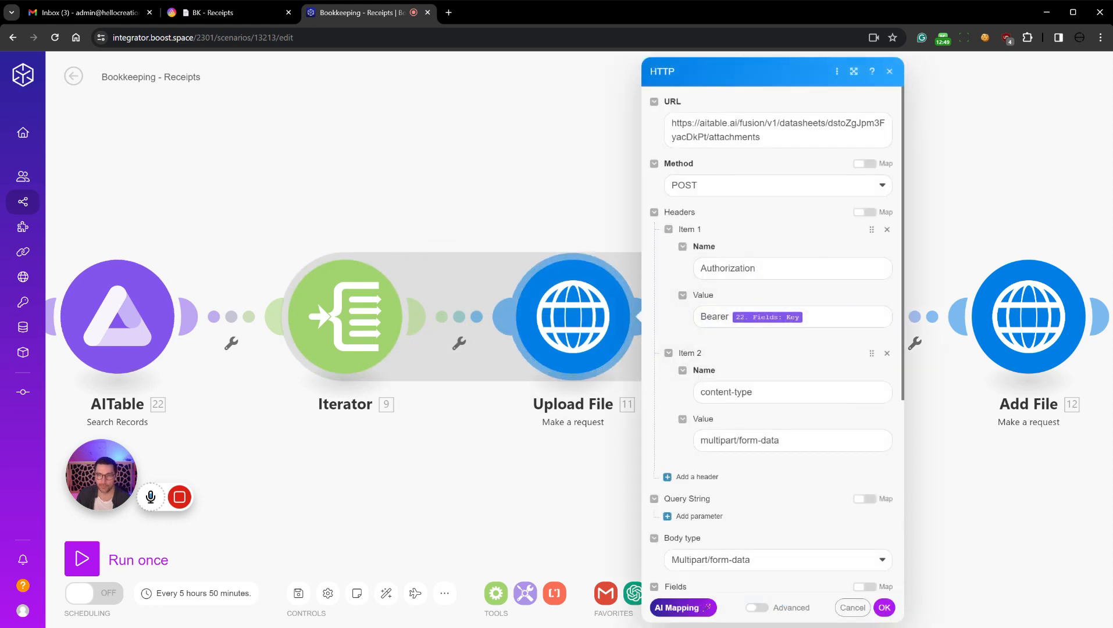
scroll("down", 3)
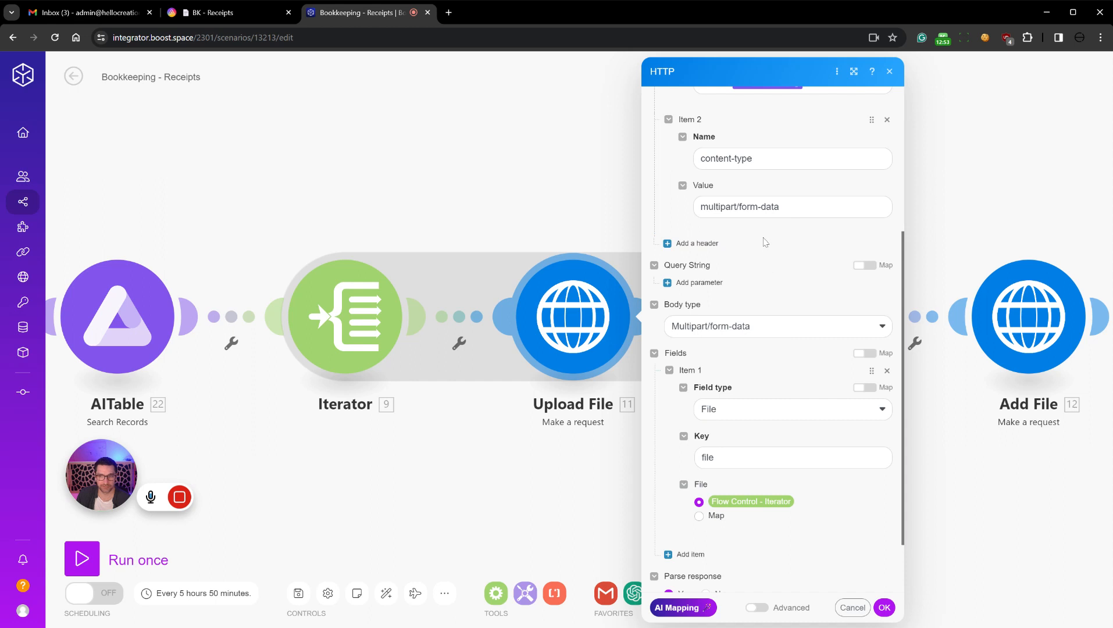
scroll("down", 3)
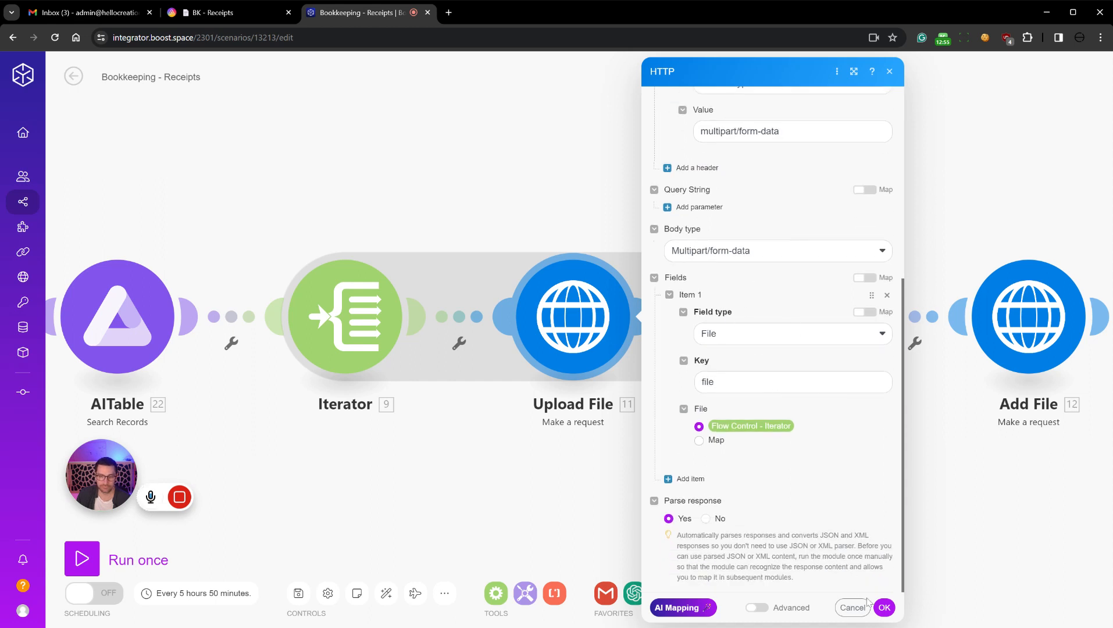
left_click(852, 608)
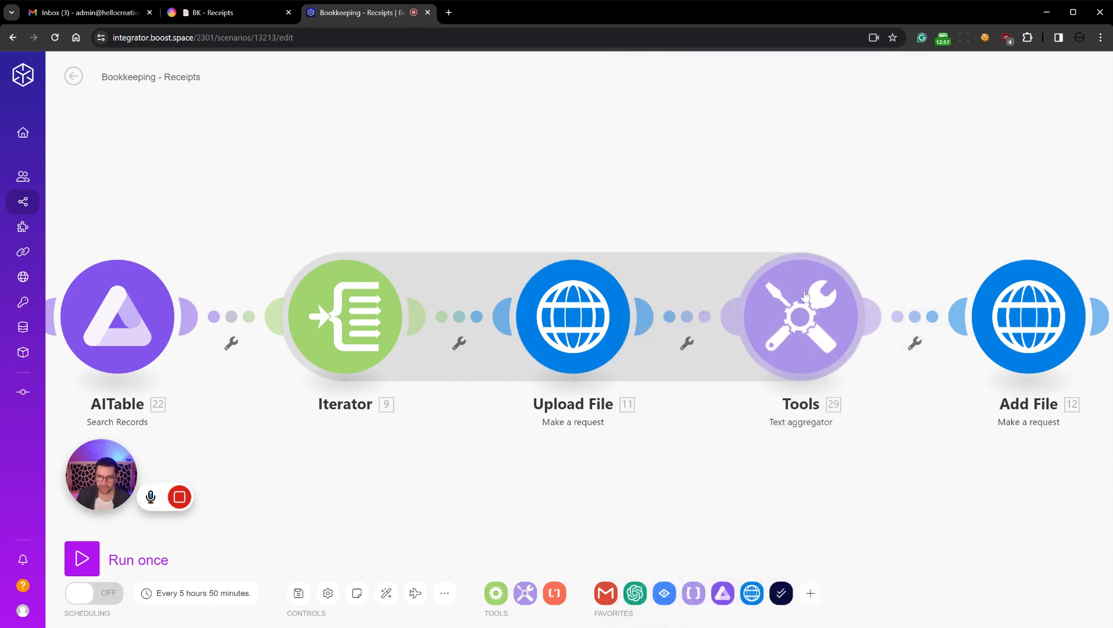
left_click(801, 317)
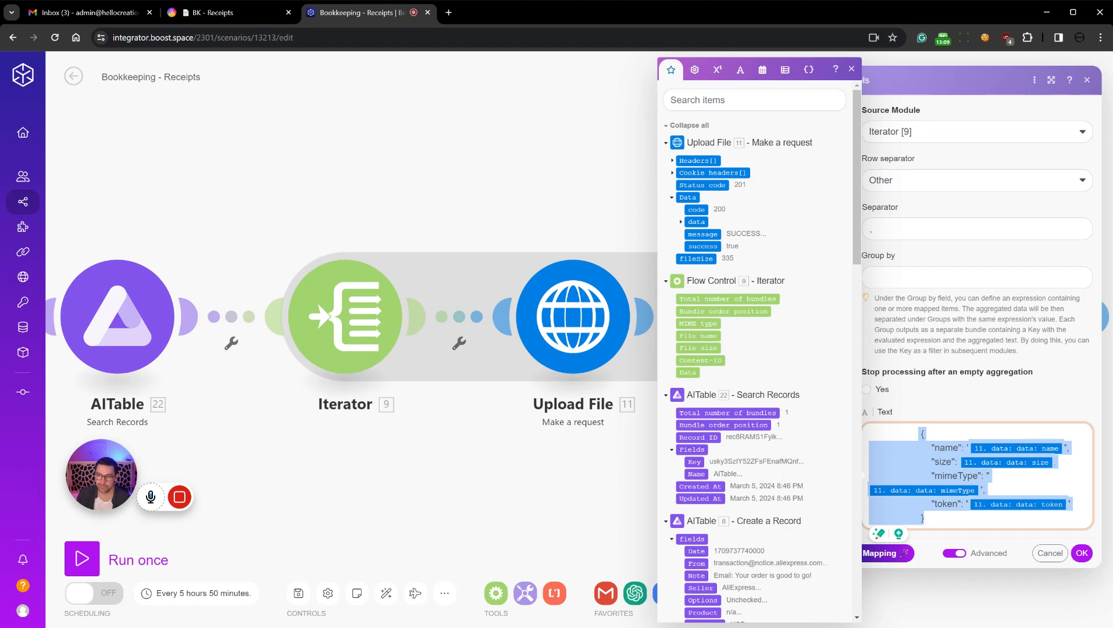
left_click(852, 68)
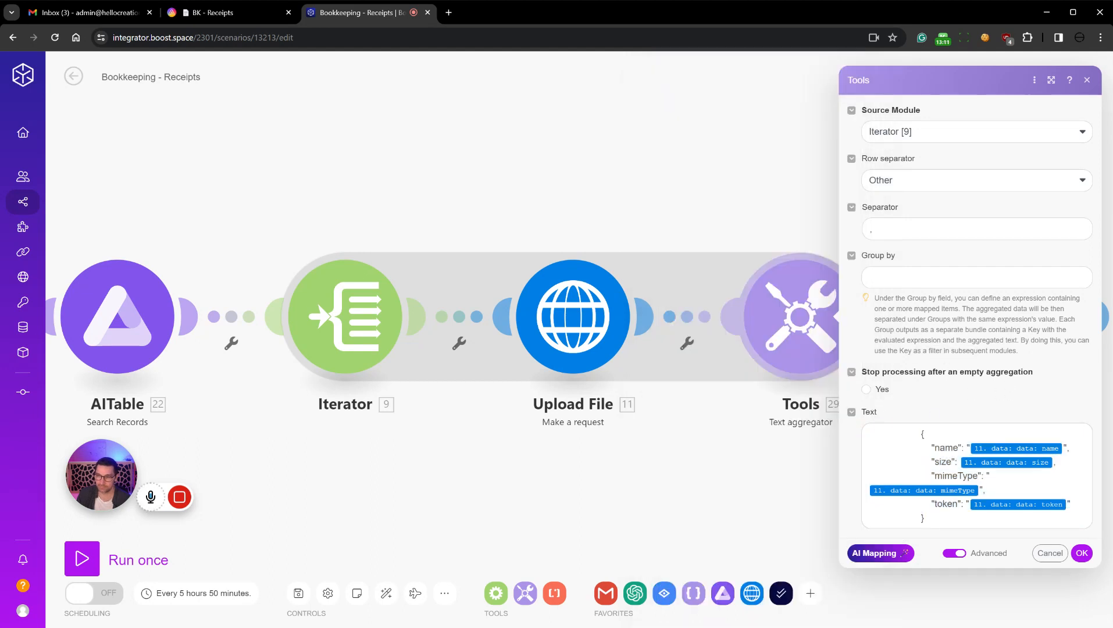
mouse_move(888, 180)
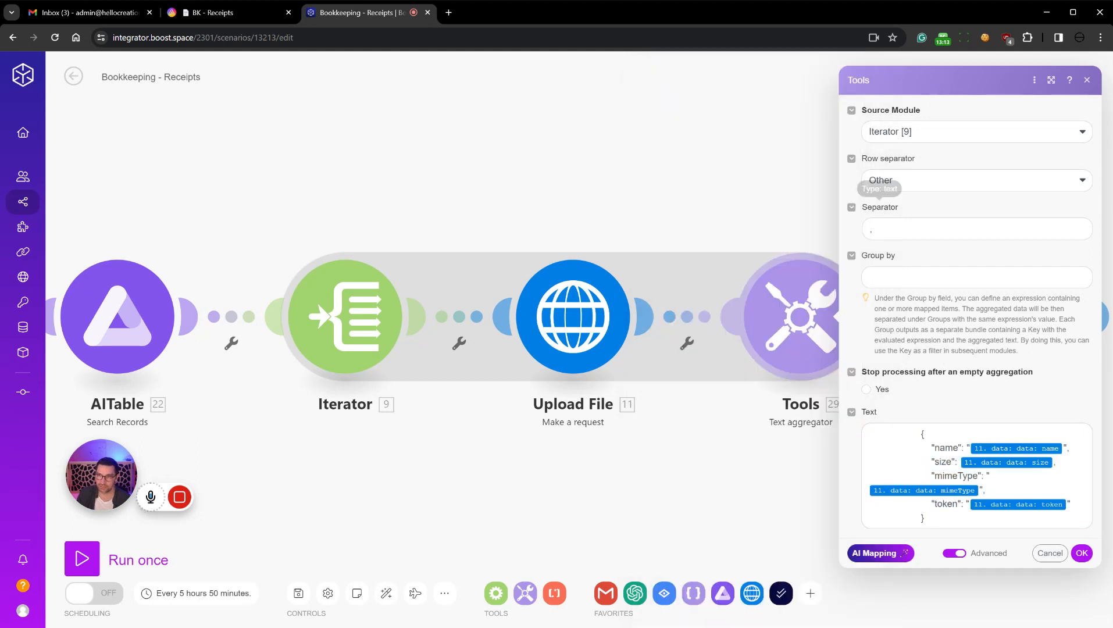
left_click(977, 475)
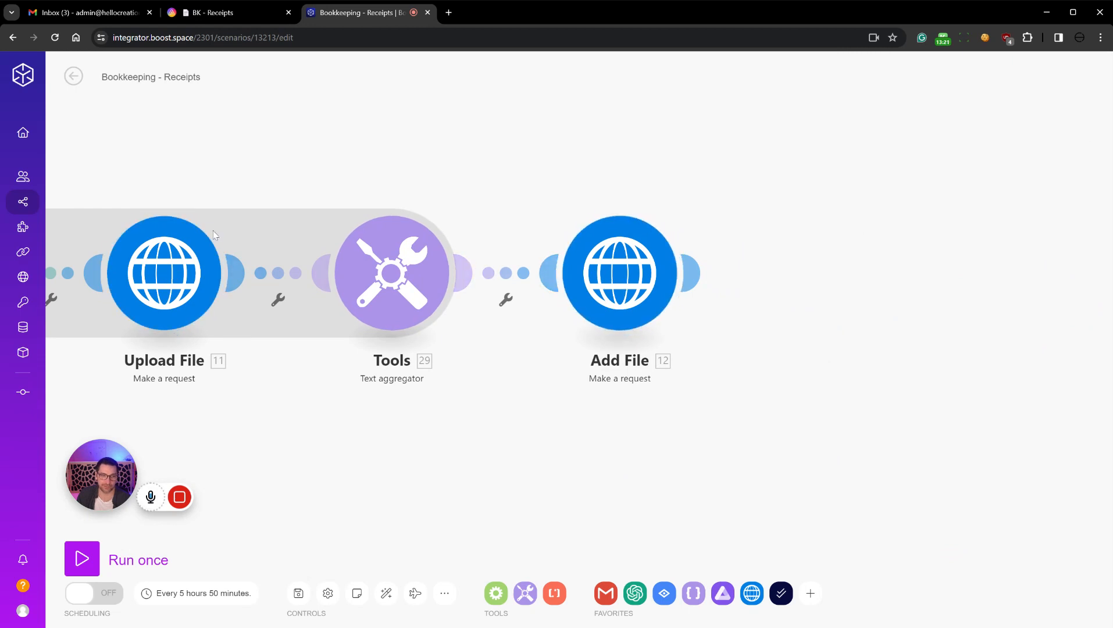
mouse_move(399, 460)
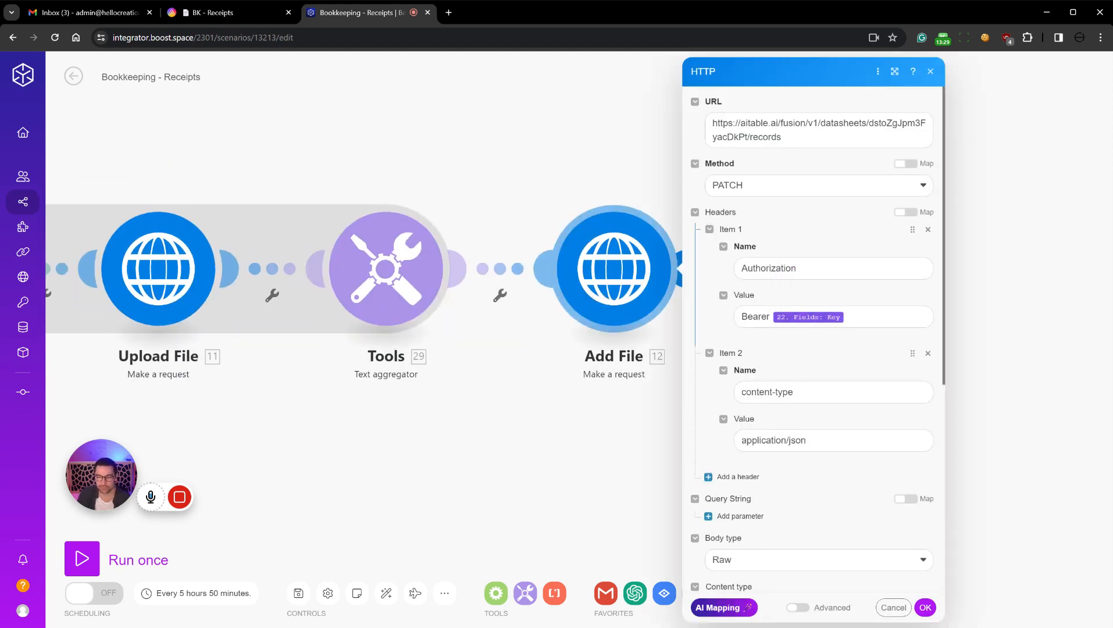
scroll("down", 3)
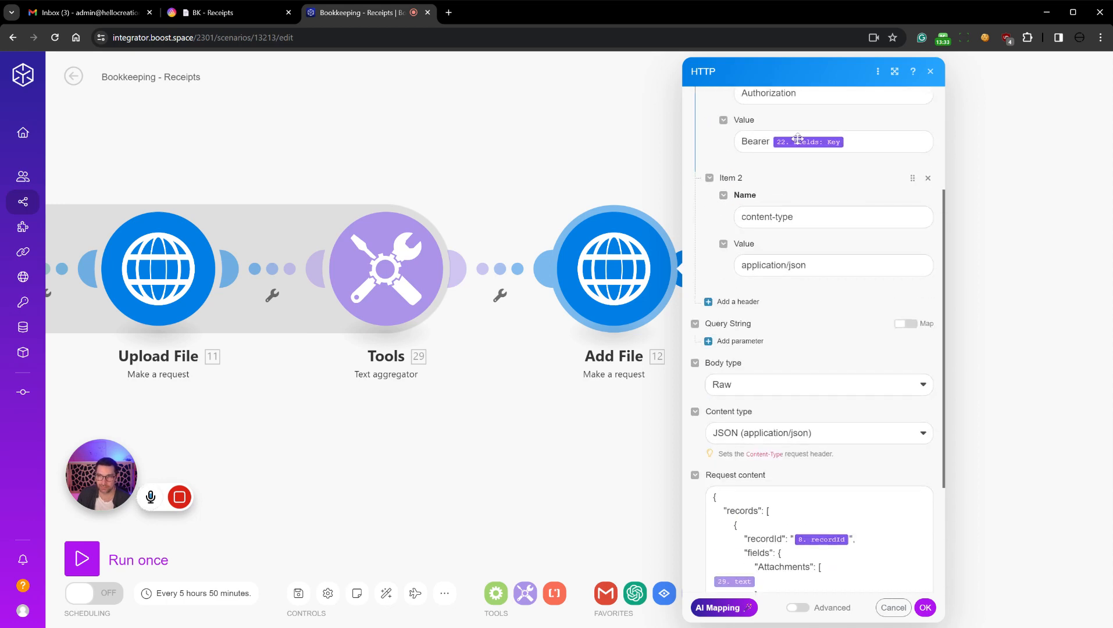
scroll("down", 3)
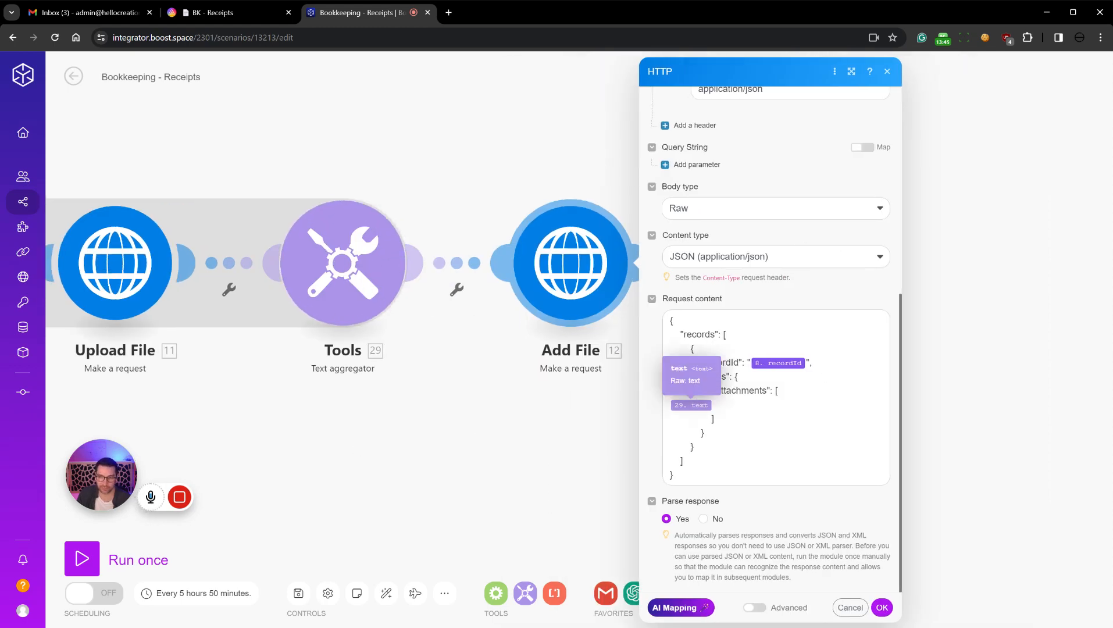
left_click(740, 390)
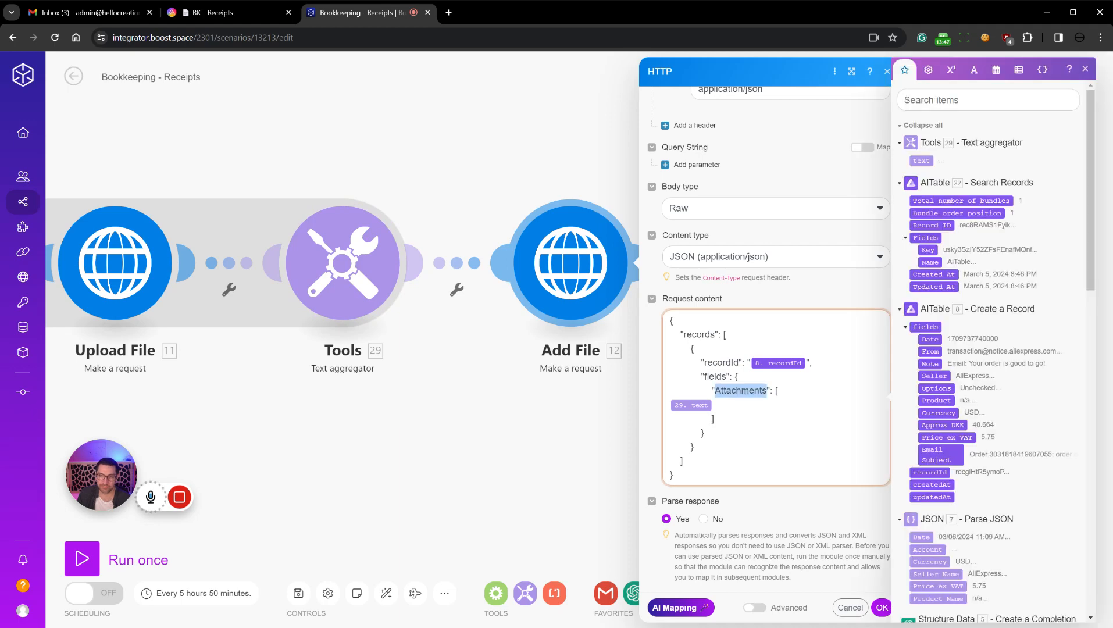
left_click(215, 11)
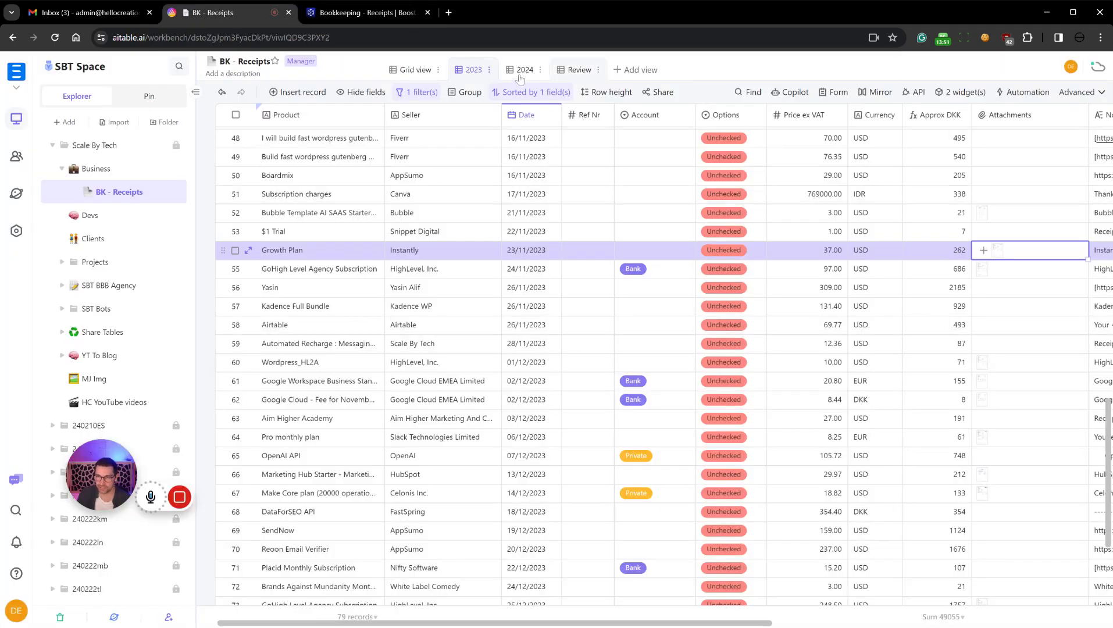
left_click(366, 13)
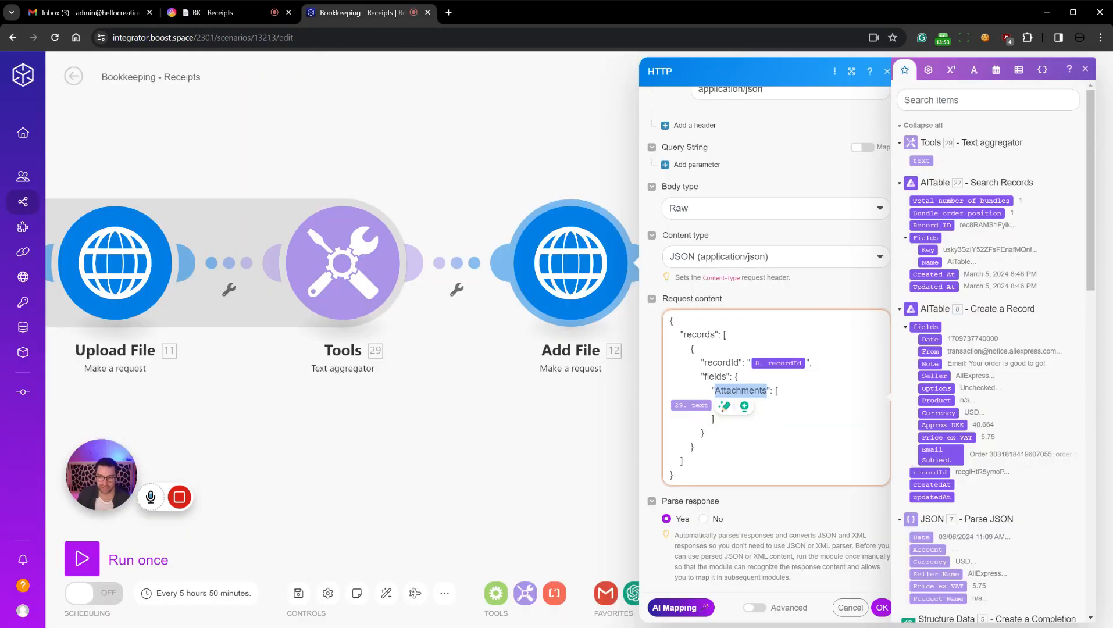
left_click(882, 607)
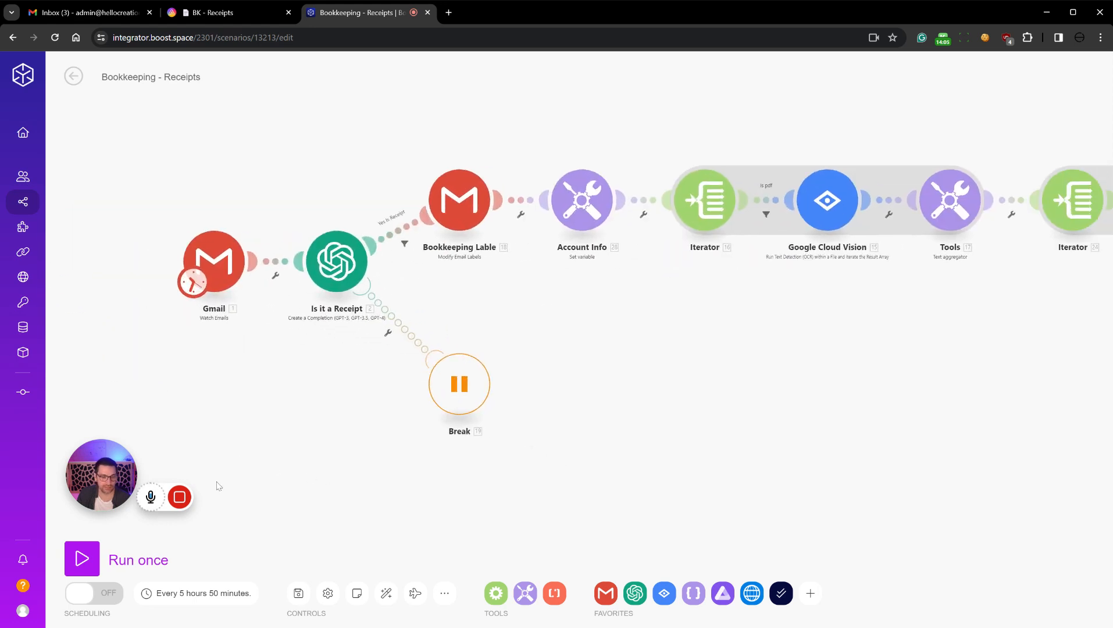
mouse_move(298, 593)
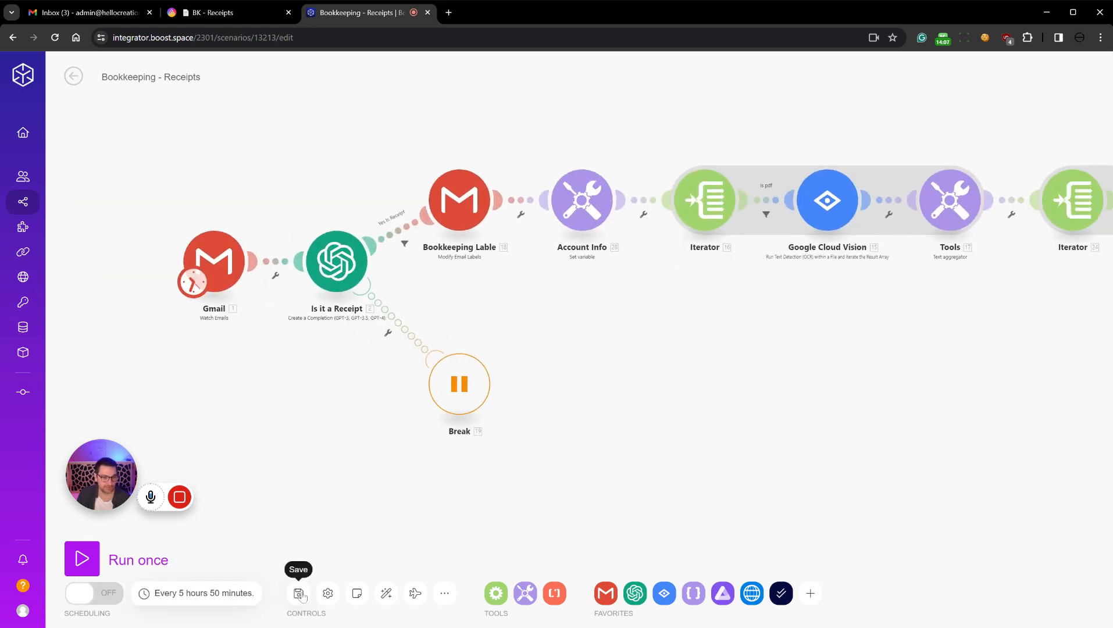
Save the Bookkeeping - Receipts scenario and run it once
left_click(299, 593)
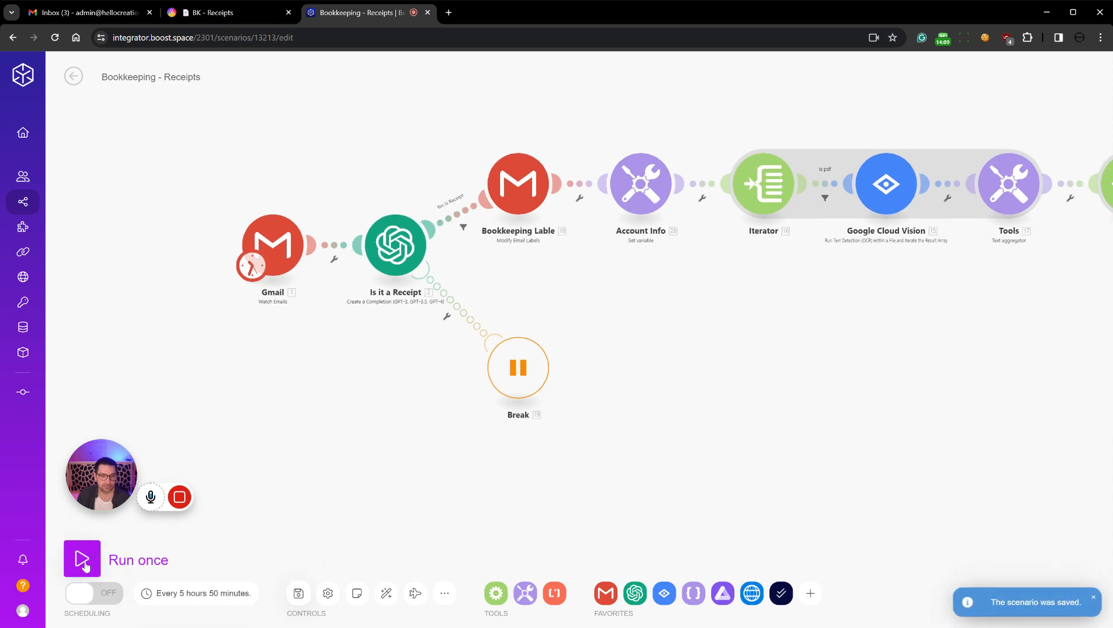
left_click(82, 559)
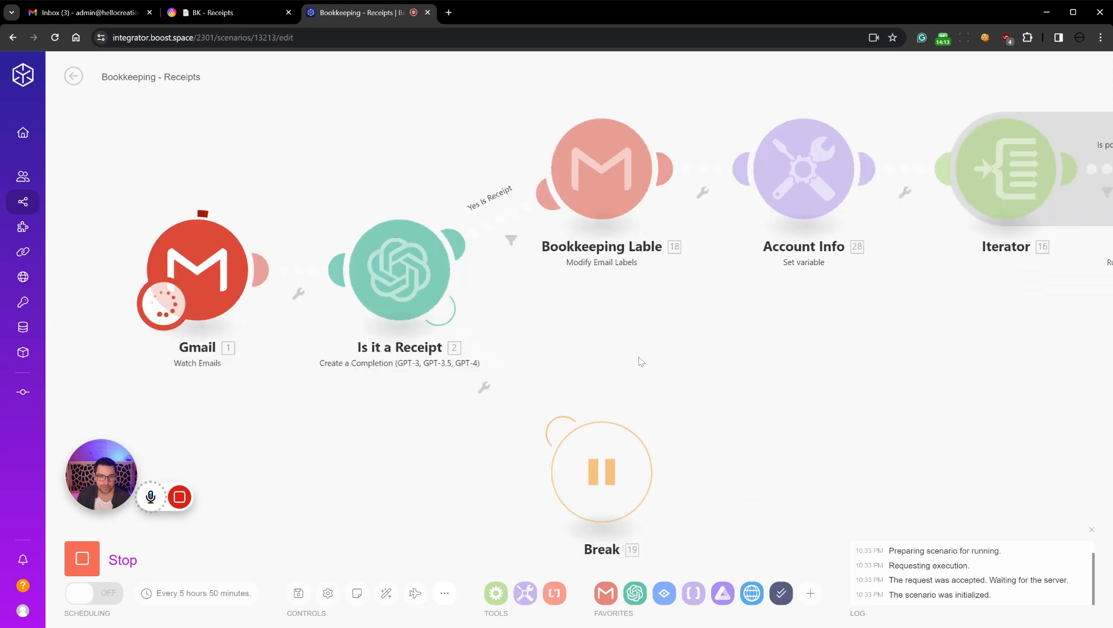
mouse_move(255, 275)
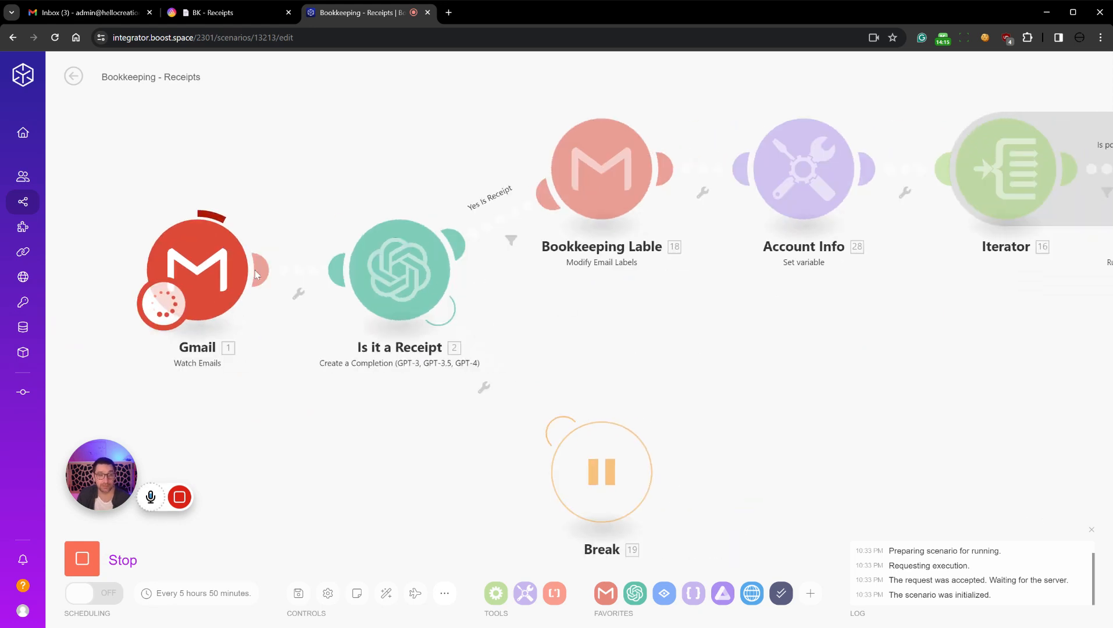
mouse_move(280, 354)
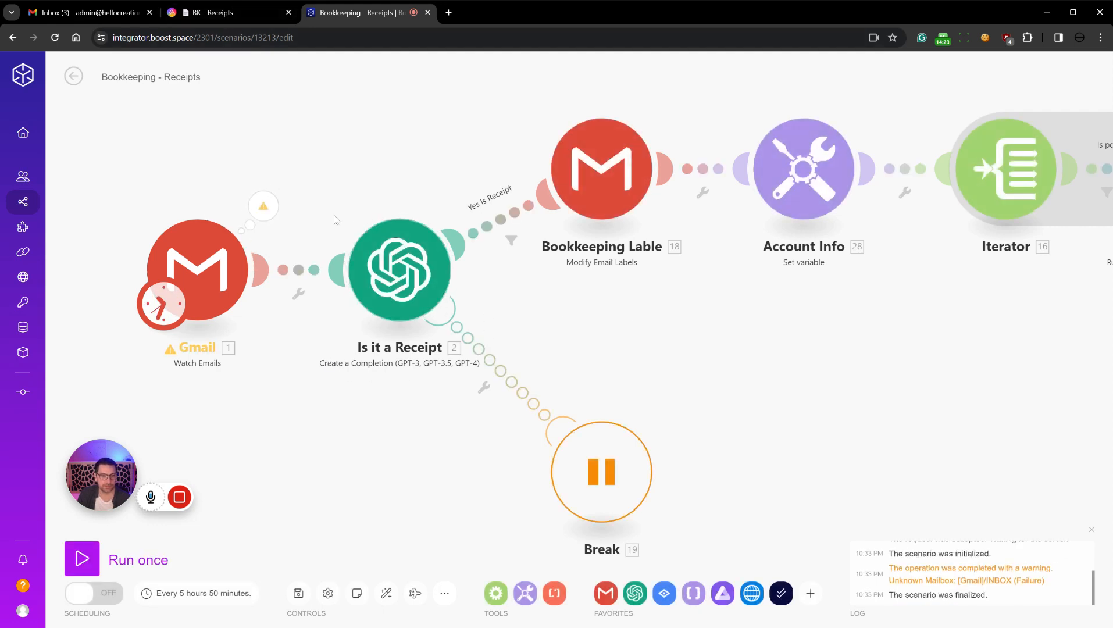
Inspect the Gmail Watch Emails trigger's Unknown Mailbox warning and its folder settings
left_click(263, 206)
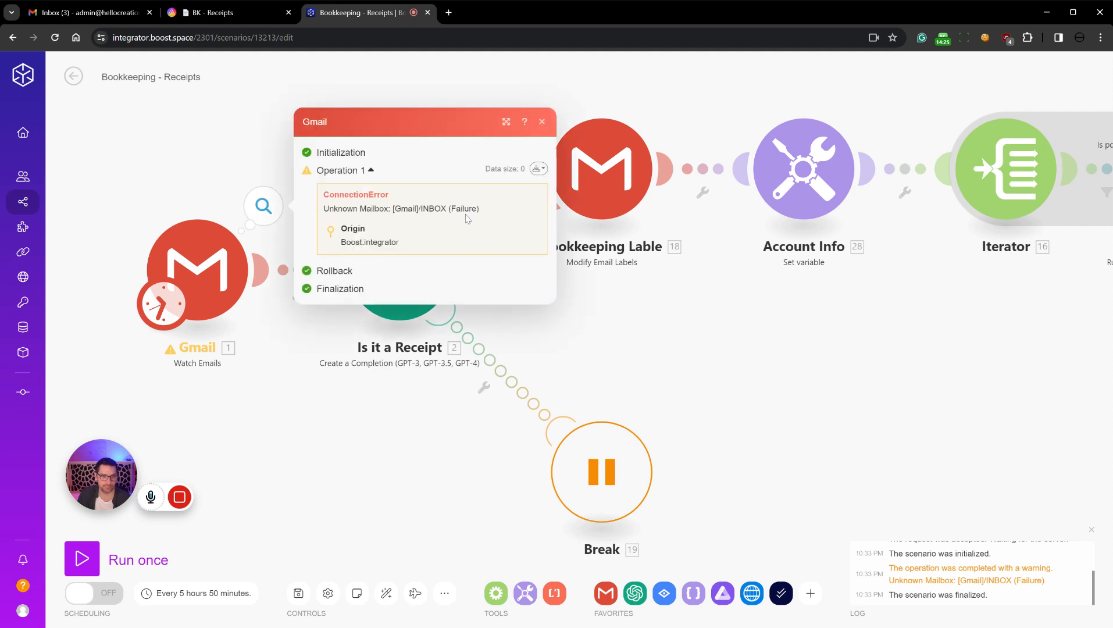
mouse_move(270, 390)
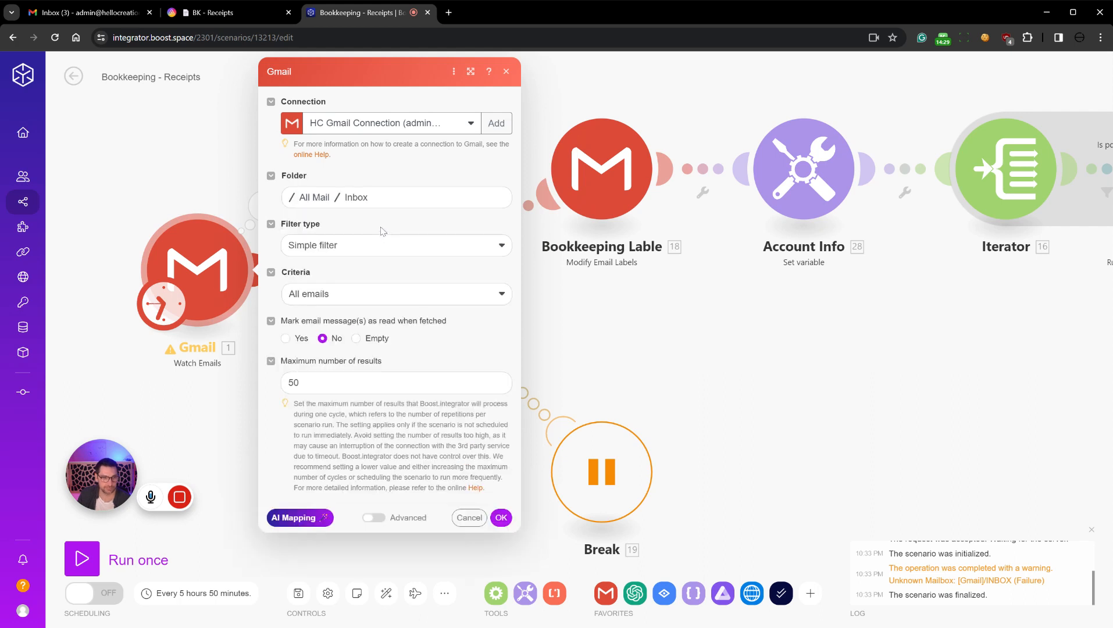
mouse_move(365, 254)
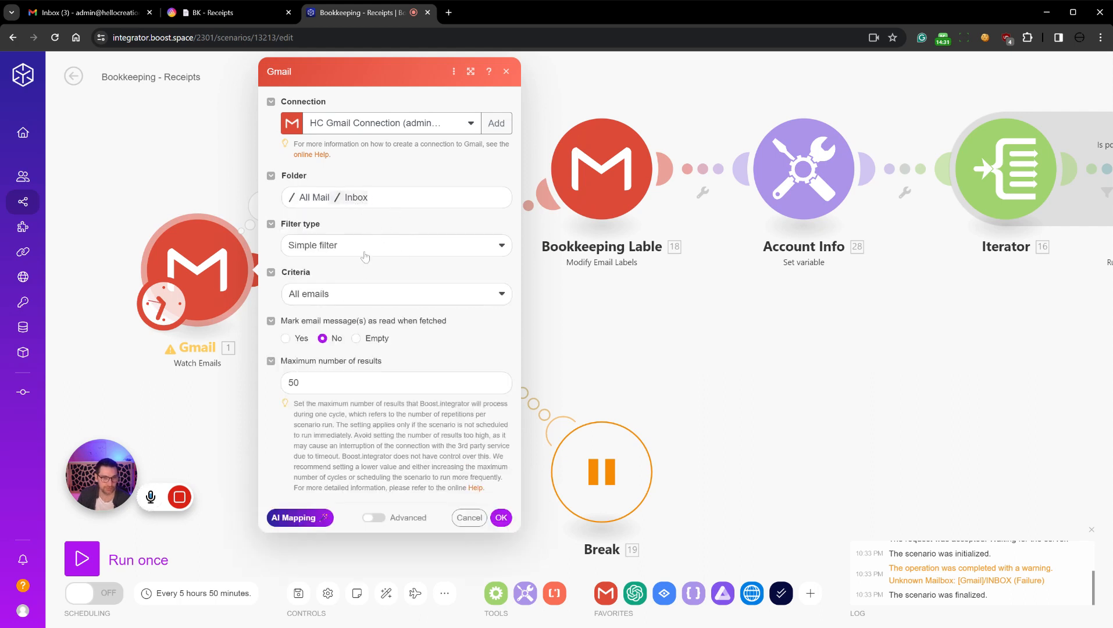
mouse_move(293, 328)
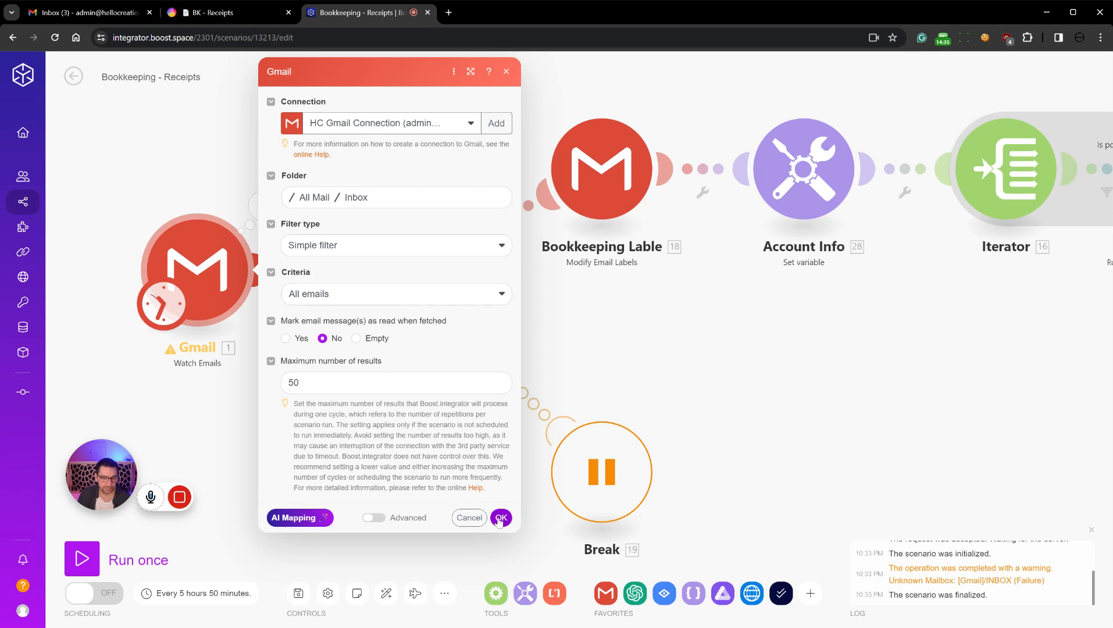
left_click(501, 518)
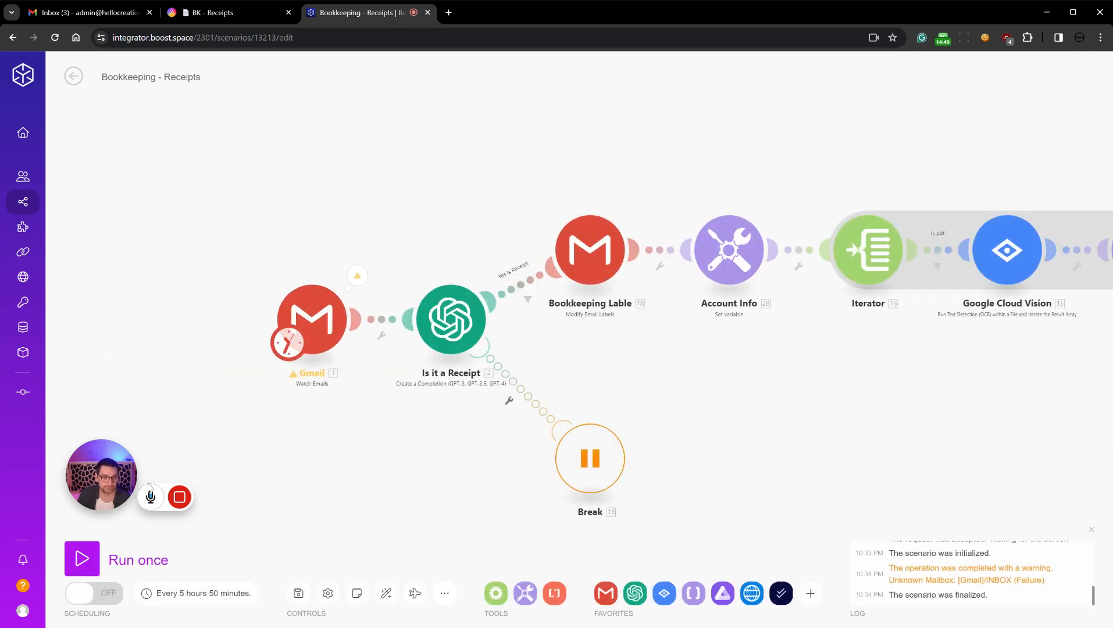
mouse_move(246, 497)
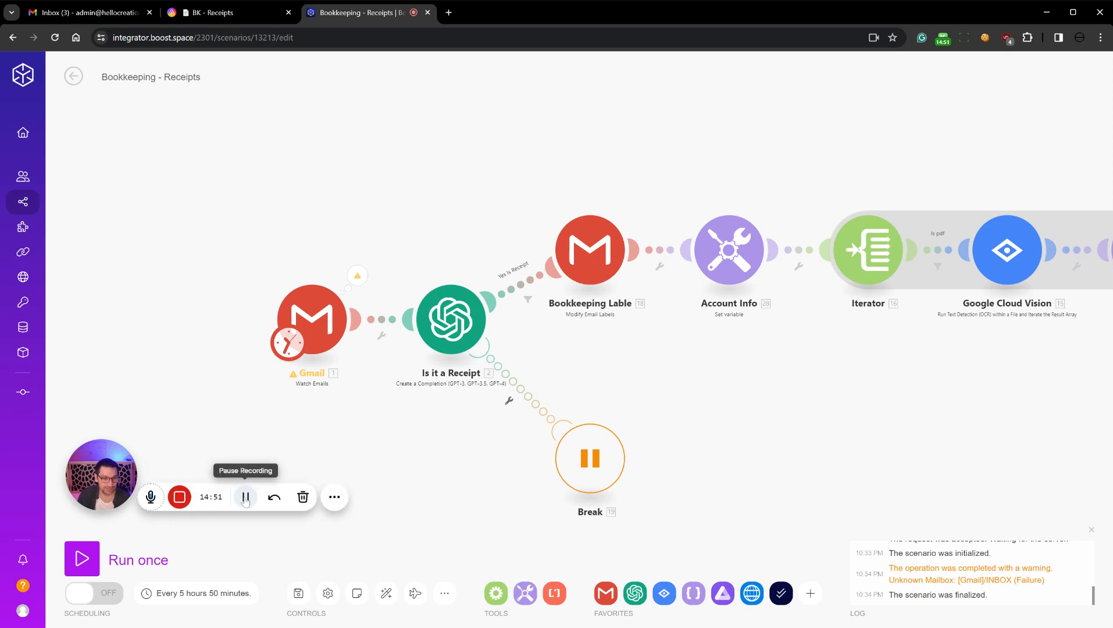
left_click(246, 497)
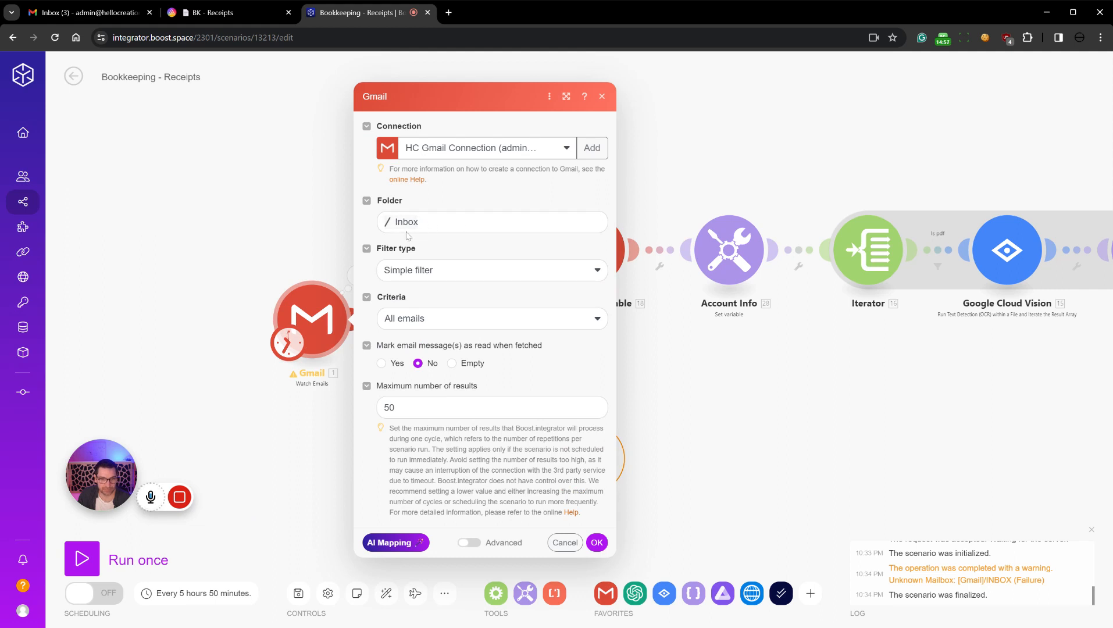
Reload the Gmail folder list and keep Inbox as the watched folder
left_click(493, 222)
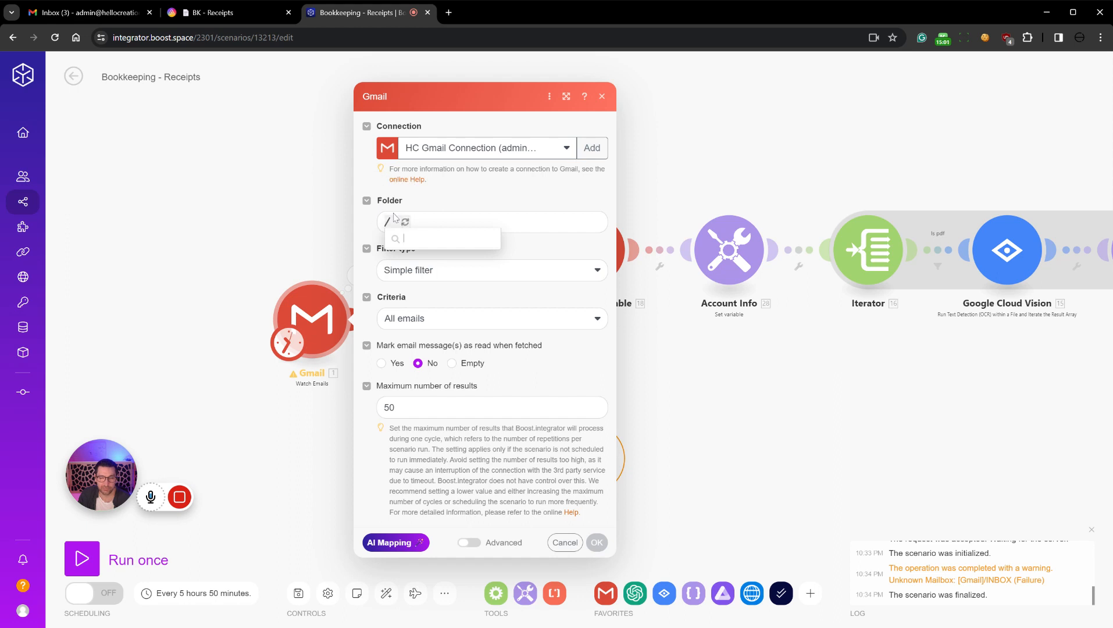
left_click(415, 238)
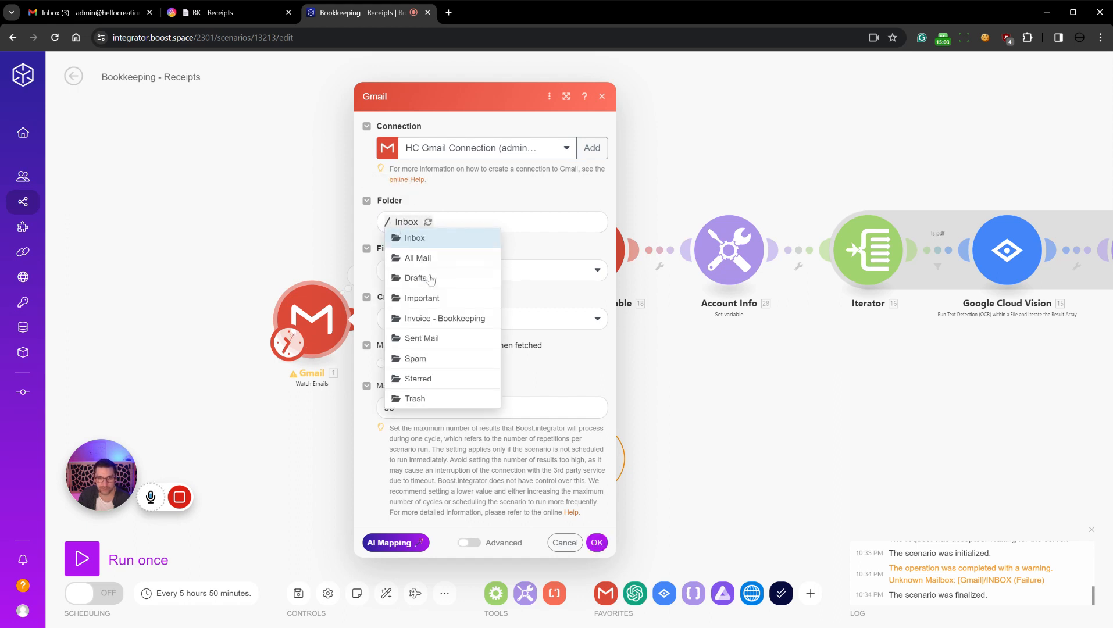
mouse_move(388, 201)
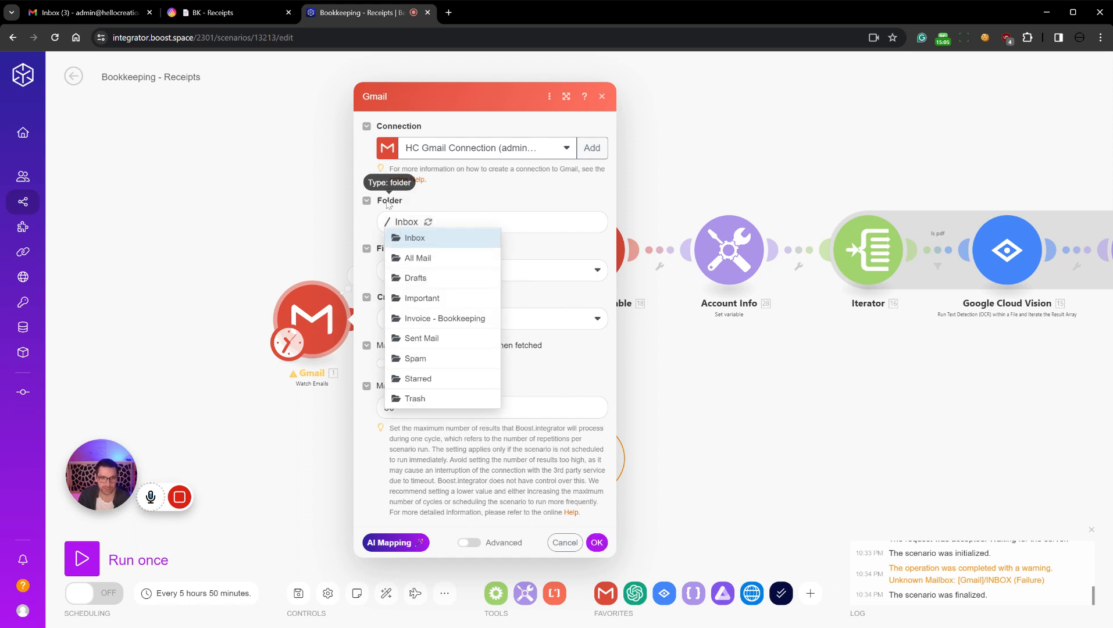
mouse_move(462, 255)
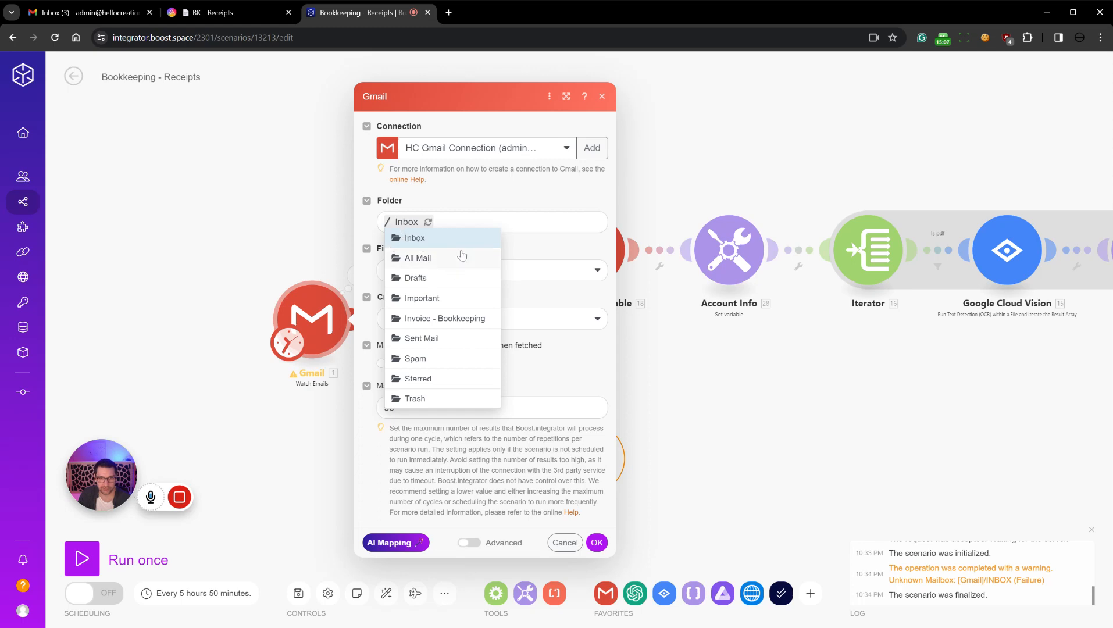
left_click(602, 96)
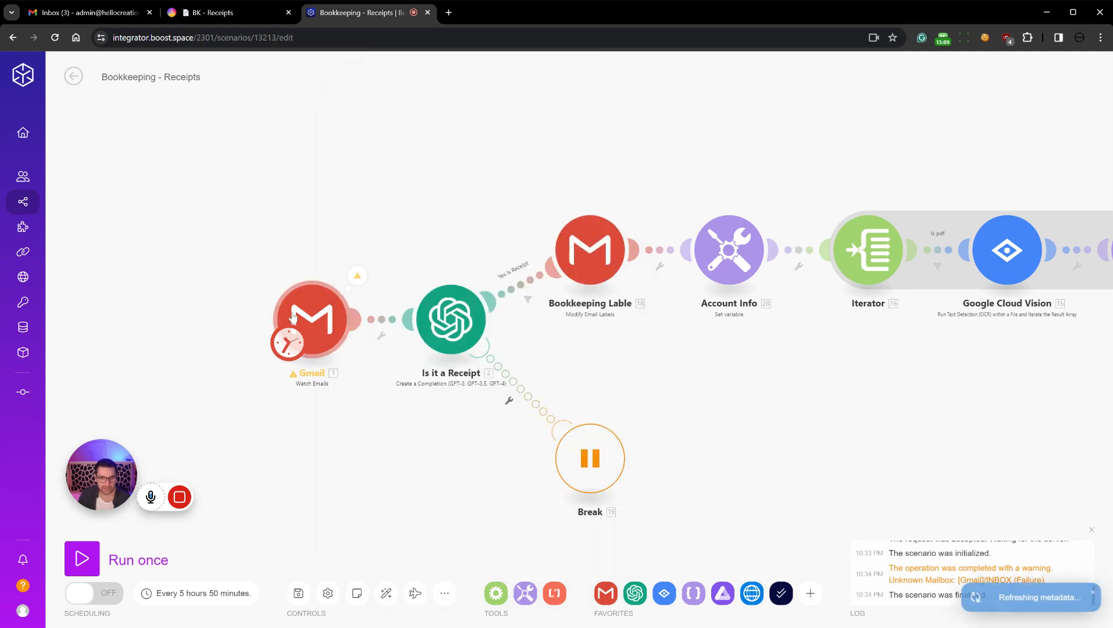
Set the trigger to start from emails received after 03/06/2024 08:00 AM
left_click(311, 319)
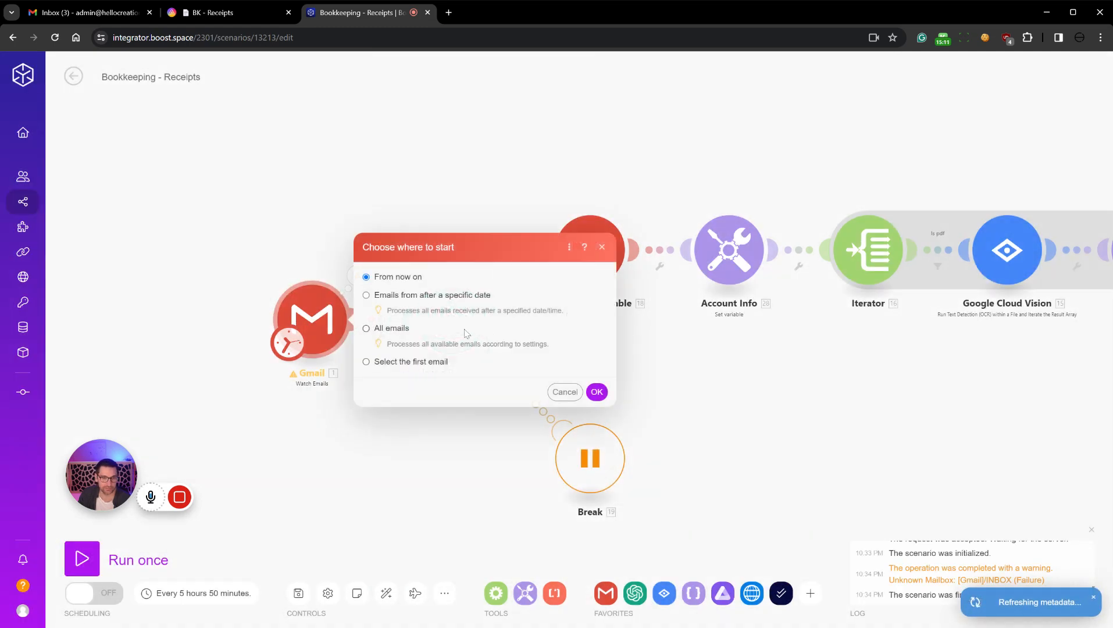
left_click(366, 295)
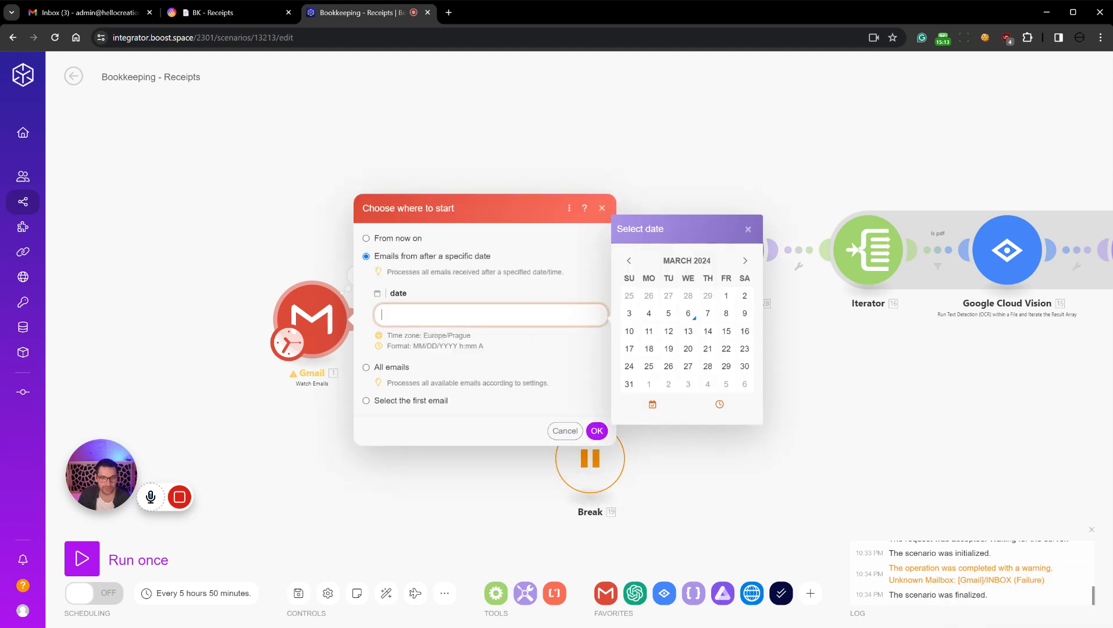
left_click(688, 313)
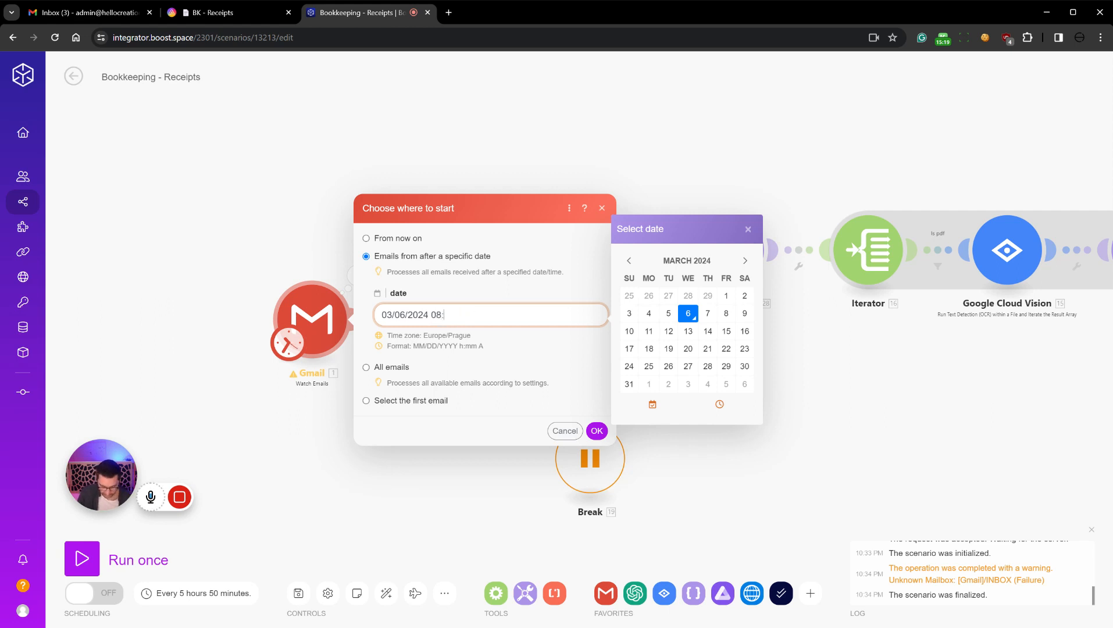
type("00 AM")
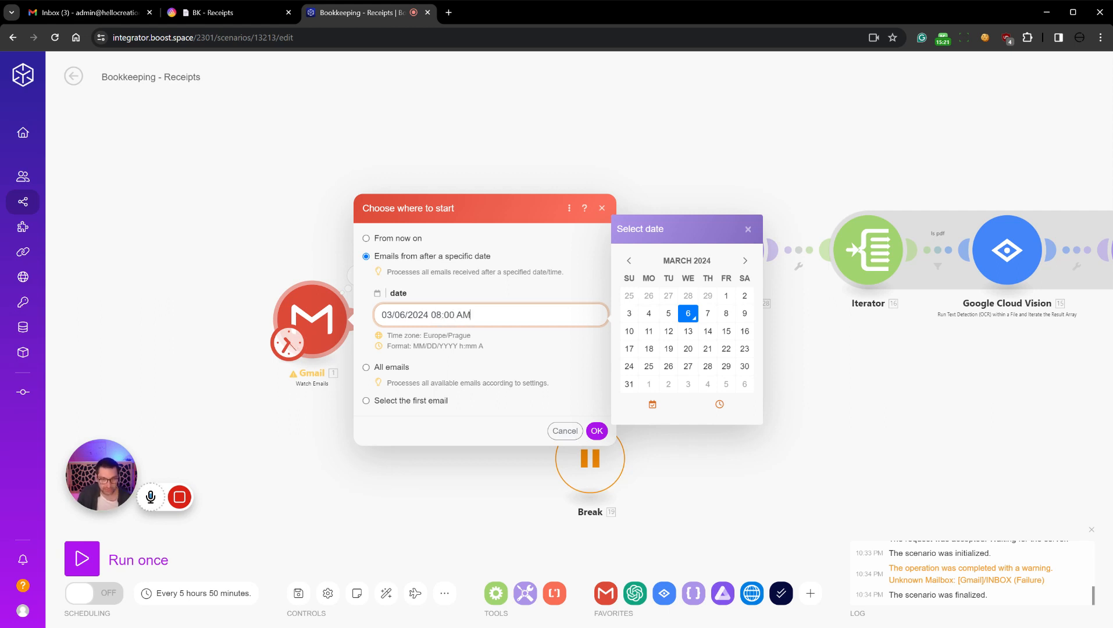
left_click(597, 431)
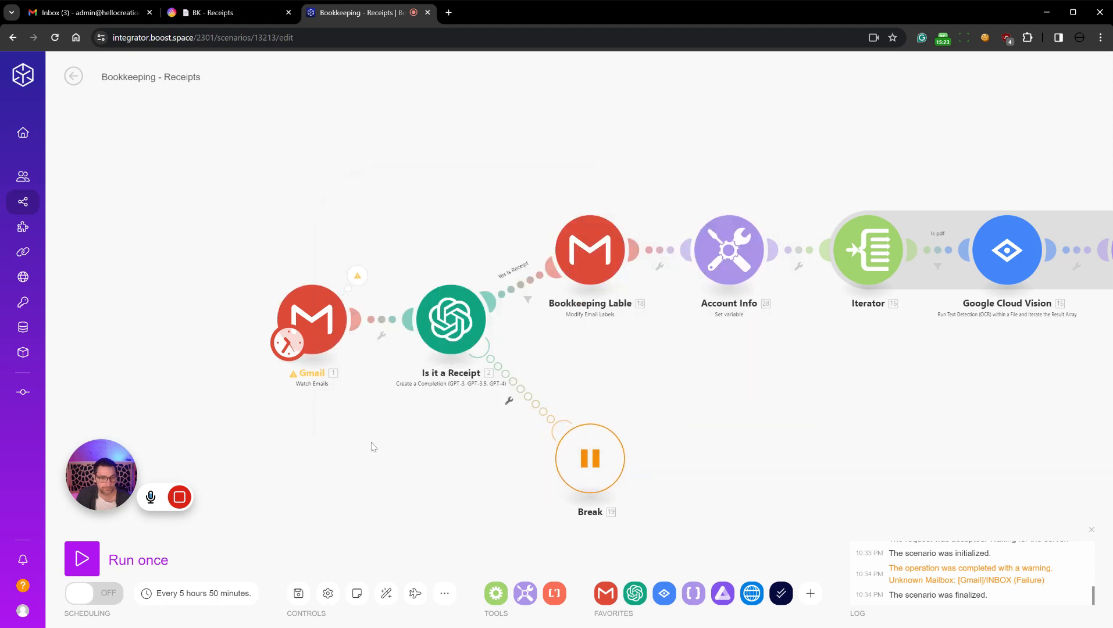
Run the scenario once and expand the Structure Data completion's output choices
left_click(81, 559)
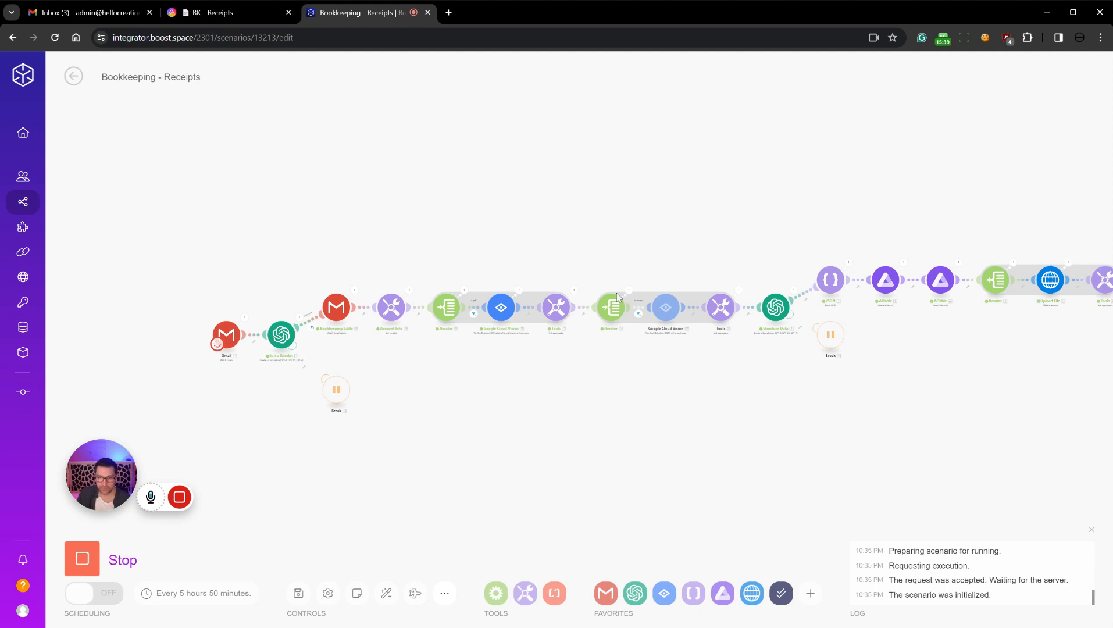
left_click(776, 307)
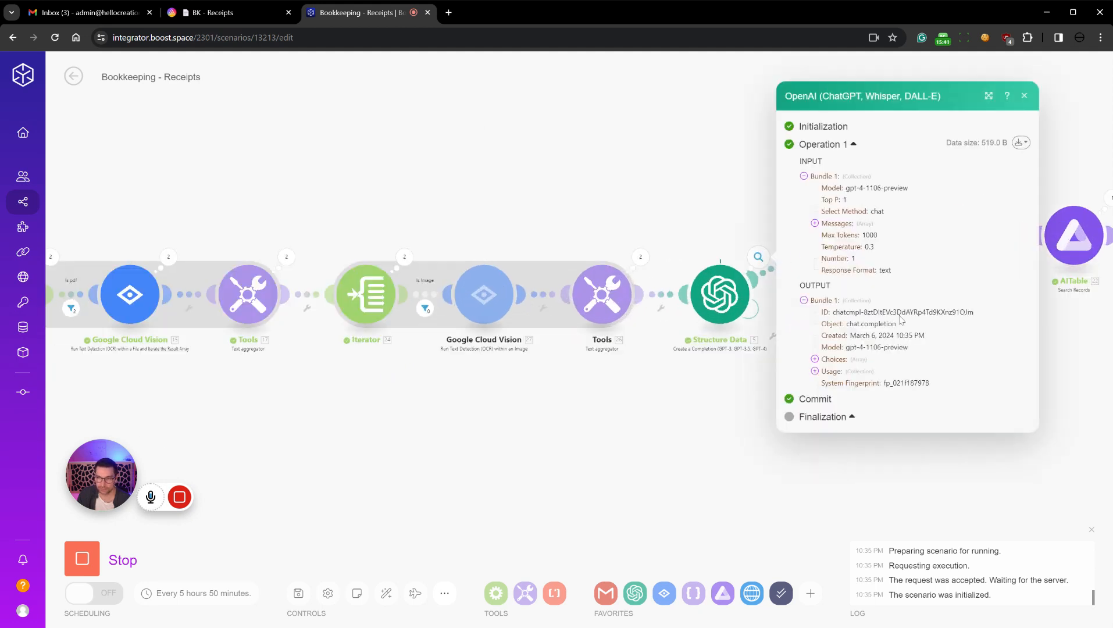
mouse_move(806, 239)
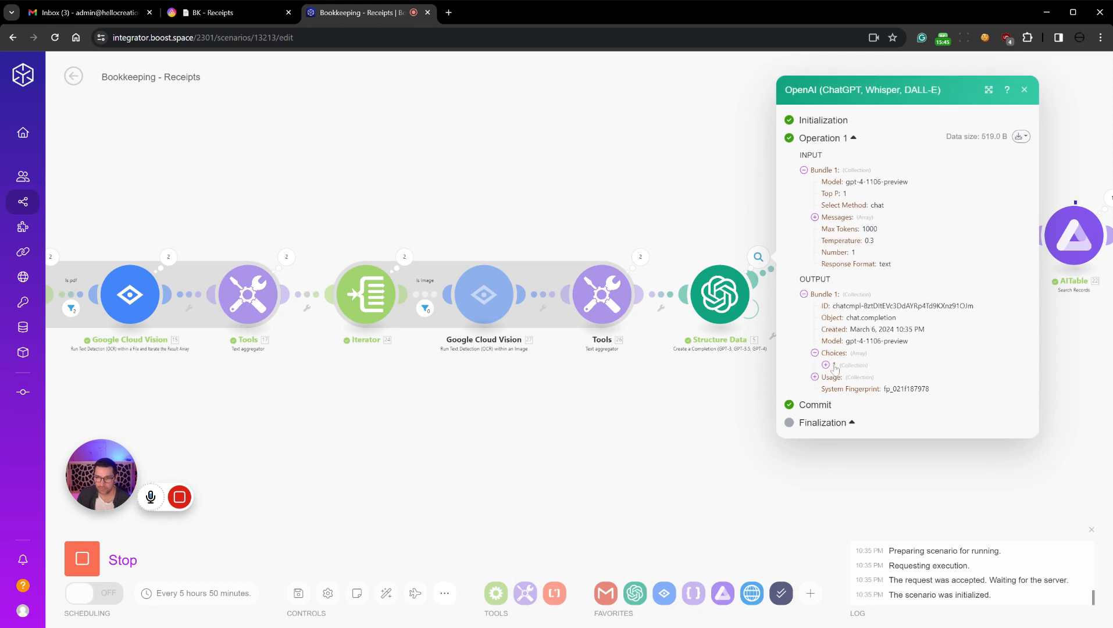
left_click(818, 365)
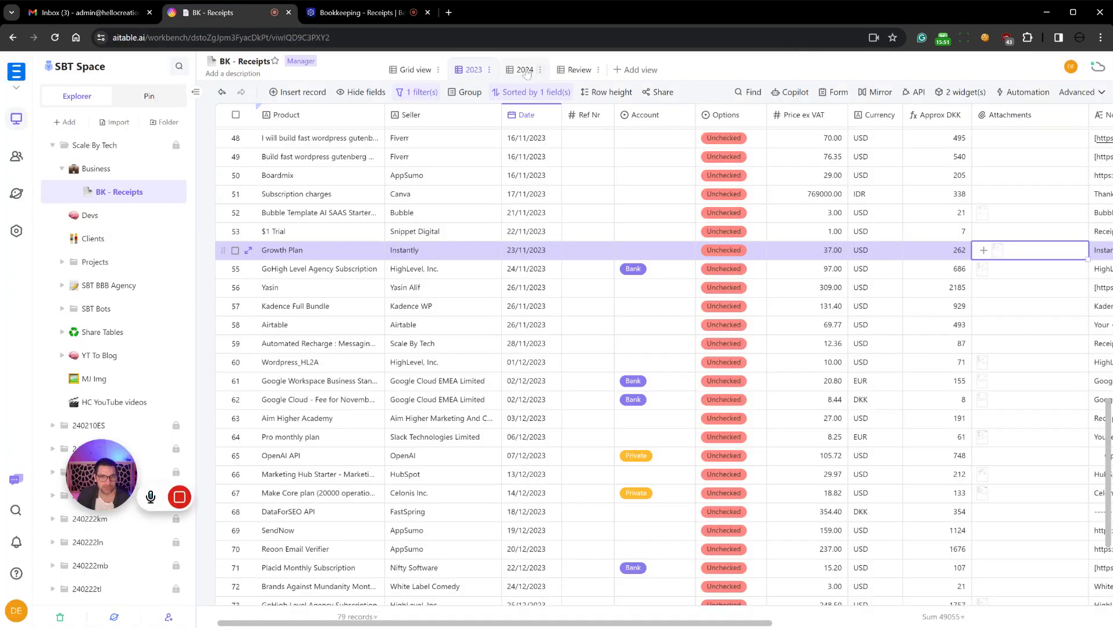
Filter the 2024 receipts view to sellers containing 'boo'
left_click(525, 69)
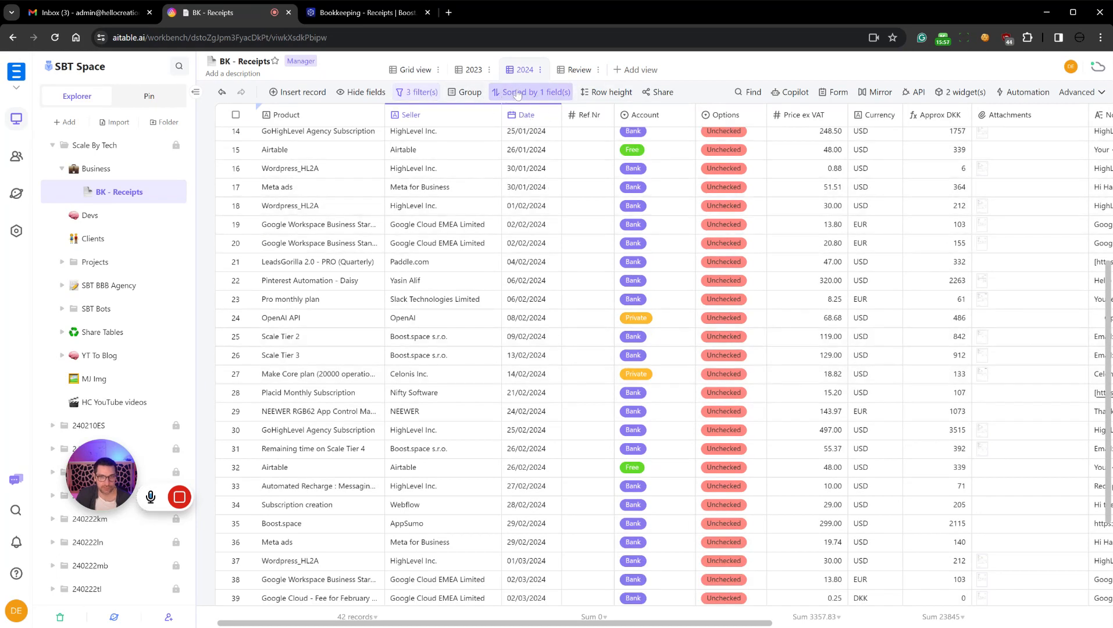
left_click(416, 92)
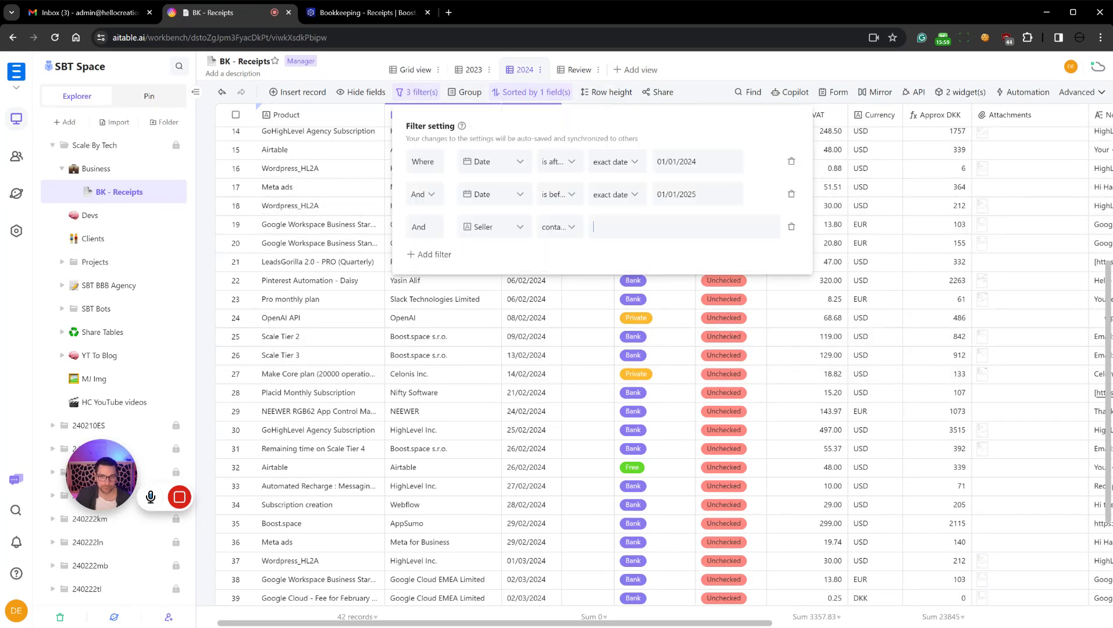
type("boo")
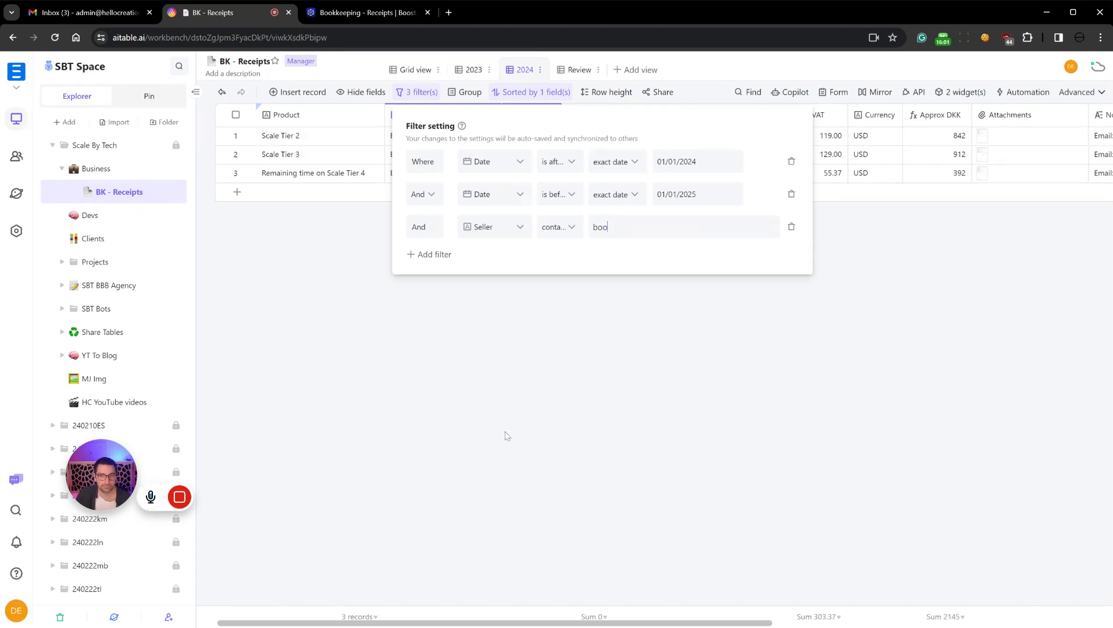
left_click(507, 436)
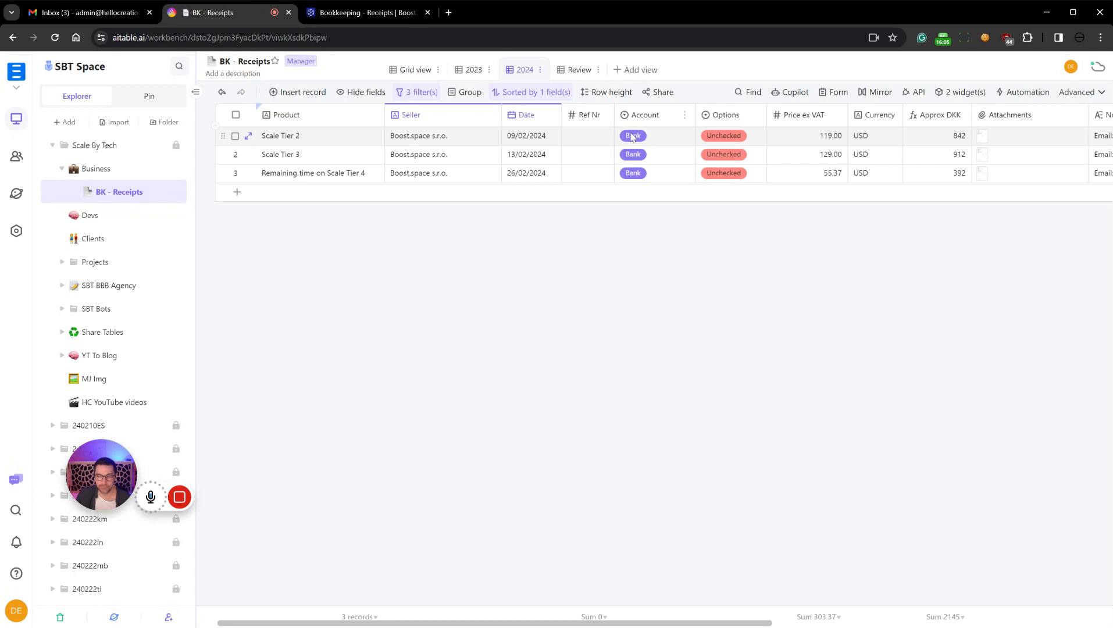
Preview the Scale Tier 2 receipt attachment of a Boost.space record
left_click(982, 135)
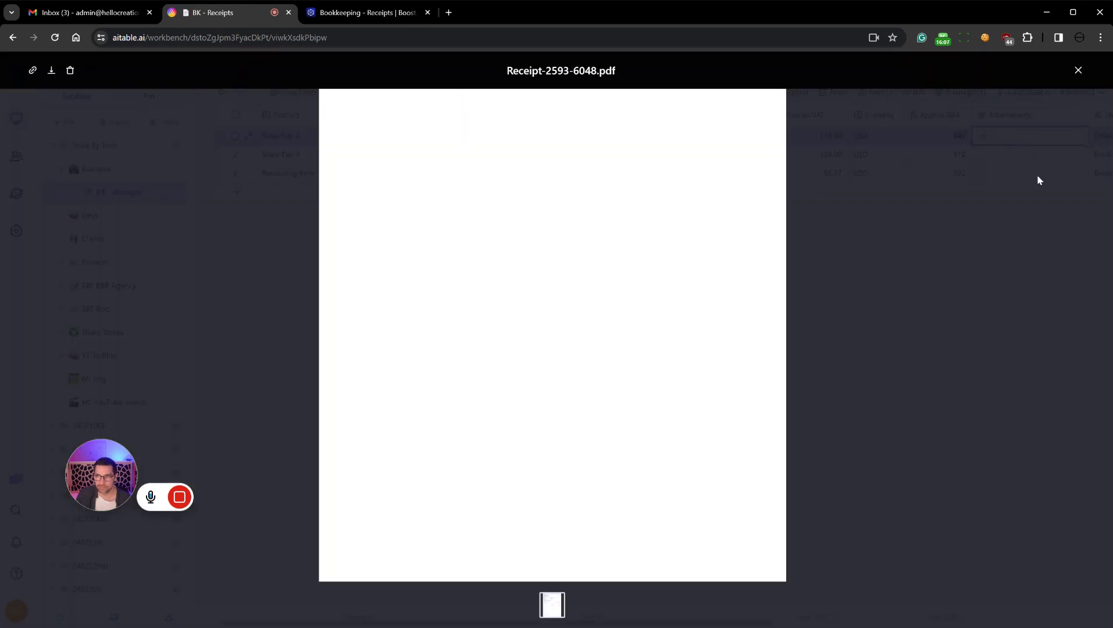
left_click(1079, 69)
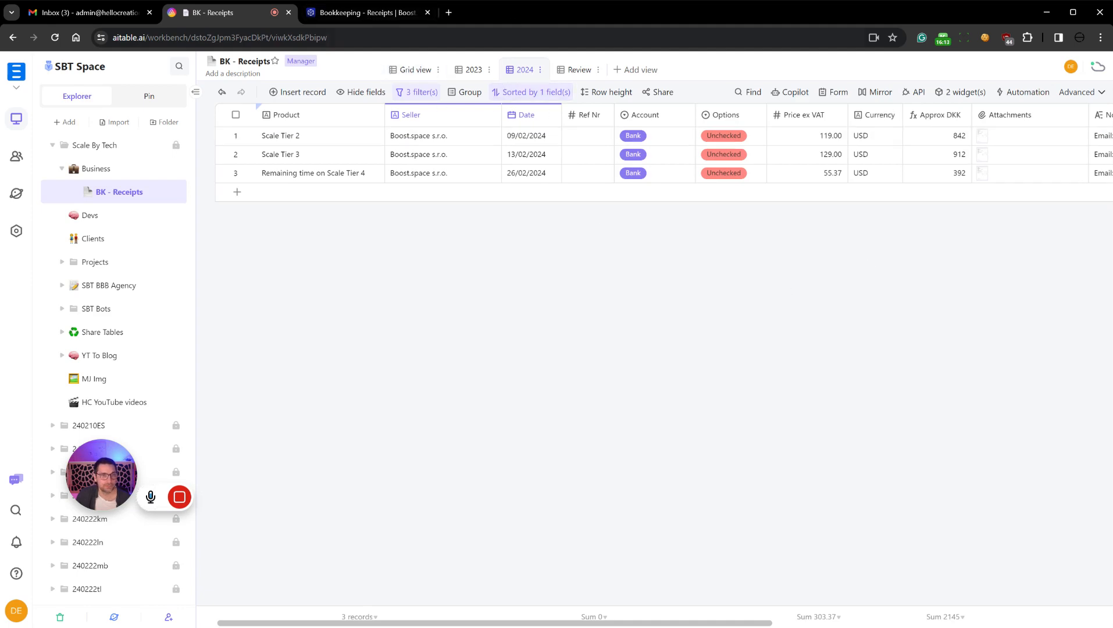
left_click(365, 12)
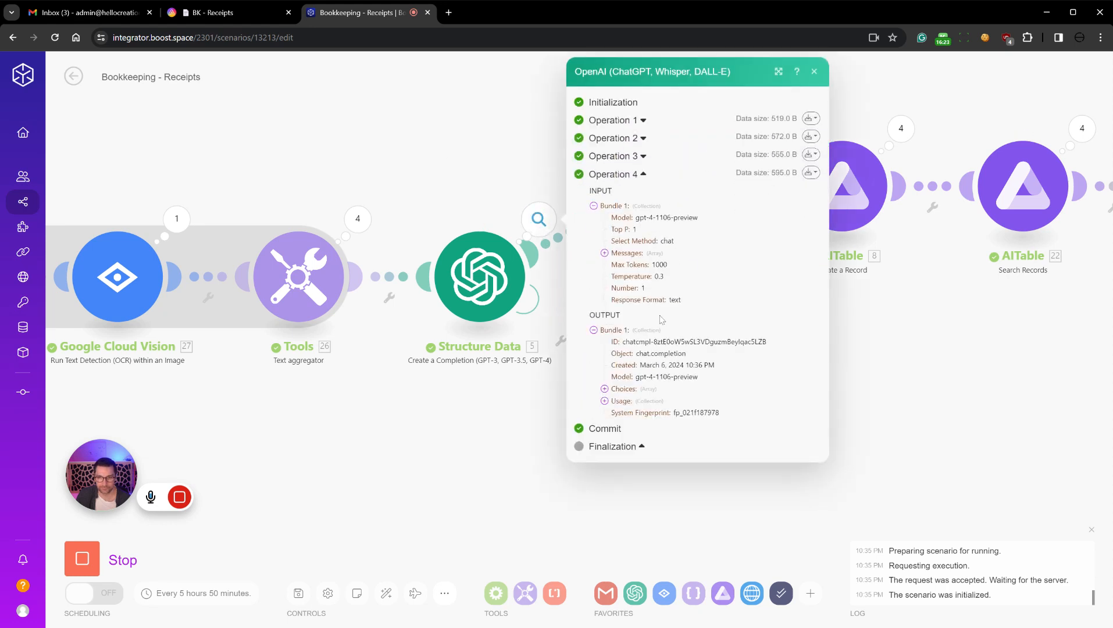
Expand operation 4's model messages, then show AITable's 2023 receipts view
left_click(604, 253)
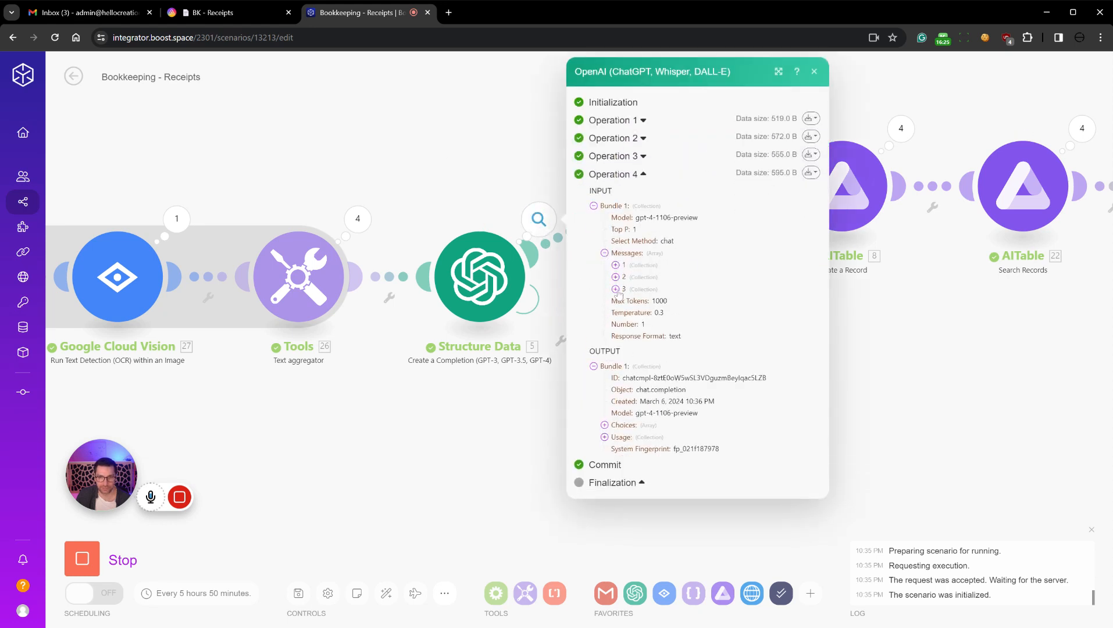
left_click(604, 425)
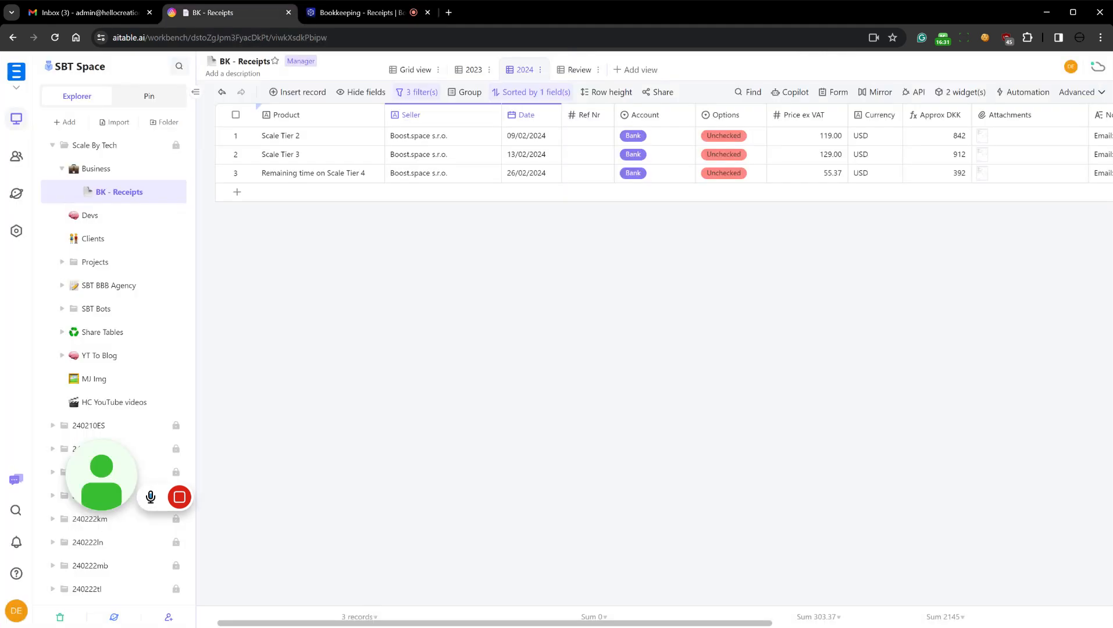
left_click(472, 69)
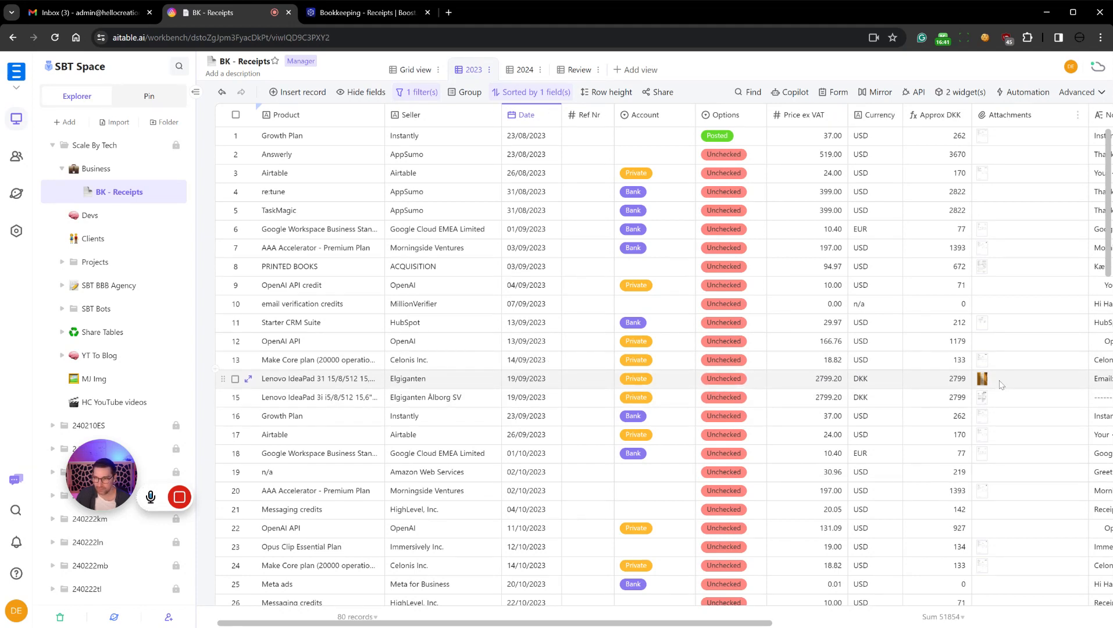
Compare the Lenovo IdeaPad row with the emailed Elgiganten receipt image
left_click(1000, 379)
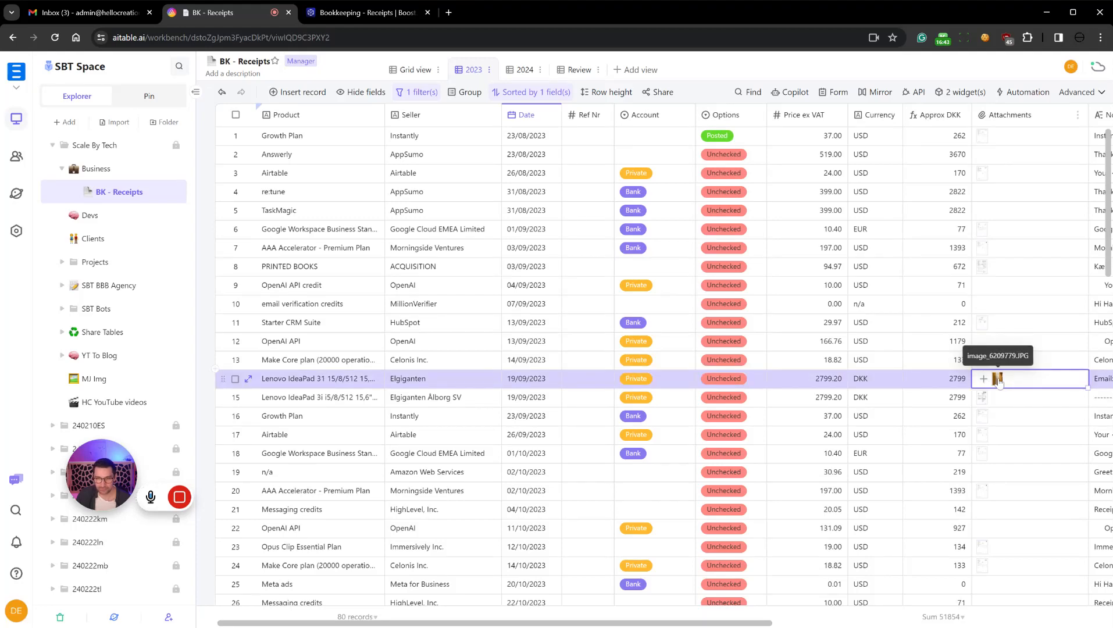
left_click(82, 12)
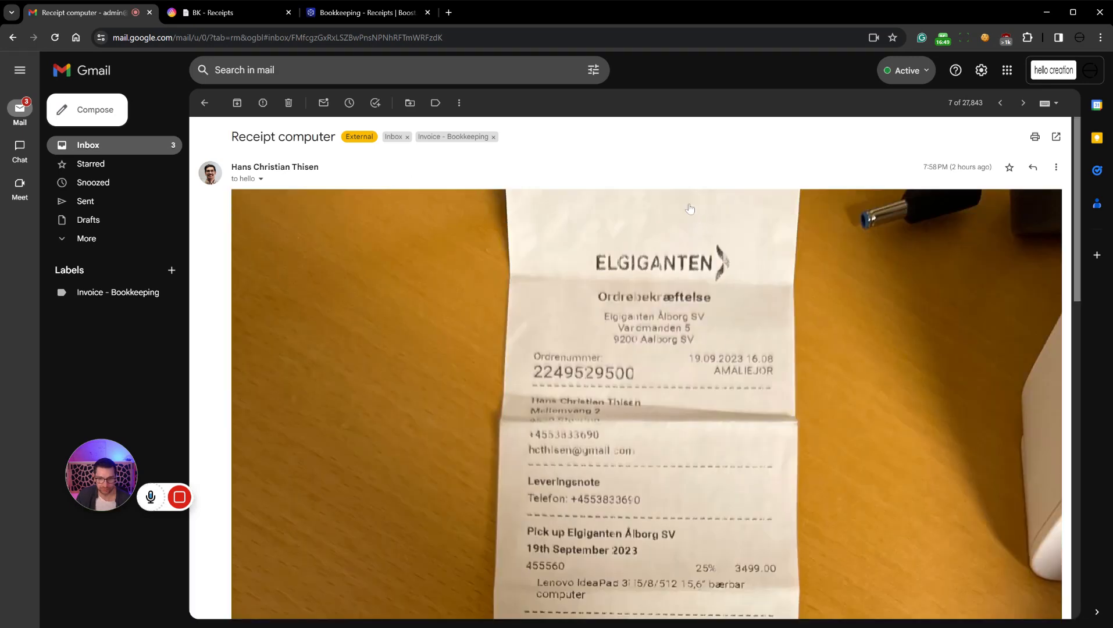
scroll("down", 3)
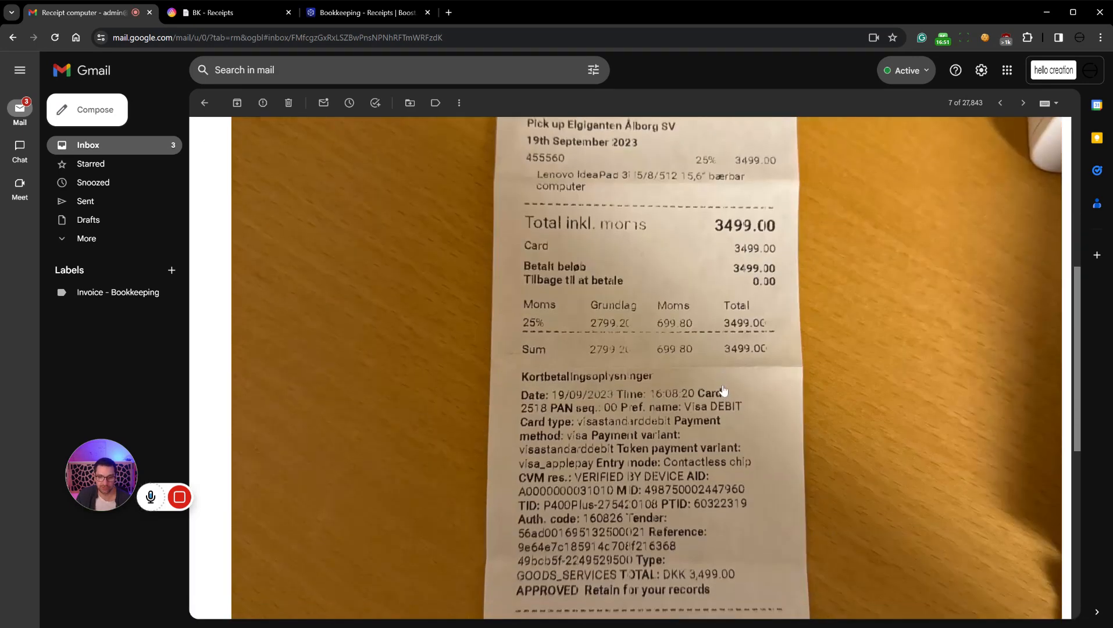
left_click(213, 12)
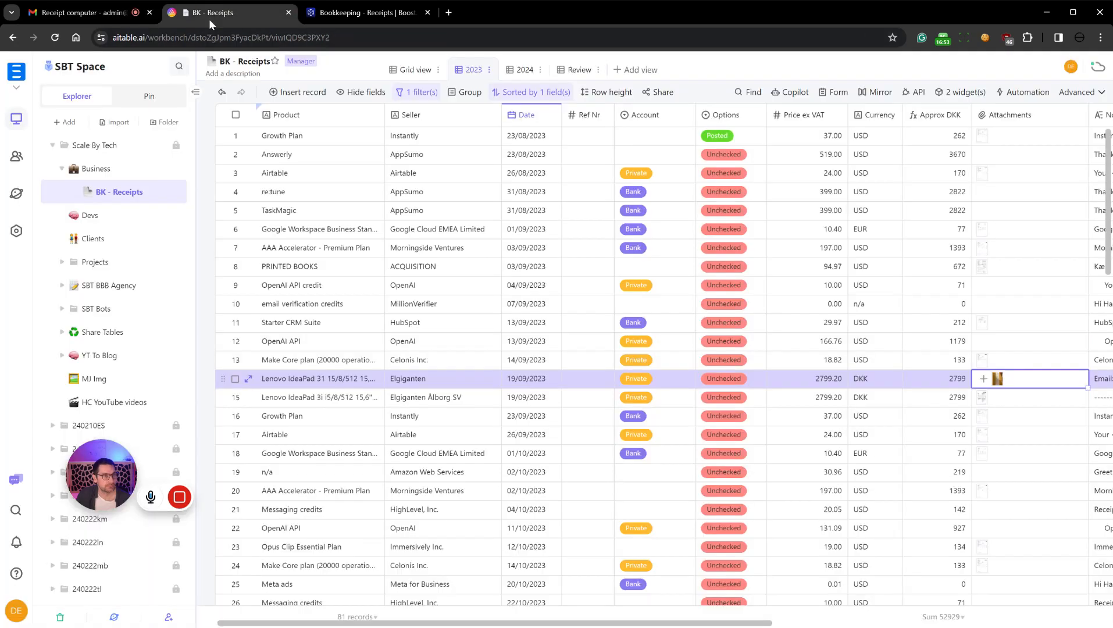
Preview the Lenovo row's receipt photo and check its 2799.20 DKK price
left_click(998, 379)
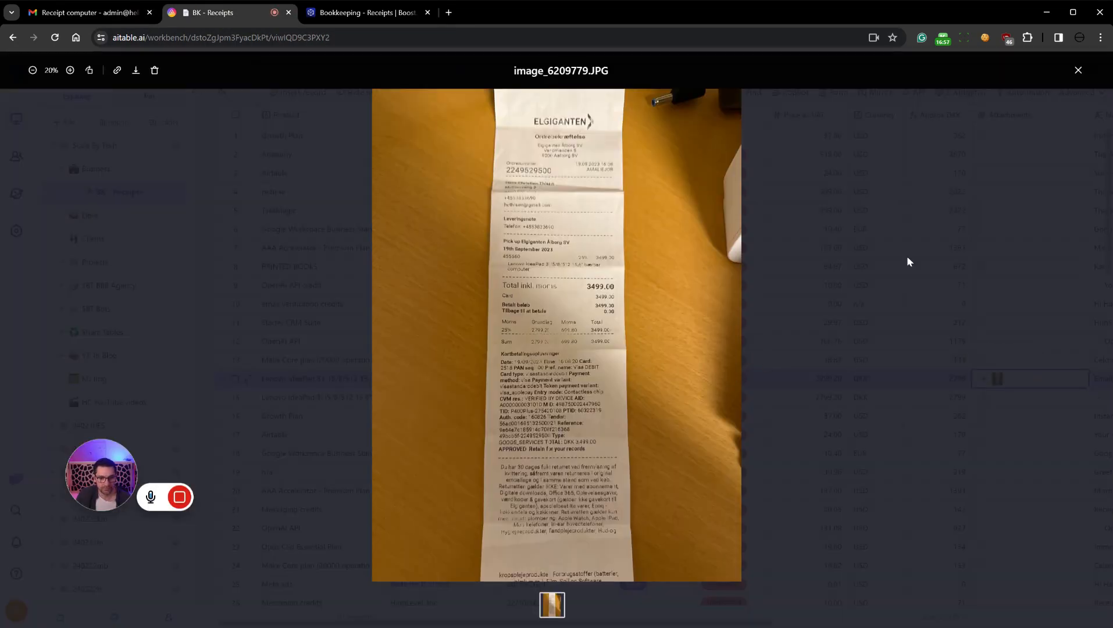
left_click(1078, 70)
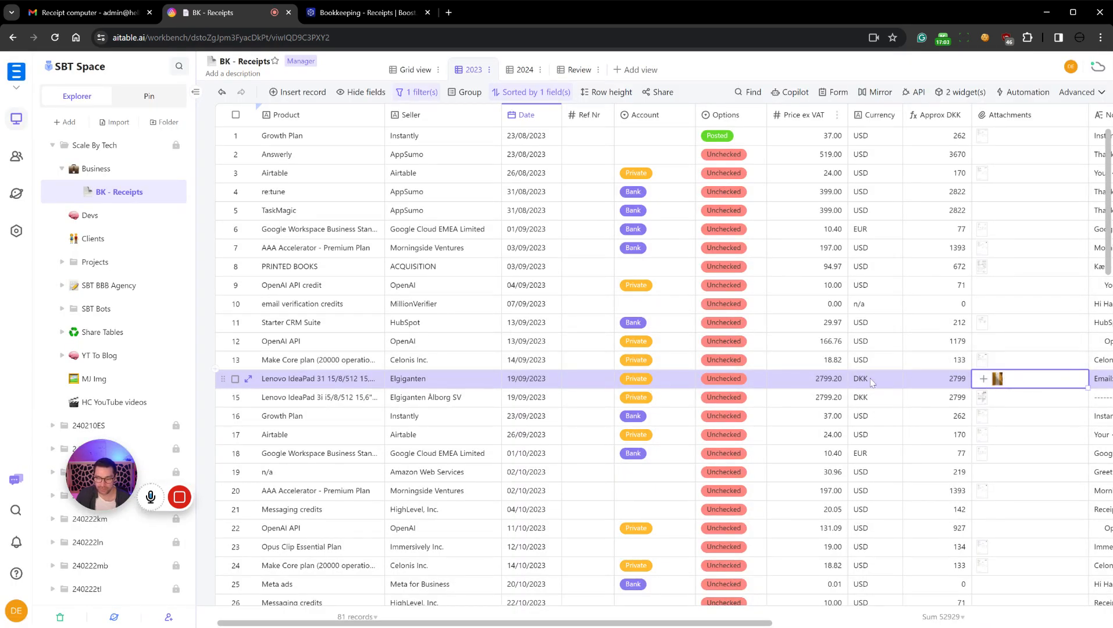
left_click(997, 379)
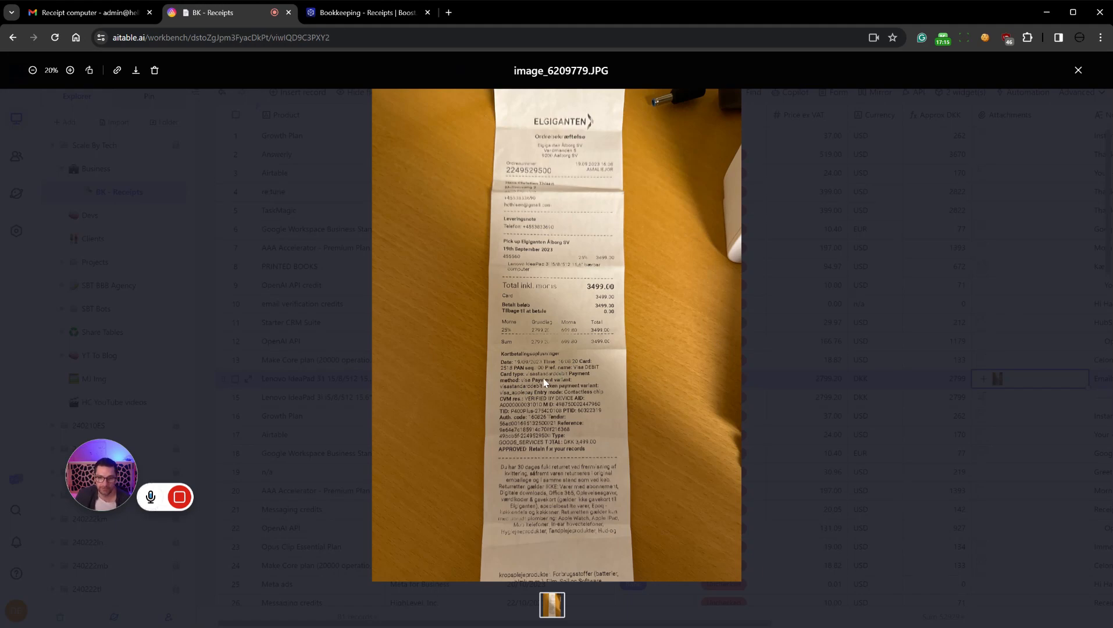
mouse_move(643, 344)
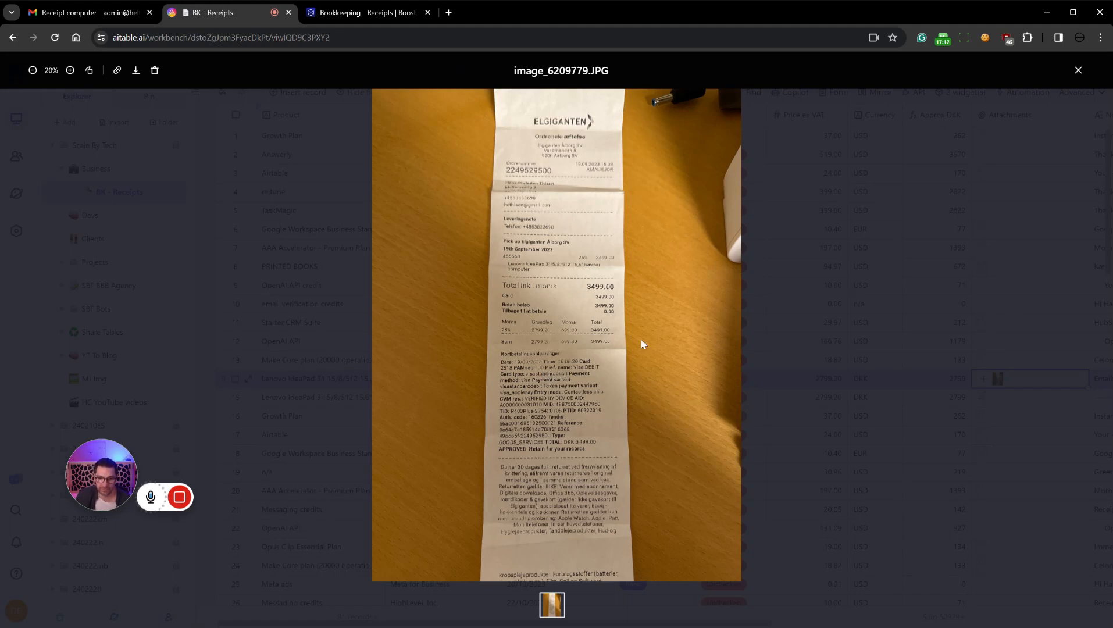
mouse_move(532, 345)
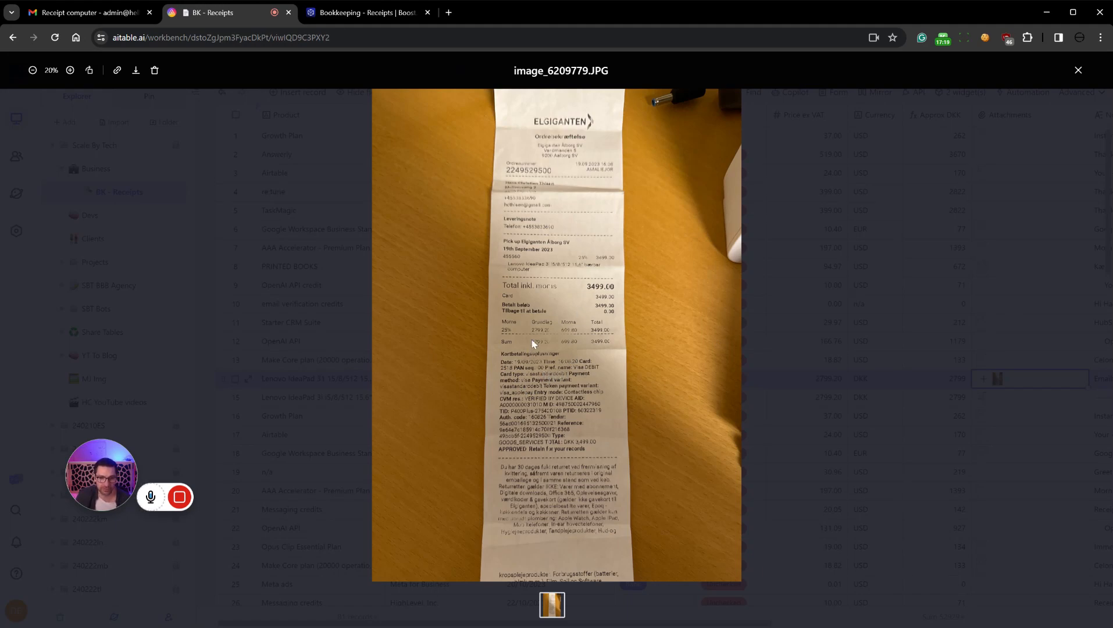
left_click(1078, 70)
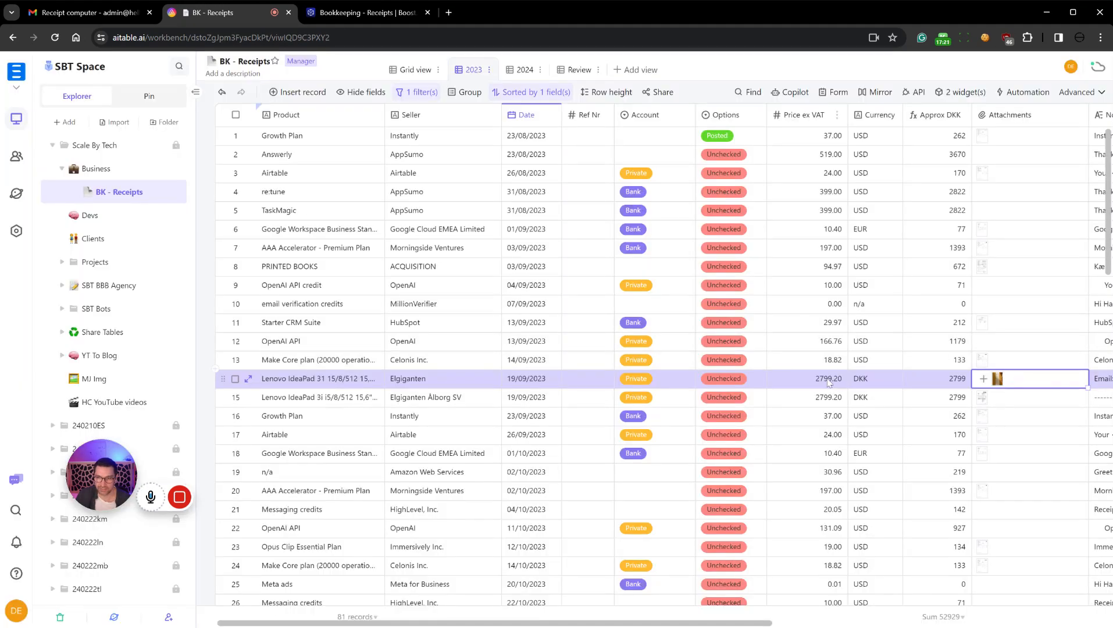
left_click(807, 379)
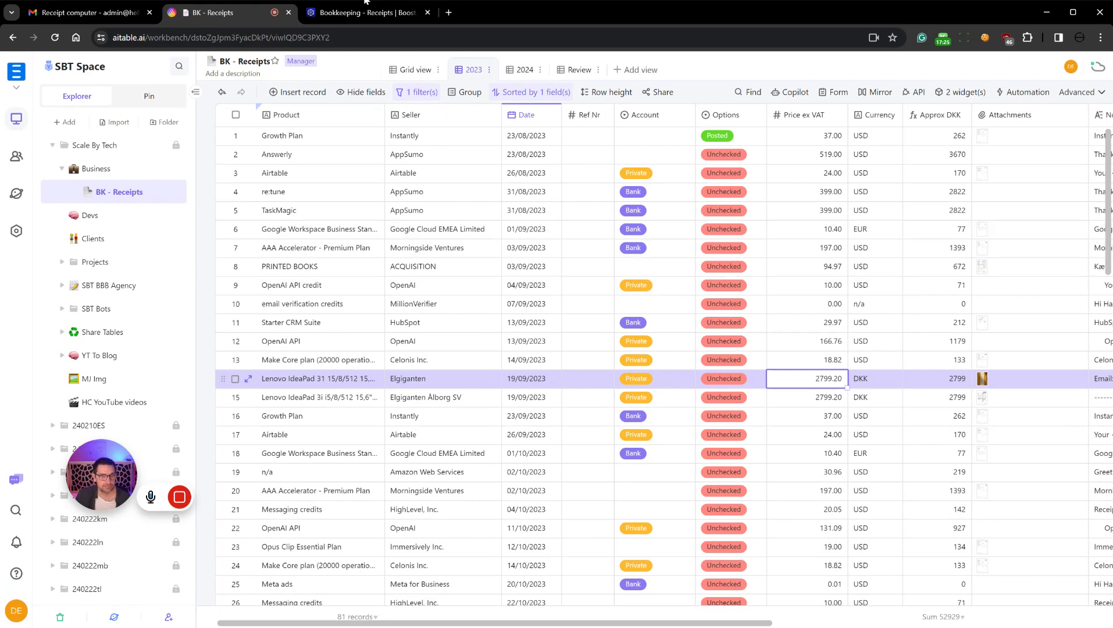
left_click(360, 13)
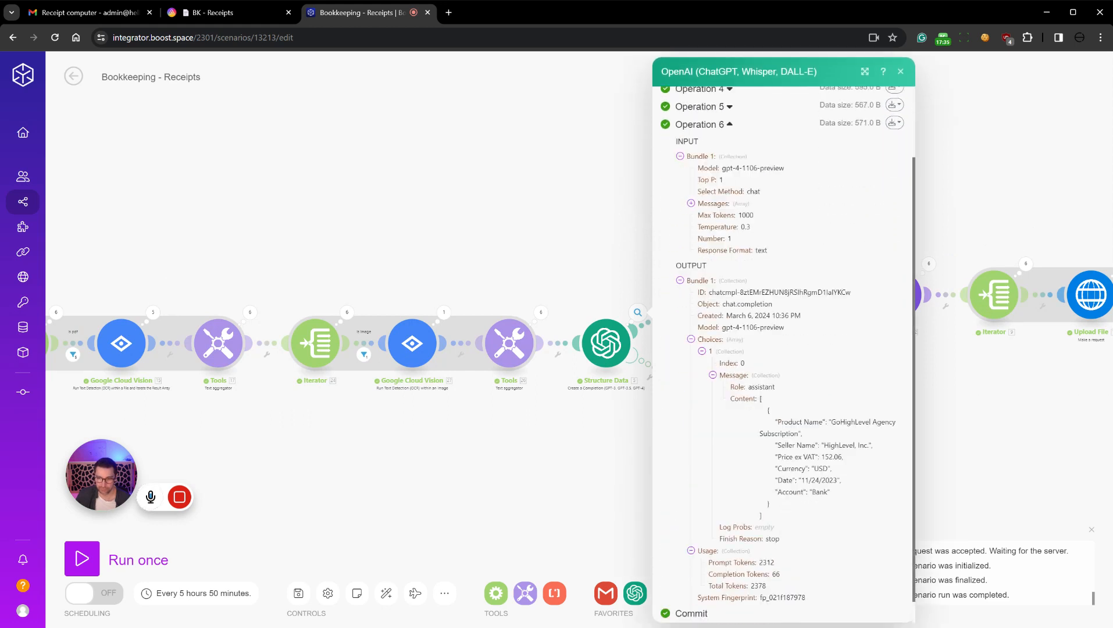
Close the OpenAI inspector and scroll to the GoHighLevel Agency Subscription row
left_click(900, 71)
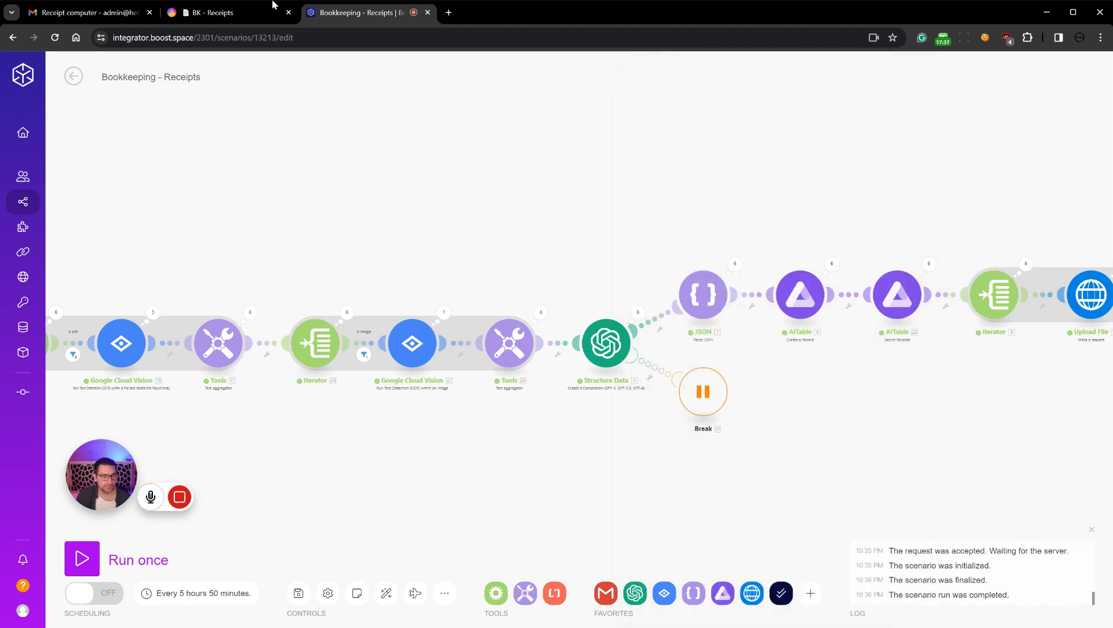
left_click(216, 13)
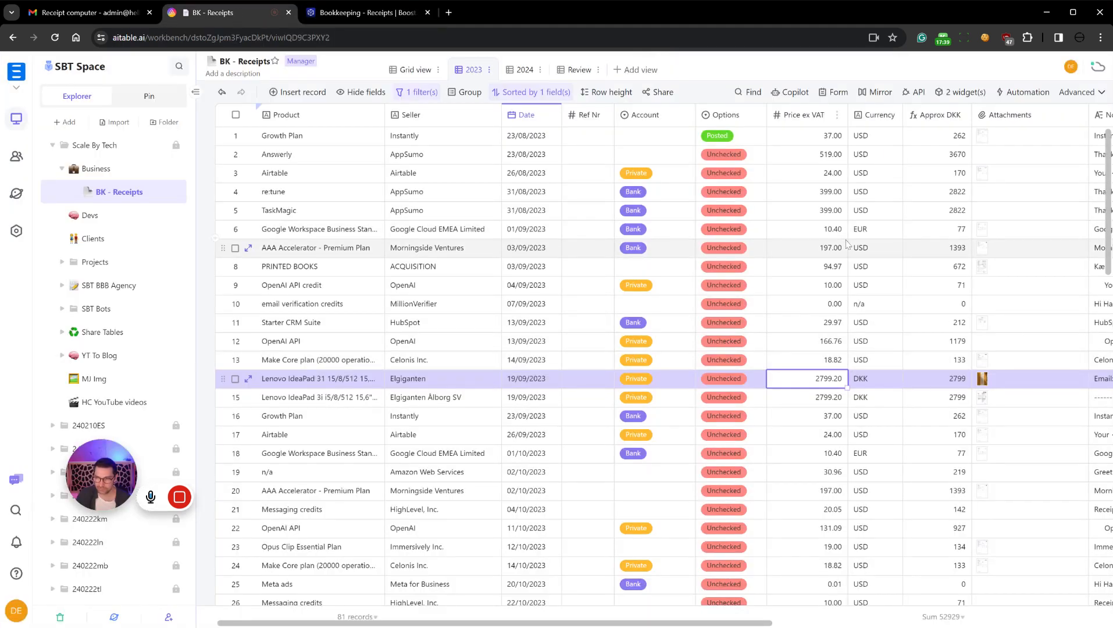
scroll("down", 3)
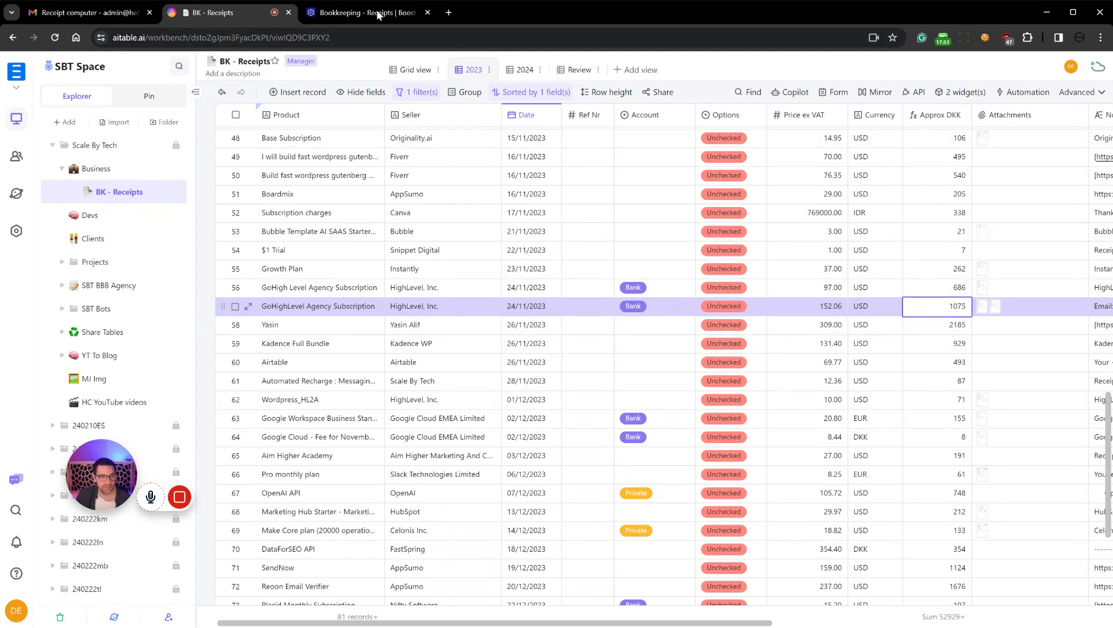
Check the HighLevel email, then preview the GoHighLevel row's invoice and receipt PDFs
left_click(87, 12)
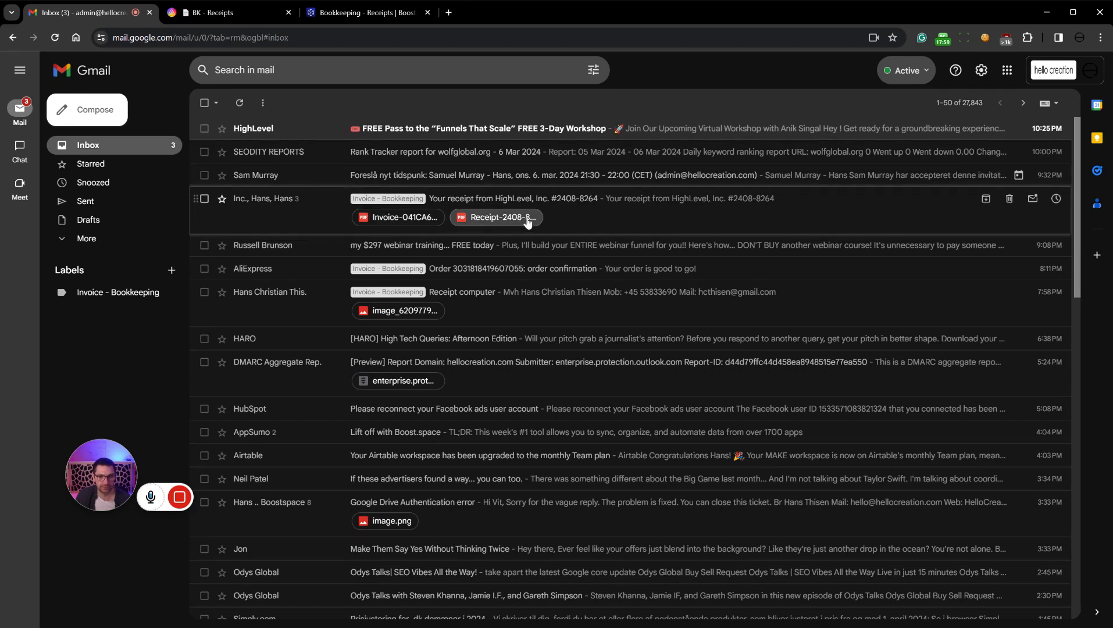
left_click(211, 13)
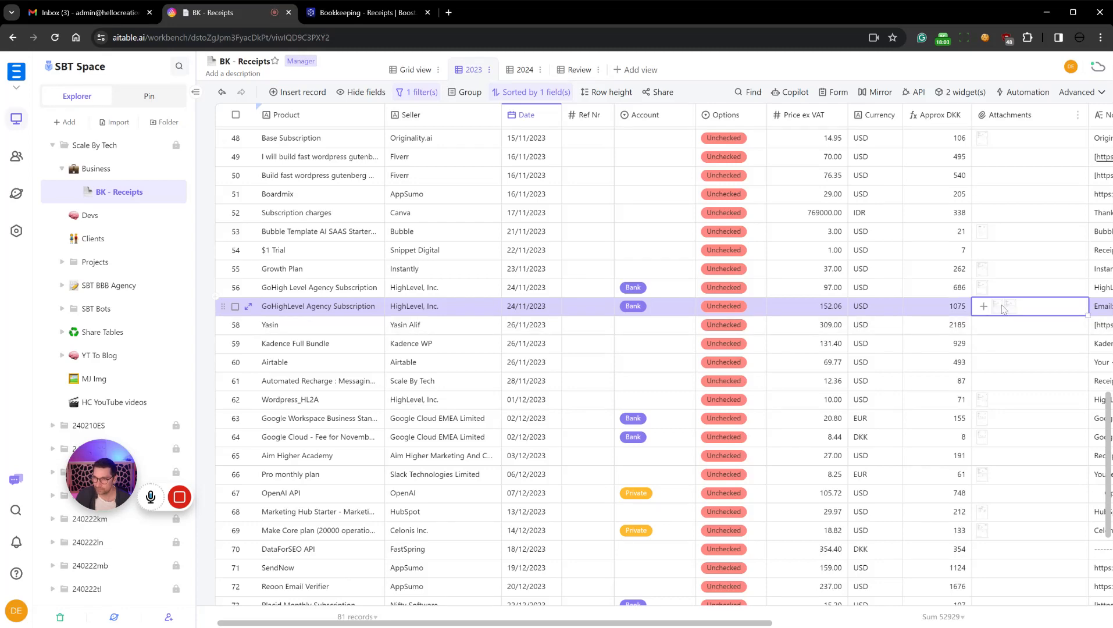
left_click(1014, 306)
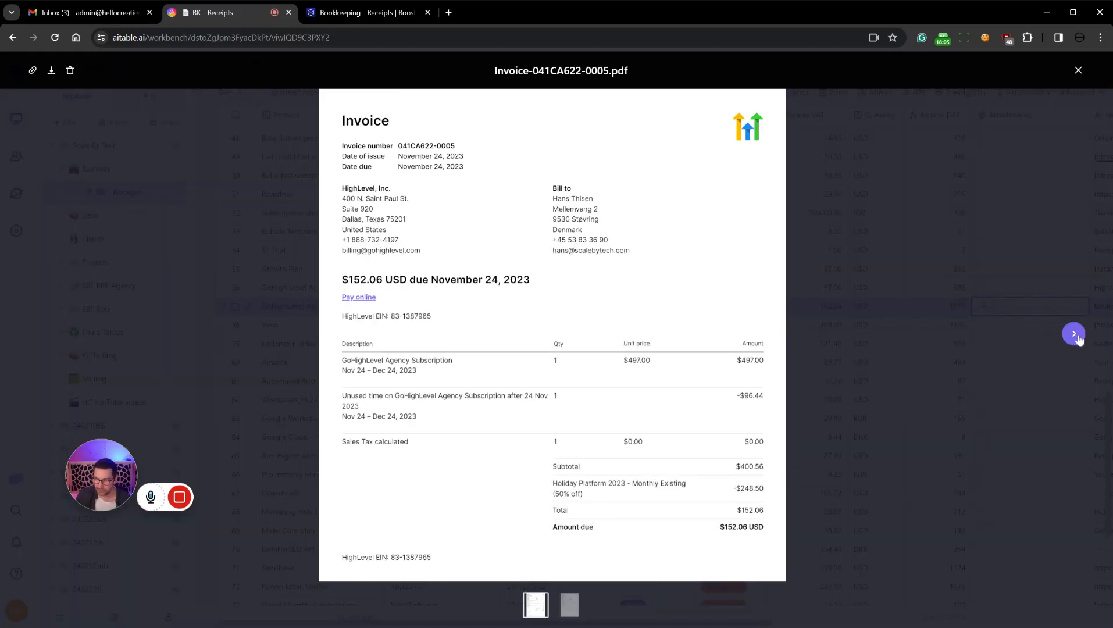
left_click(1073, 334)
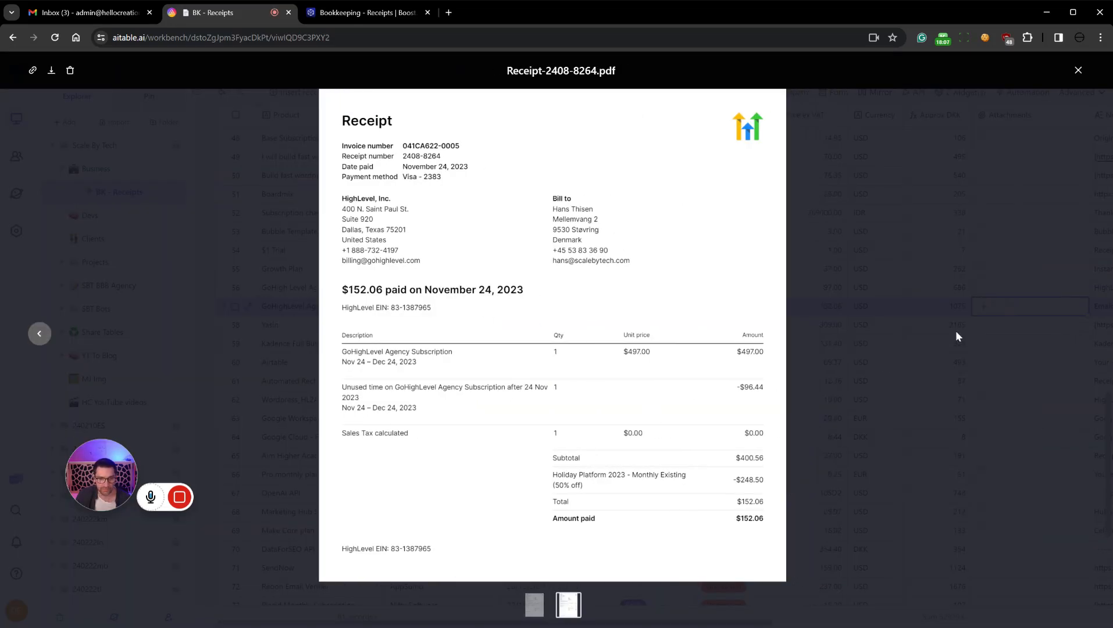
left_click(1079, 70)
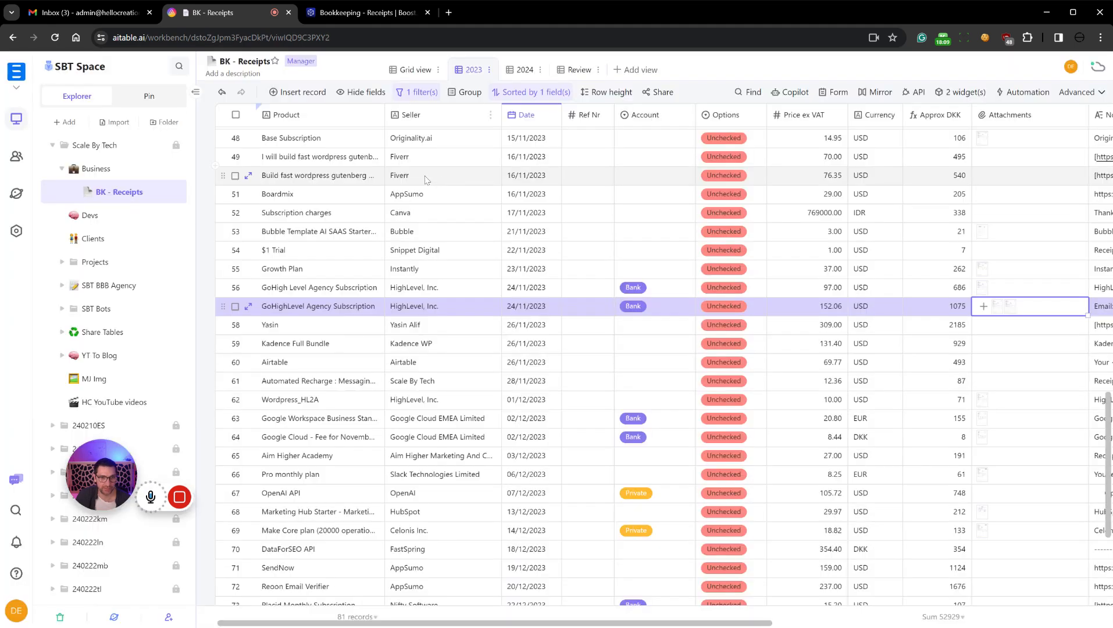
left_click(1006, 306)
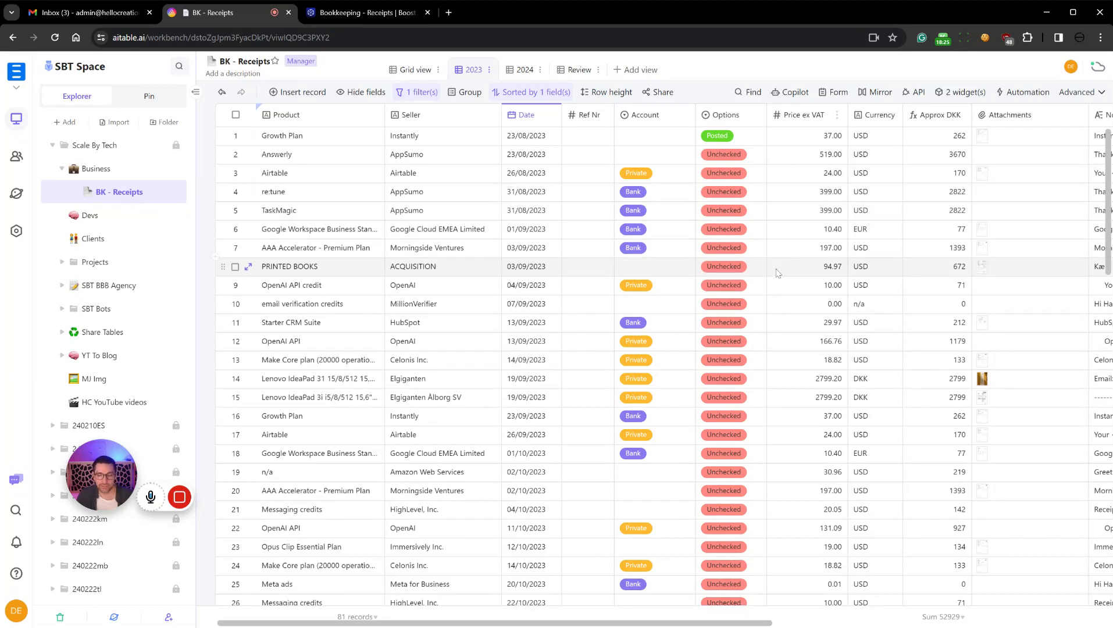
scroll("down", 3)
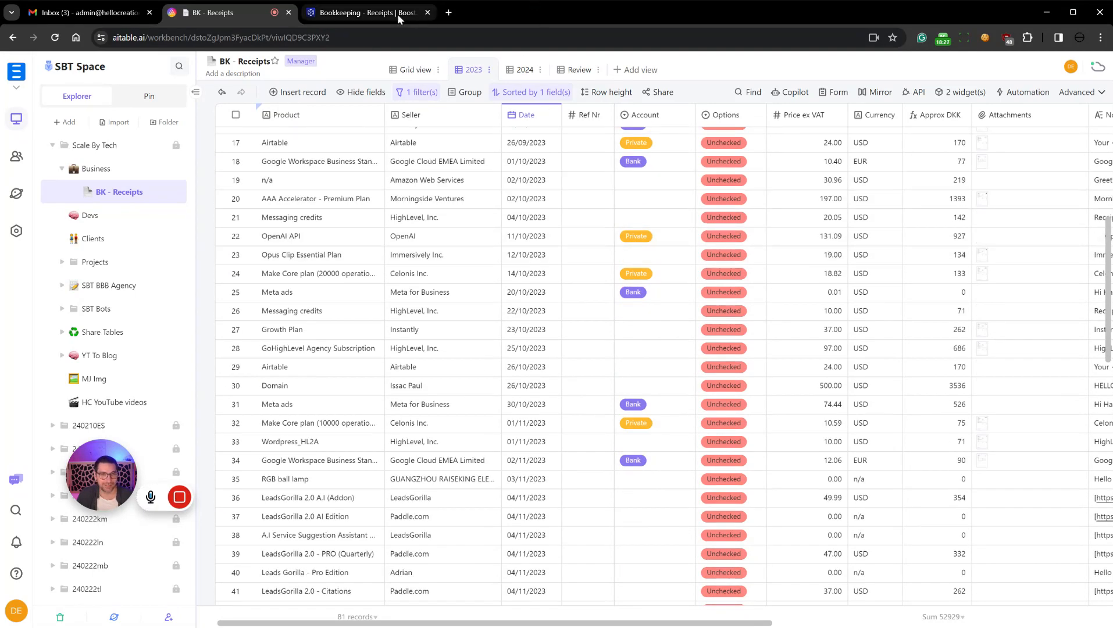
left_click(370, 12)
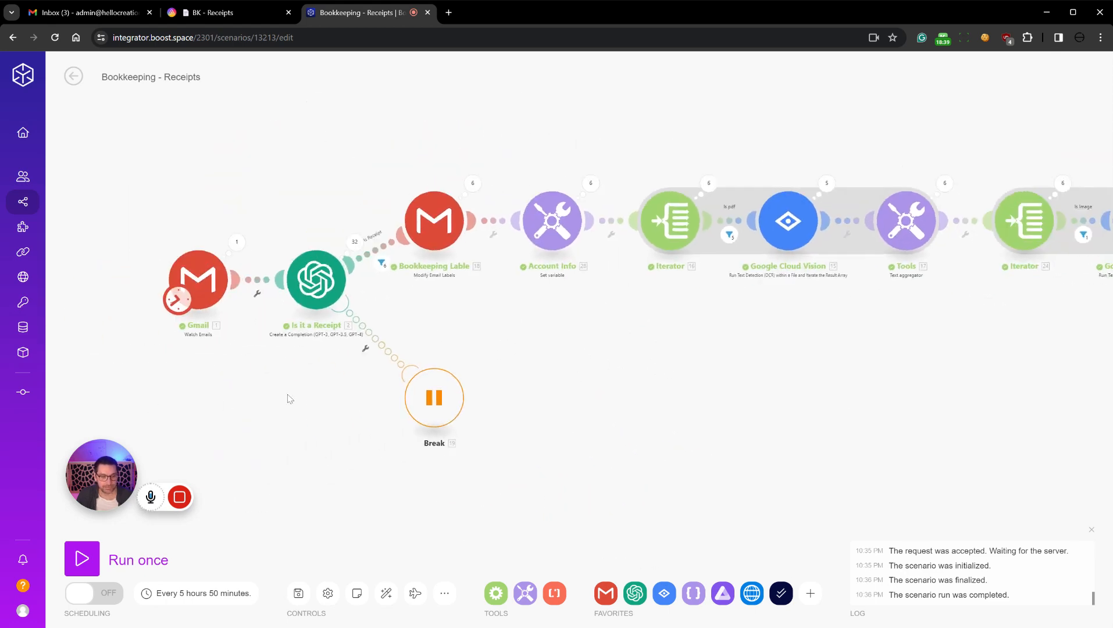
Map Gmail's Text content into the Is it a Receipt Message Content and save
left_click(316, 280)
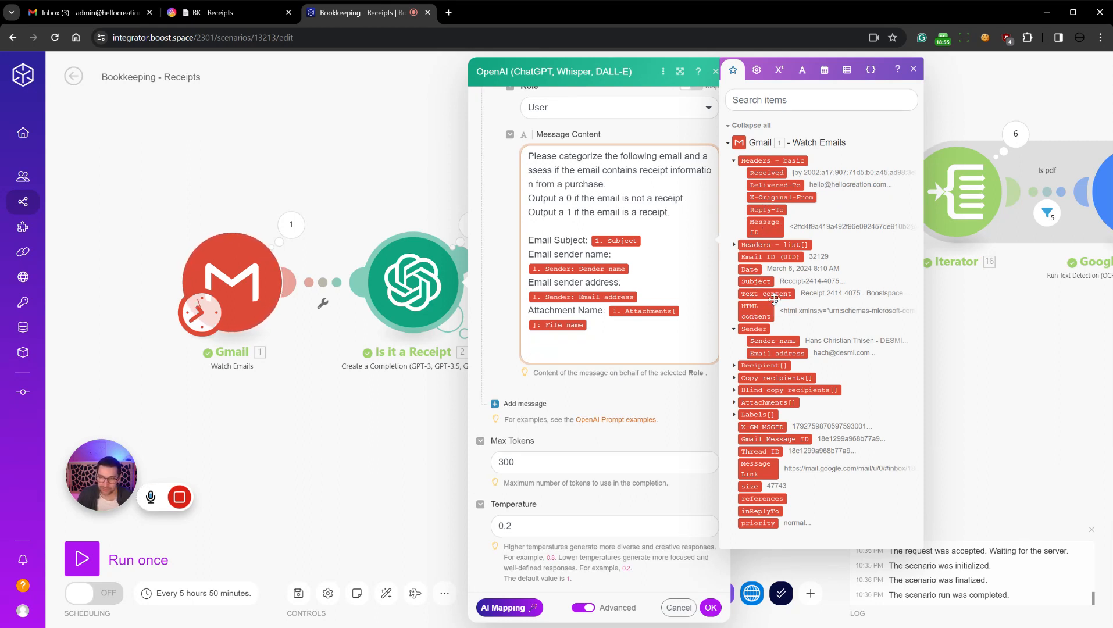
left_click(766, 294)
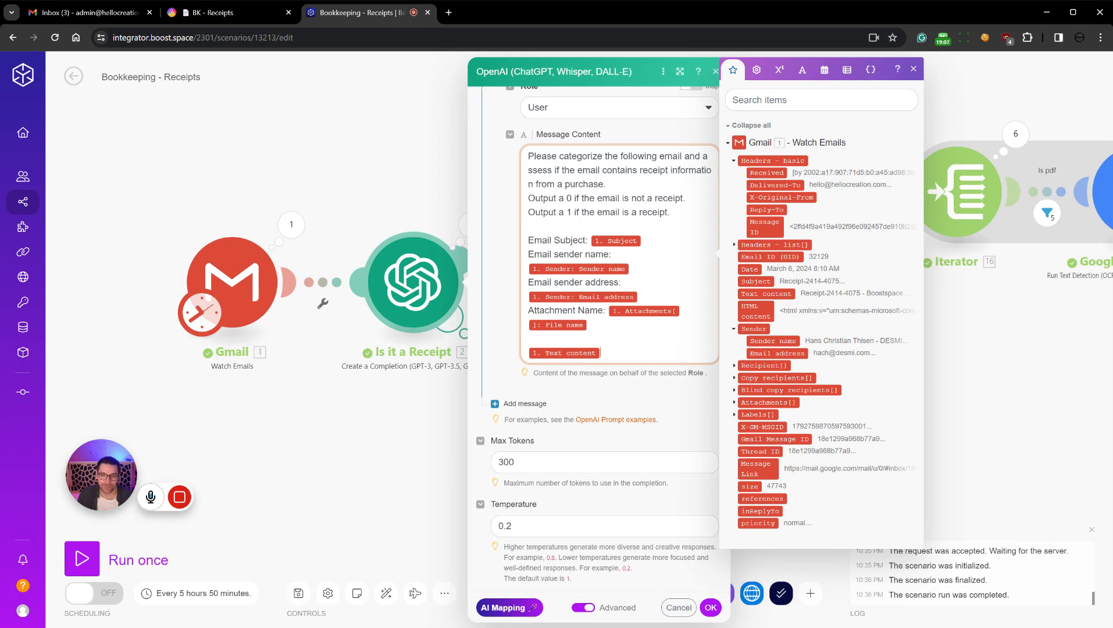
left_click(565, 352)
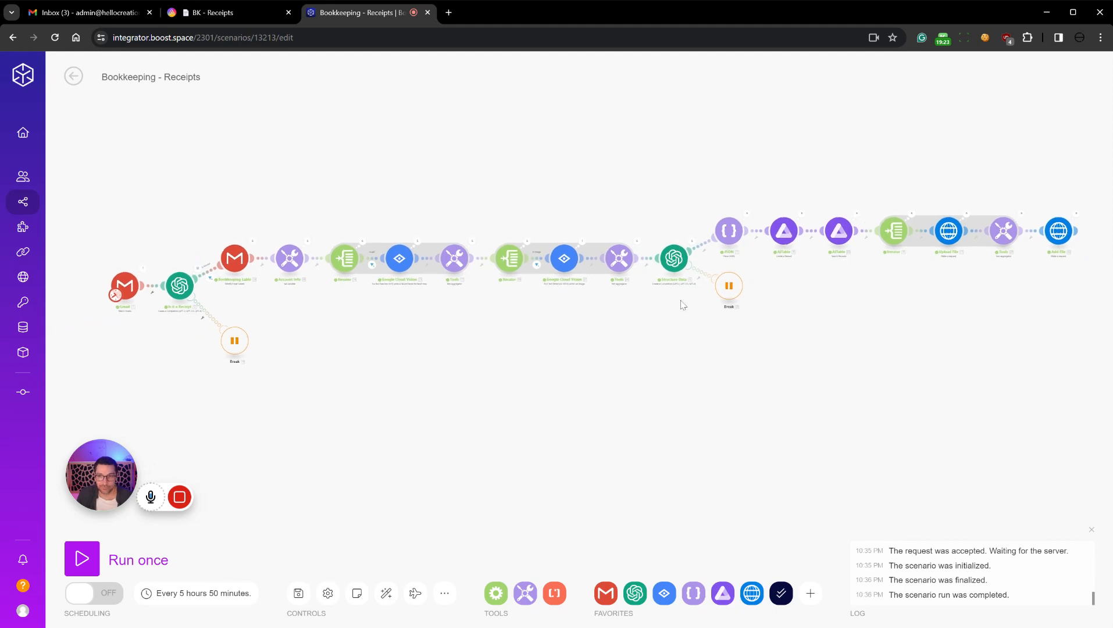
left_click(221, 12)
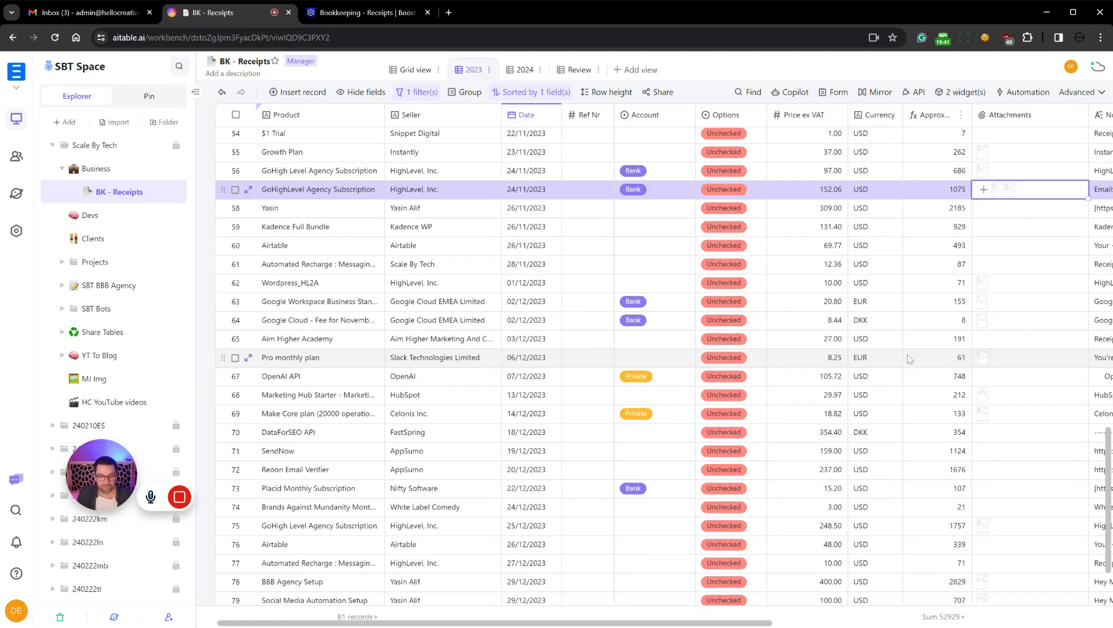
Scroll the AITable 2023 receipts view down to its final record, 81 of 81
scroll("down", 3)
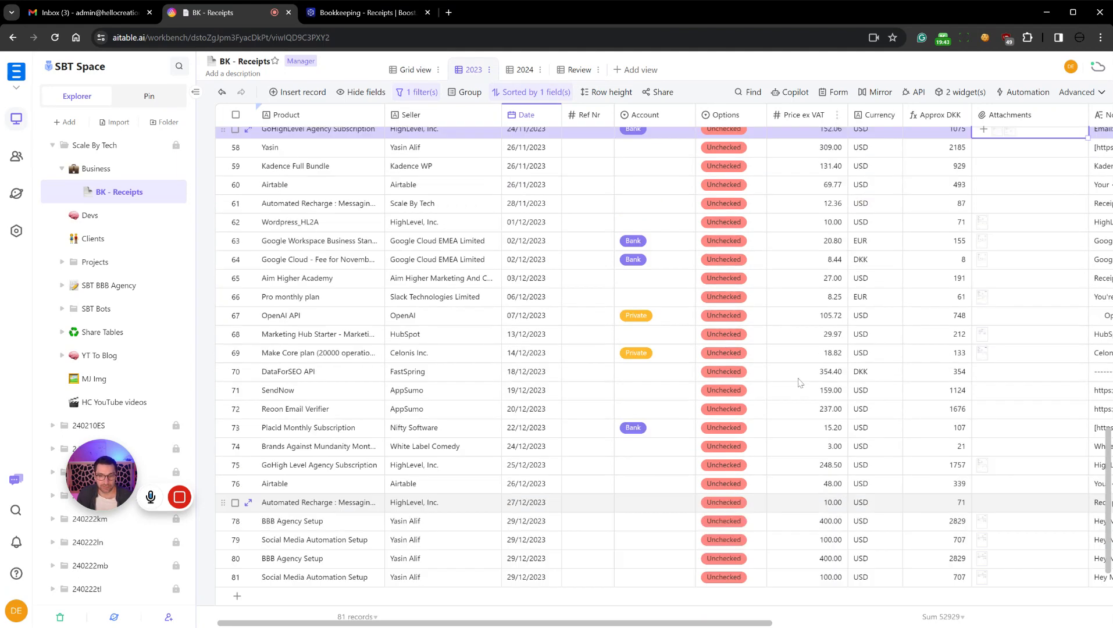